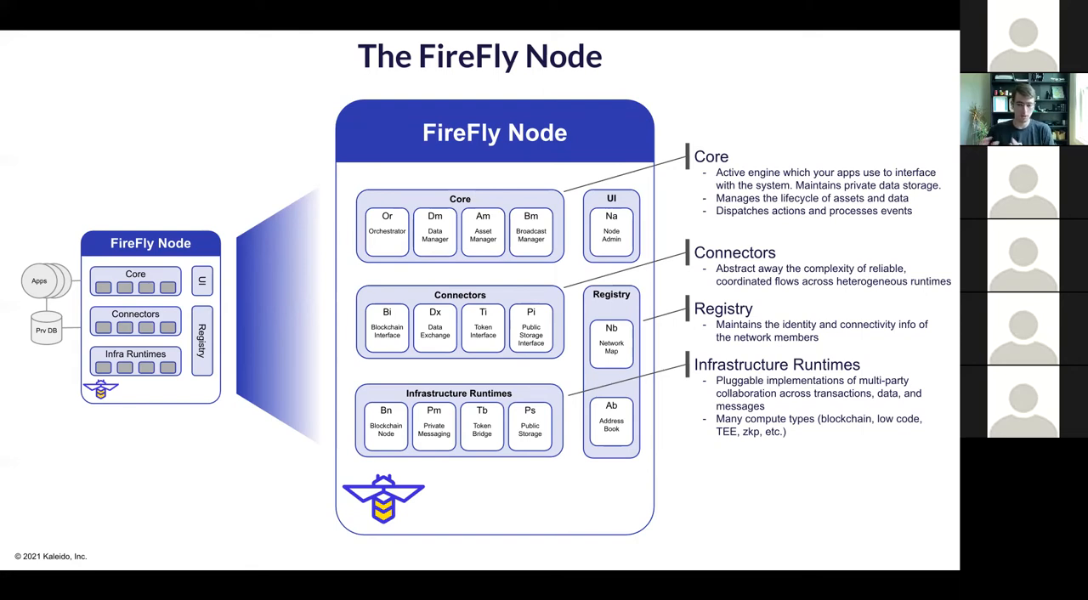
Advance the slideshow to the Architectural Layers slide with the Go shim row.
key(Right)
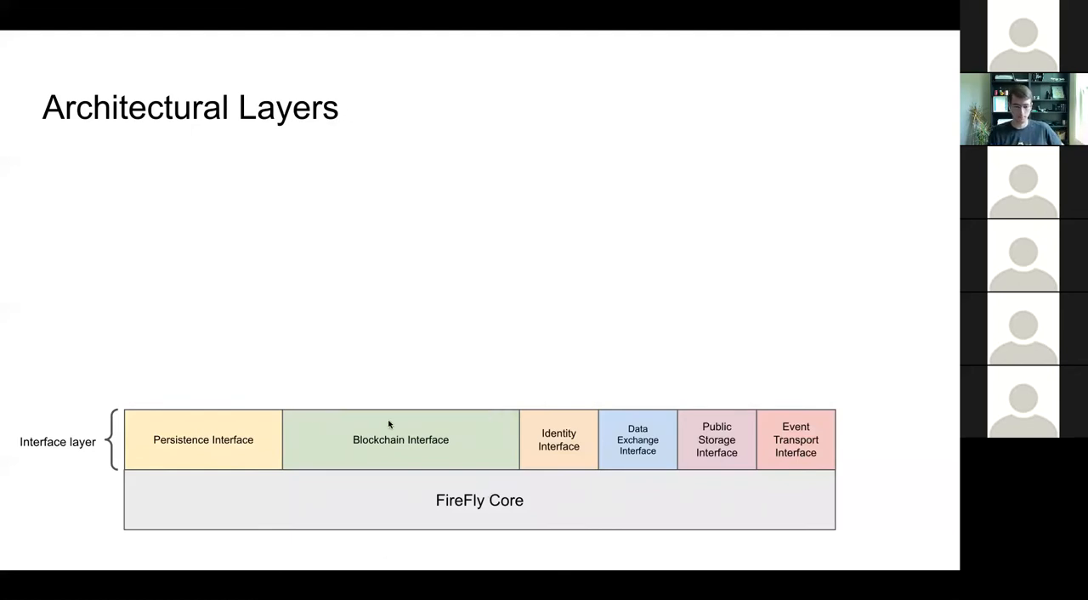
mouse_move(466, 427)
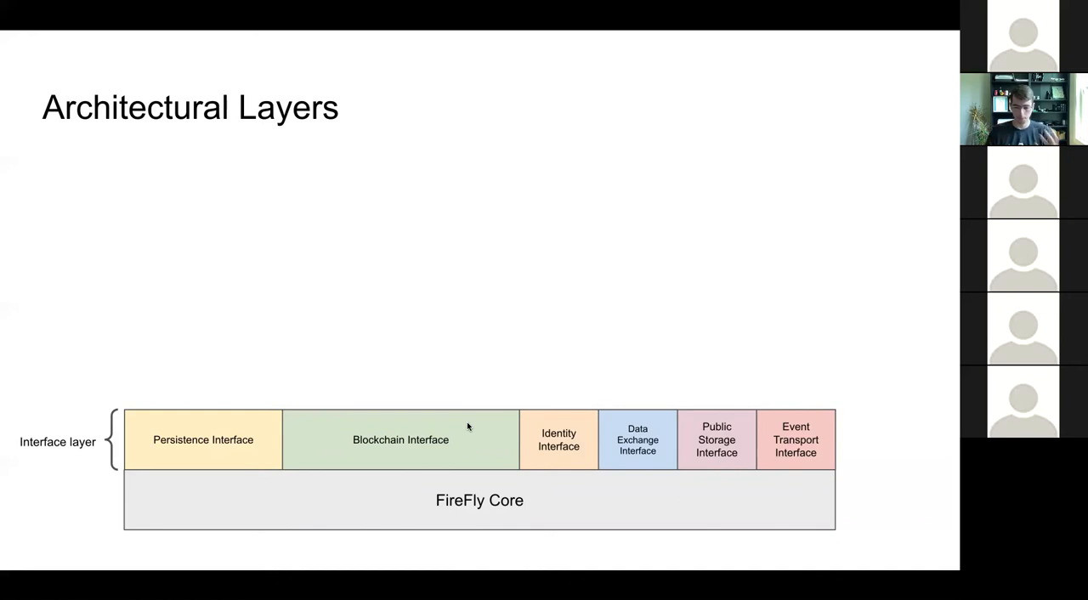
mouse_move(572, 419)
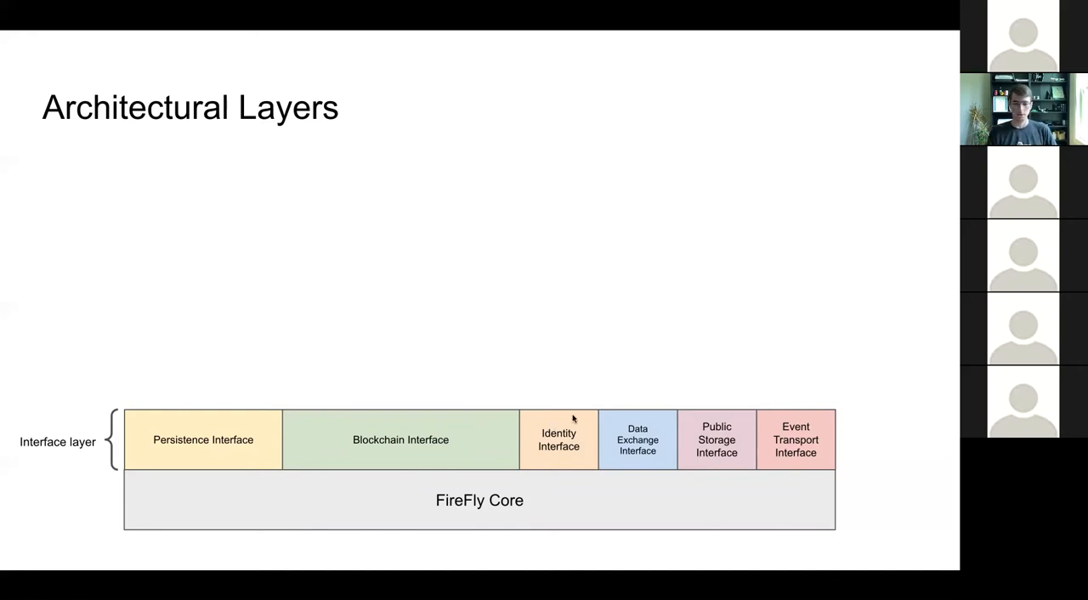
mouse_move(667, 425)
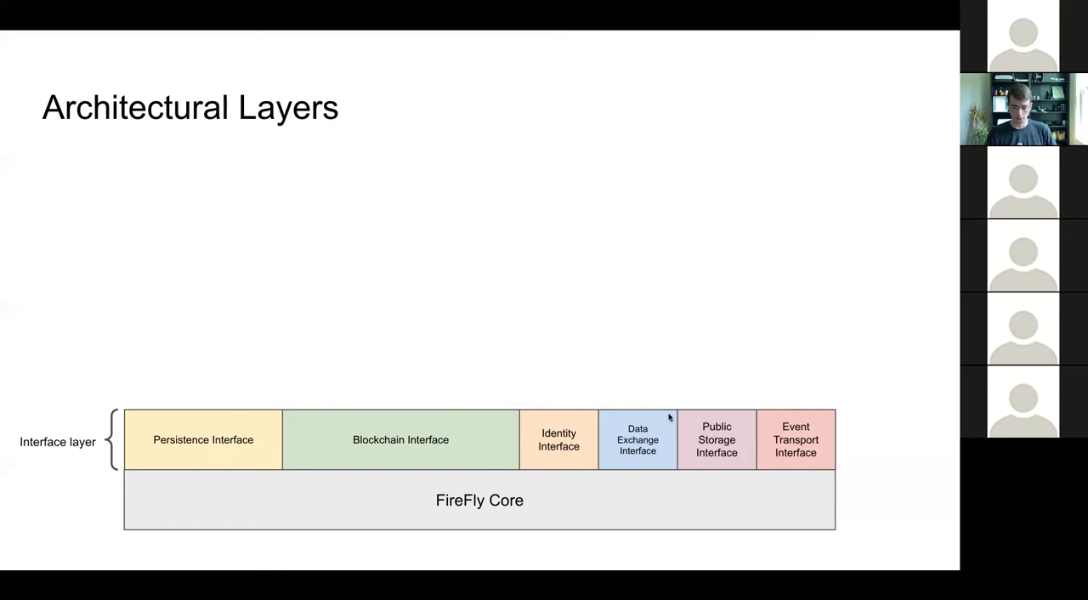
mouse_move(731, 420)
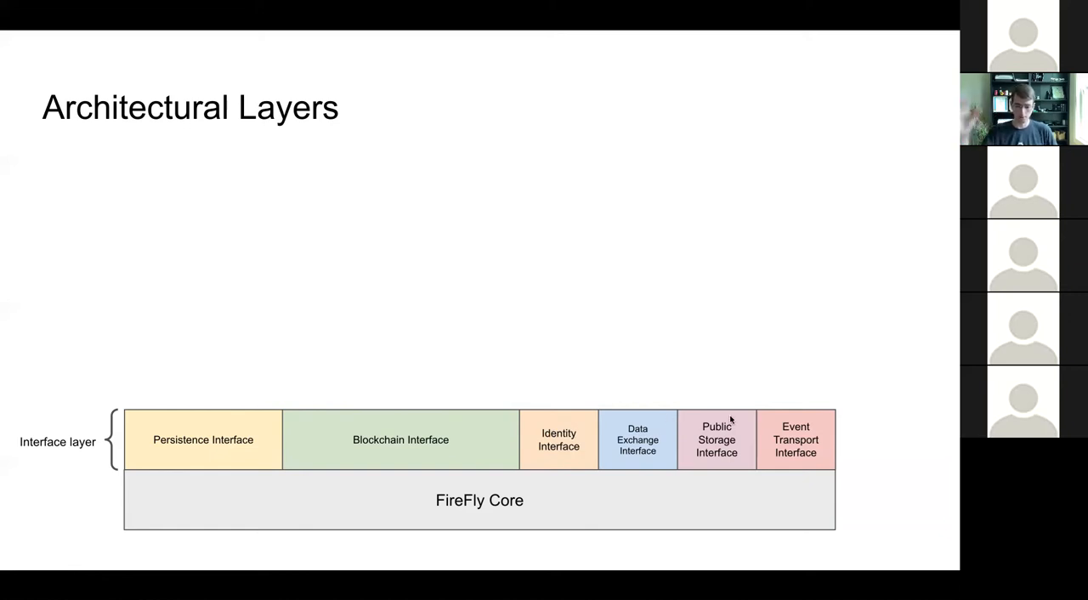
mouse_move(831, 433)
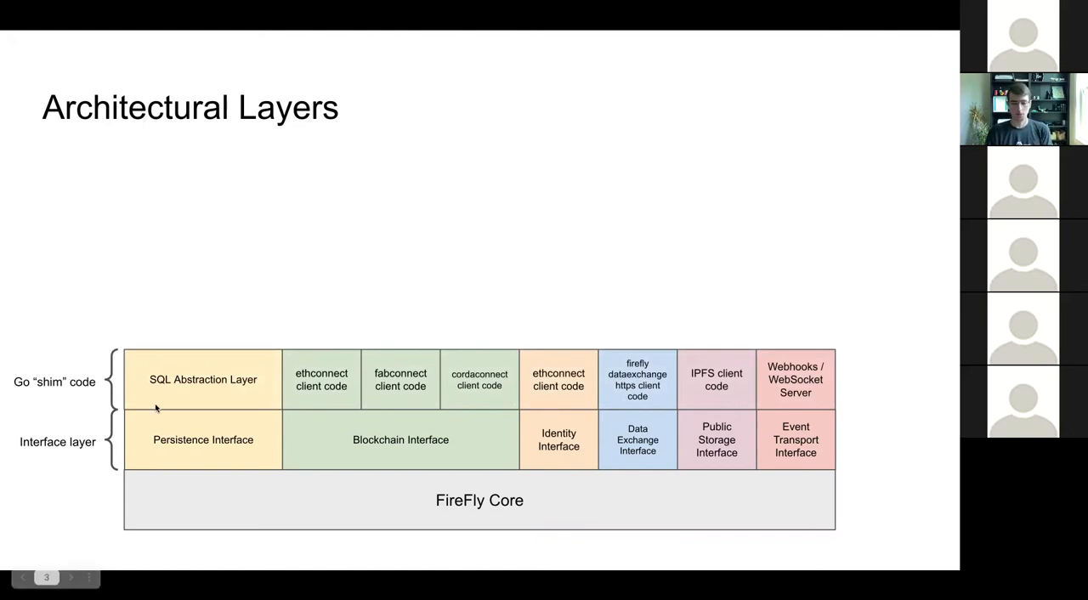
mouse_move(510, 375)
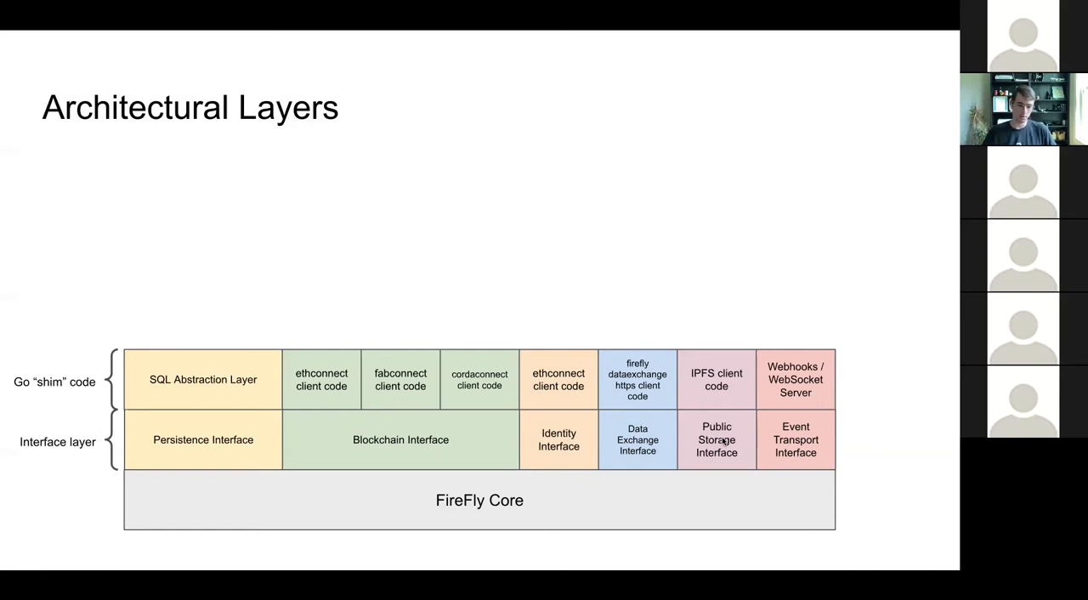
mouse_move(292, 381)
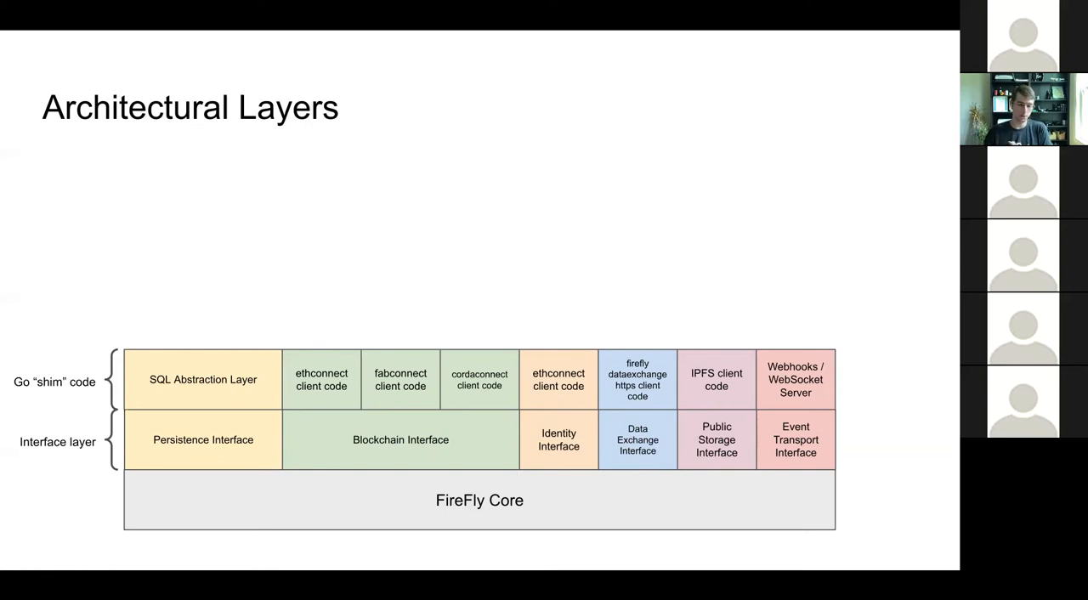
mouse_move(266, 364)
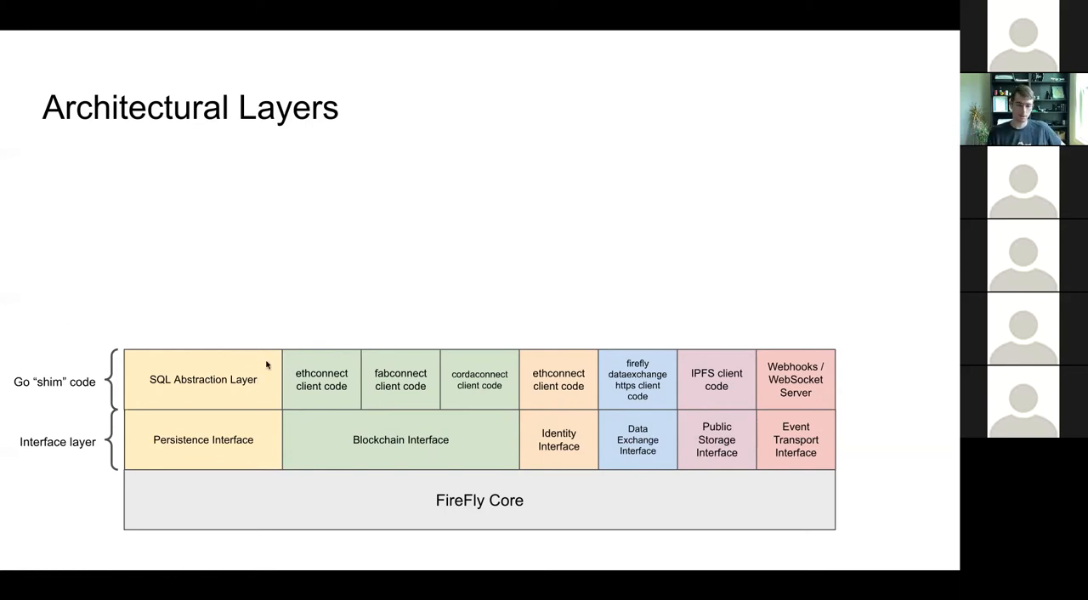
mouse_move(332, 315)
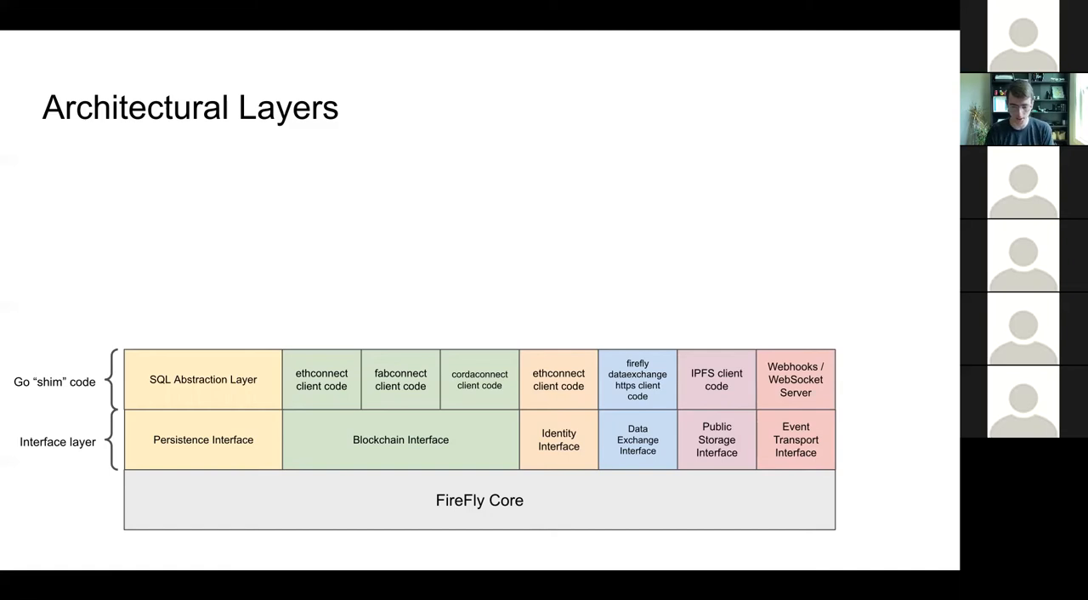
mouse_move(892, 440)
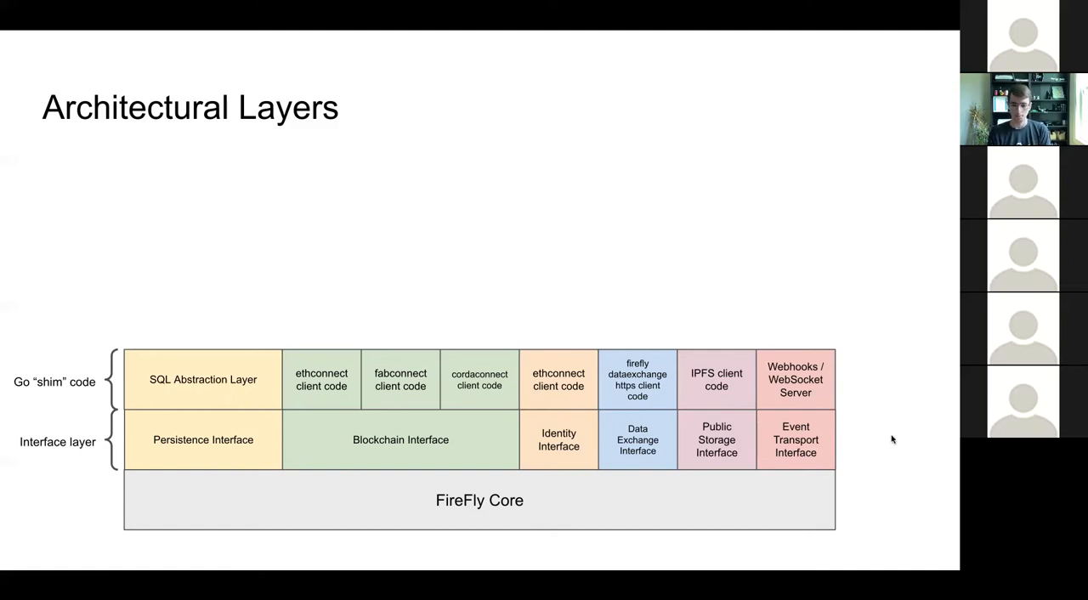
mouse_move(875, 271)
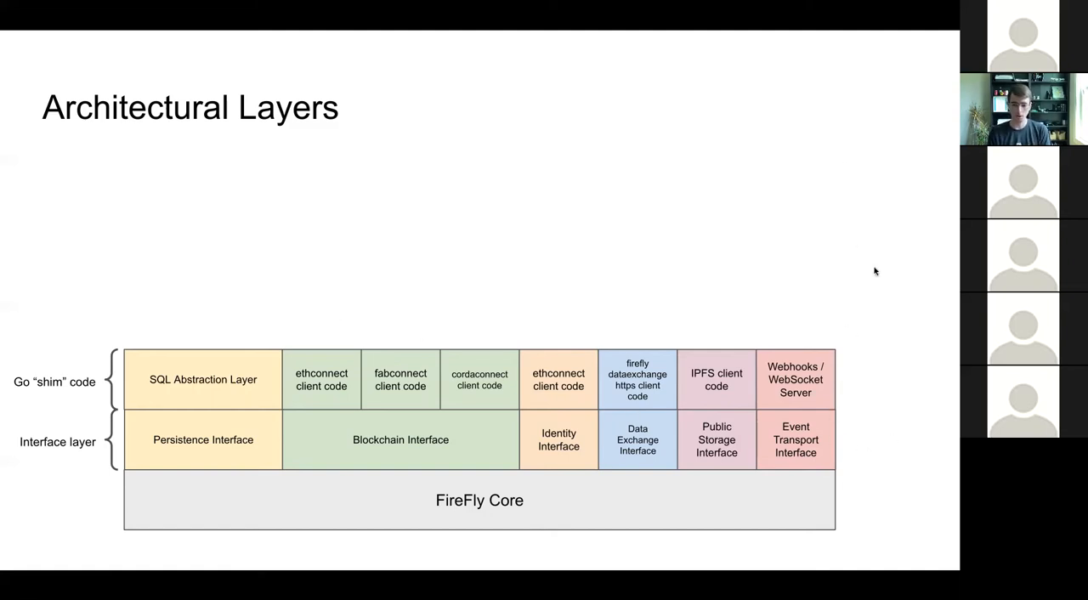
mouse_move(884, 340)
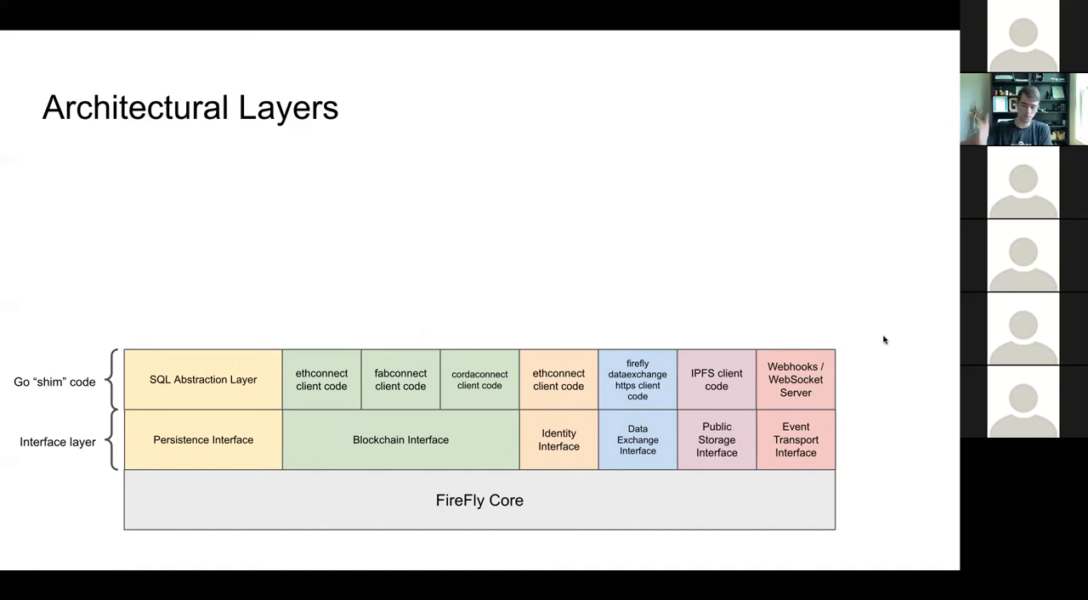
mouse_move(451, 423)
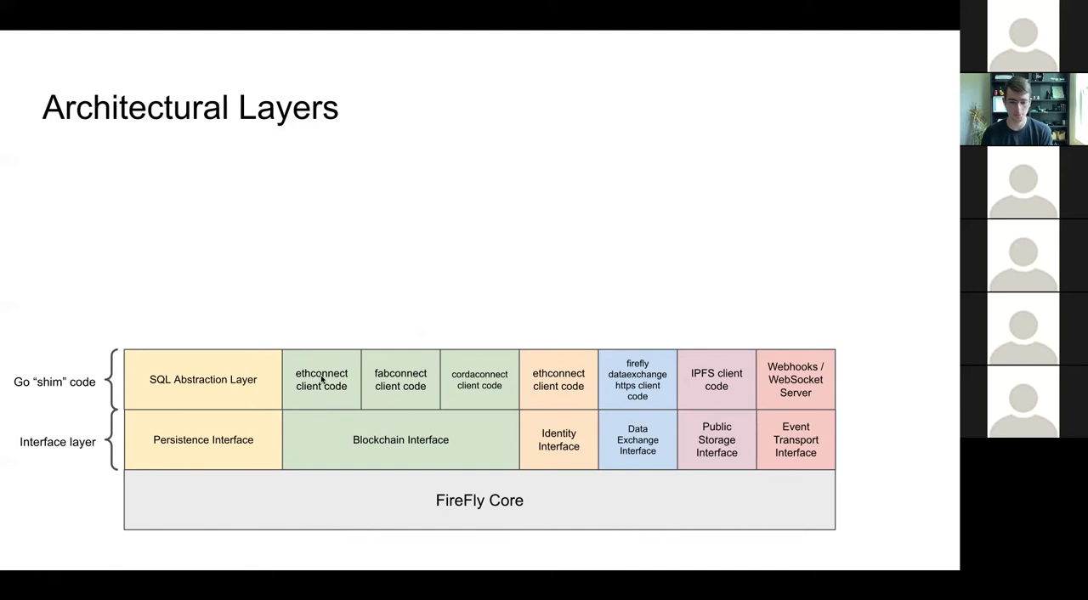
mouse_move(909, 319)
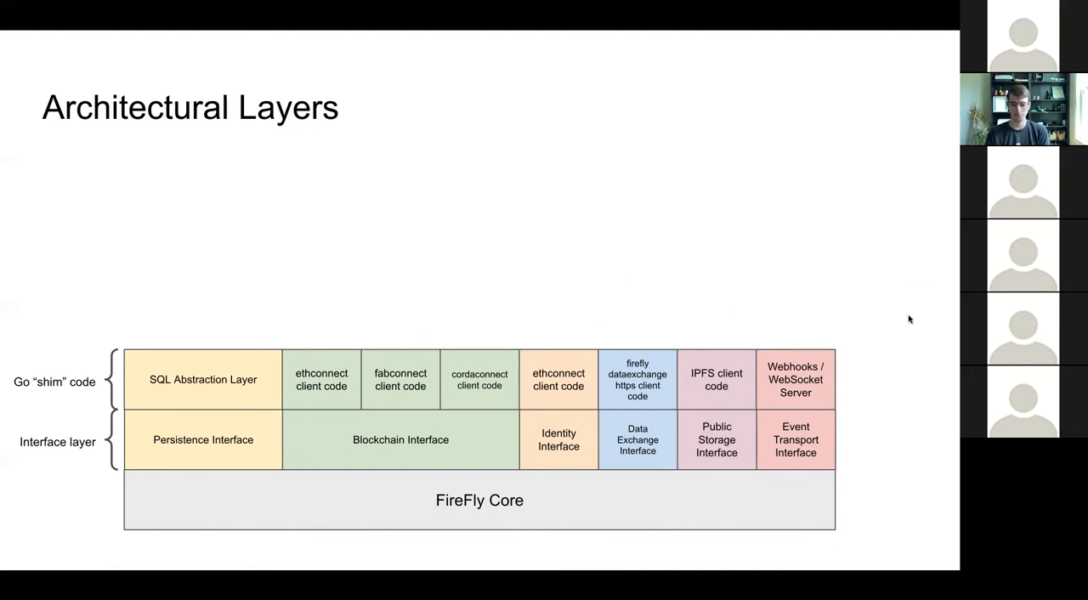
mouse_move(890, 380)
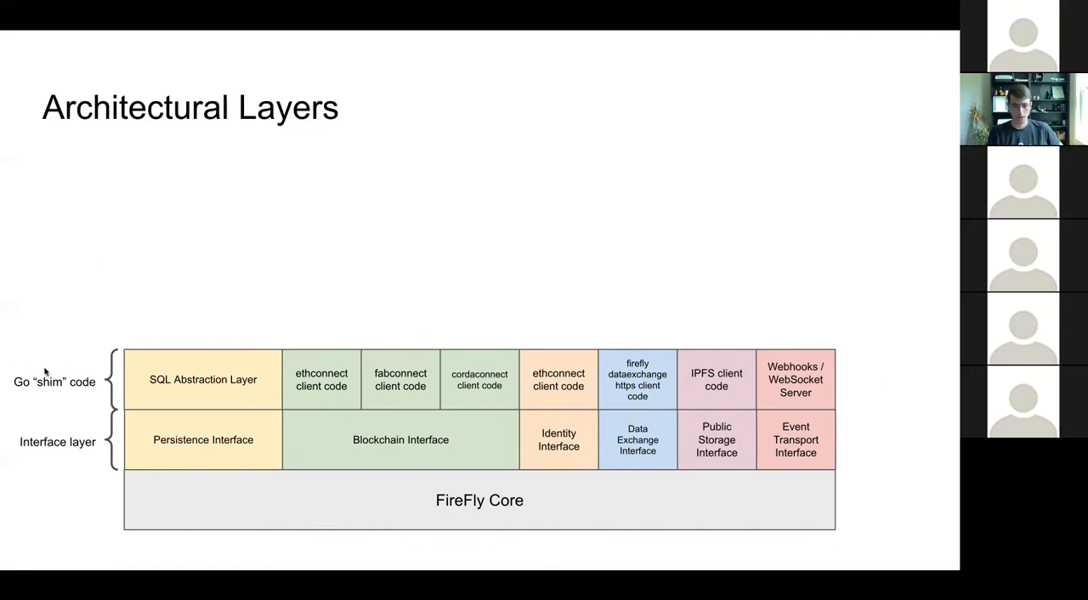
mouse_move(153, 385)
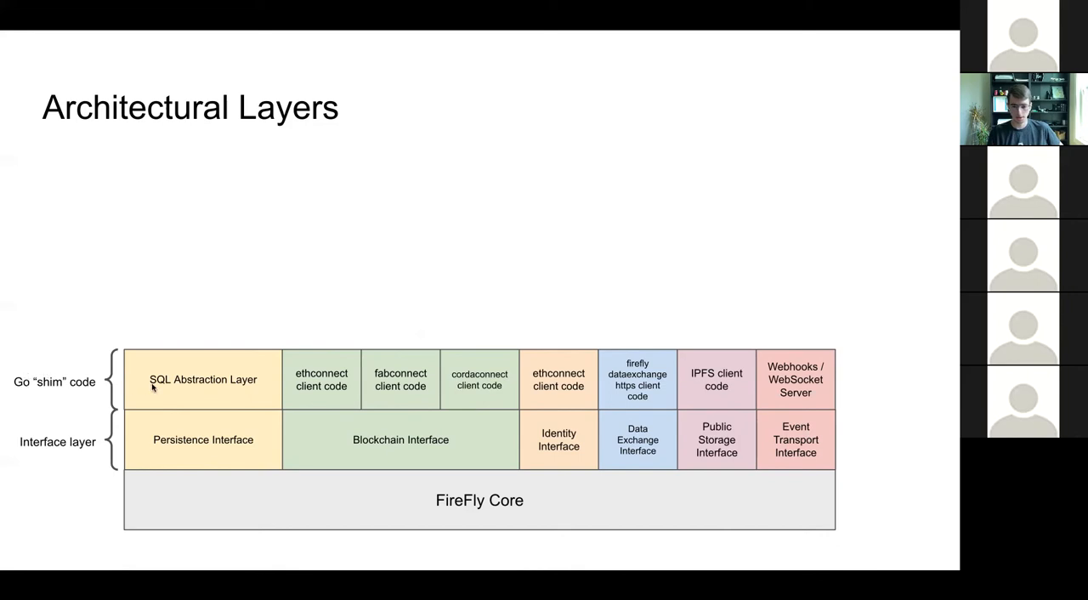
mouse_move(782, 474)
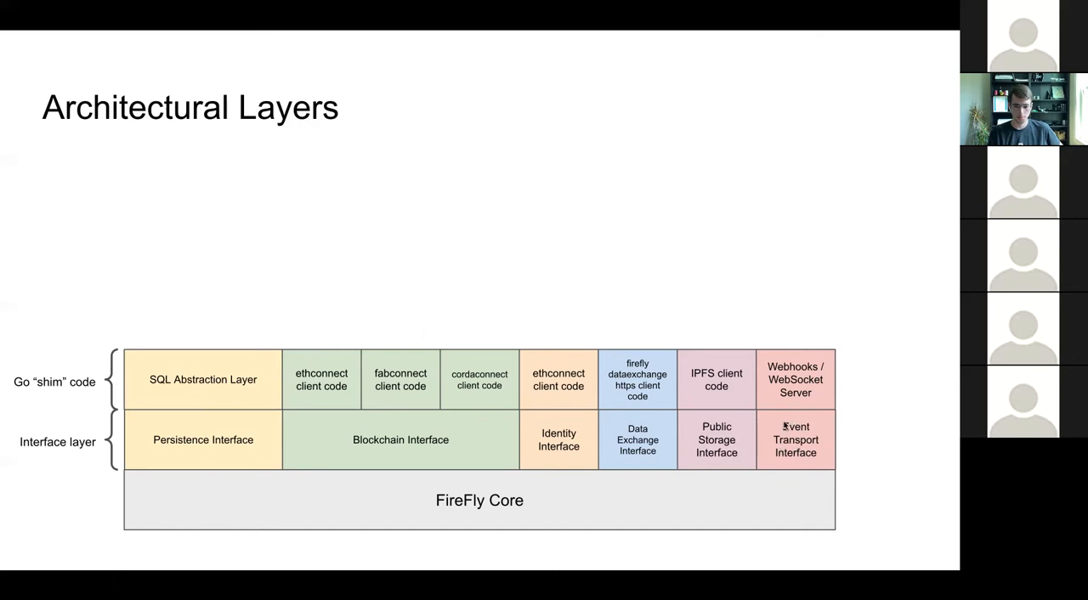
mouse_move(897, 426)
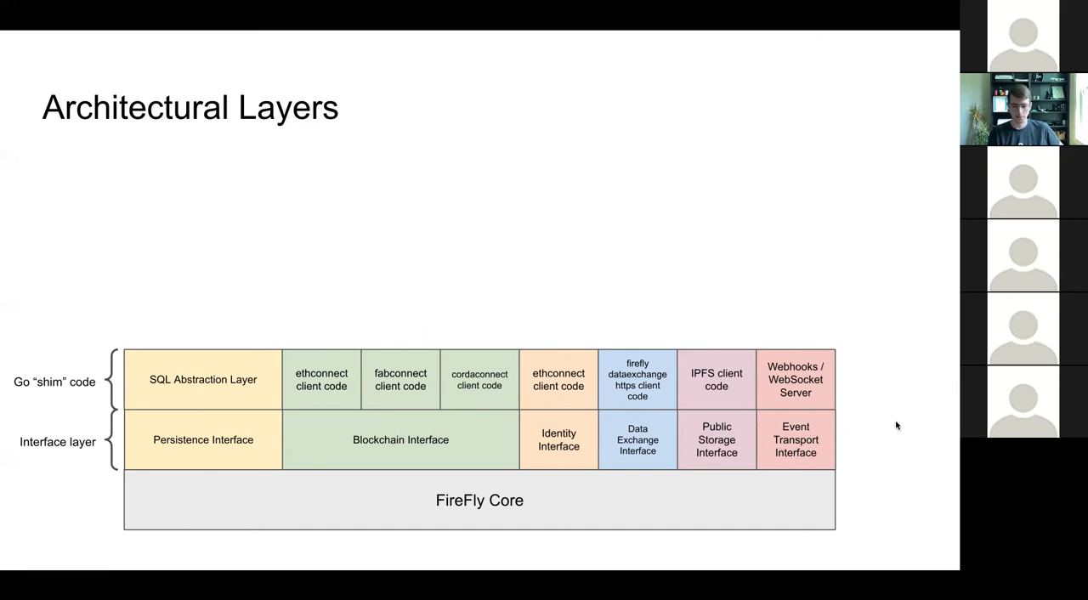
mouse_move(887, 413)
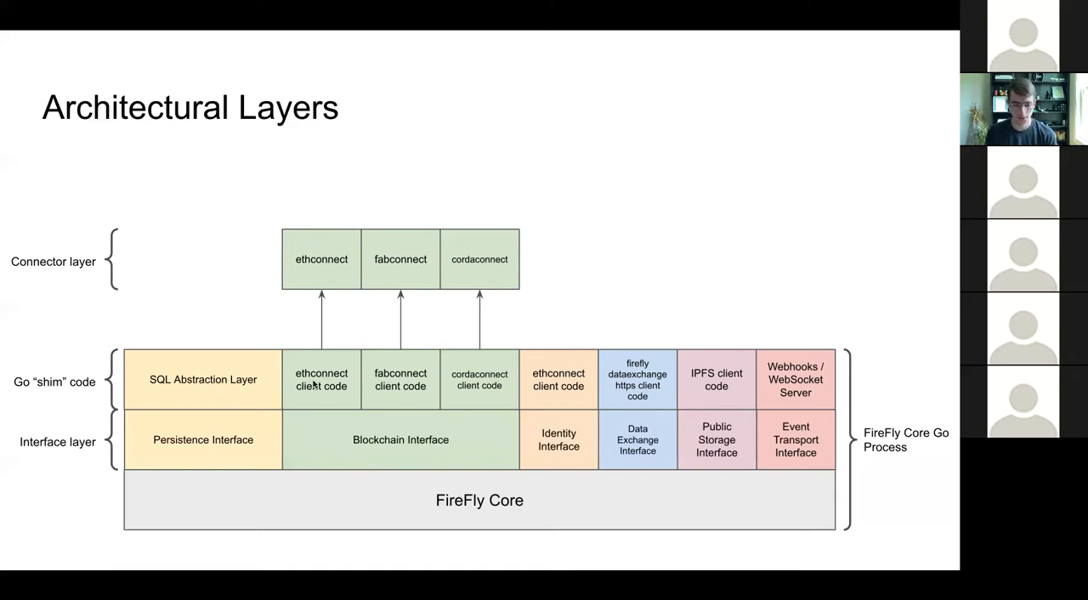
mouse_move(356, 346)
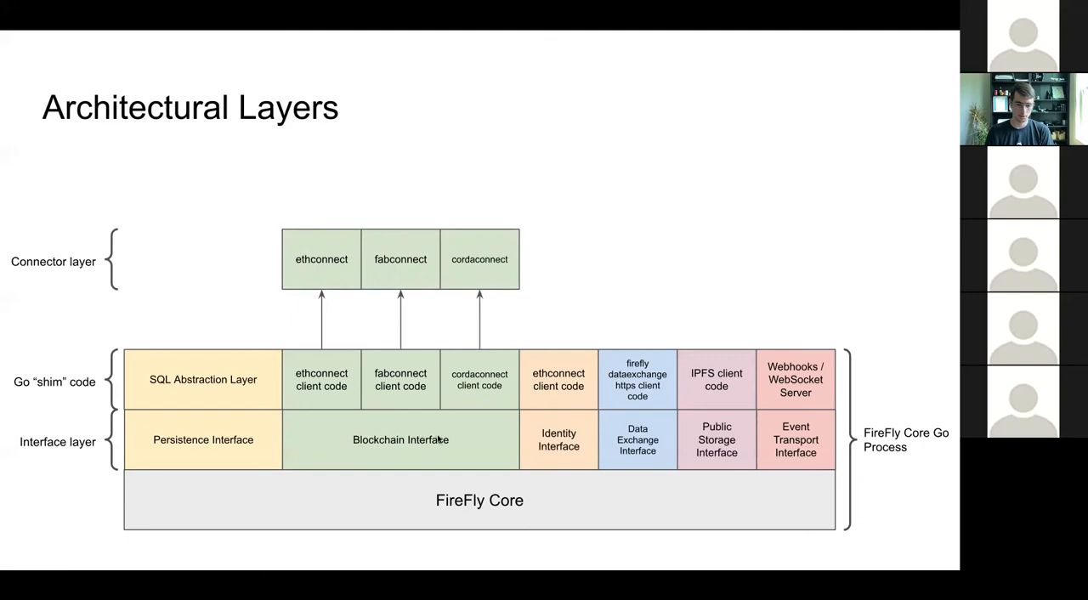
mouse_move(463, 253)
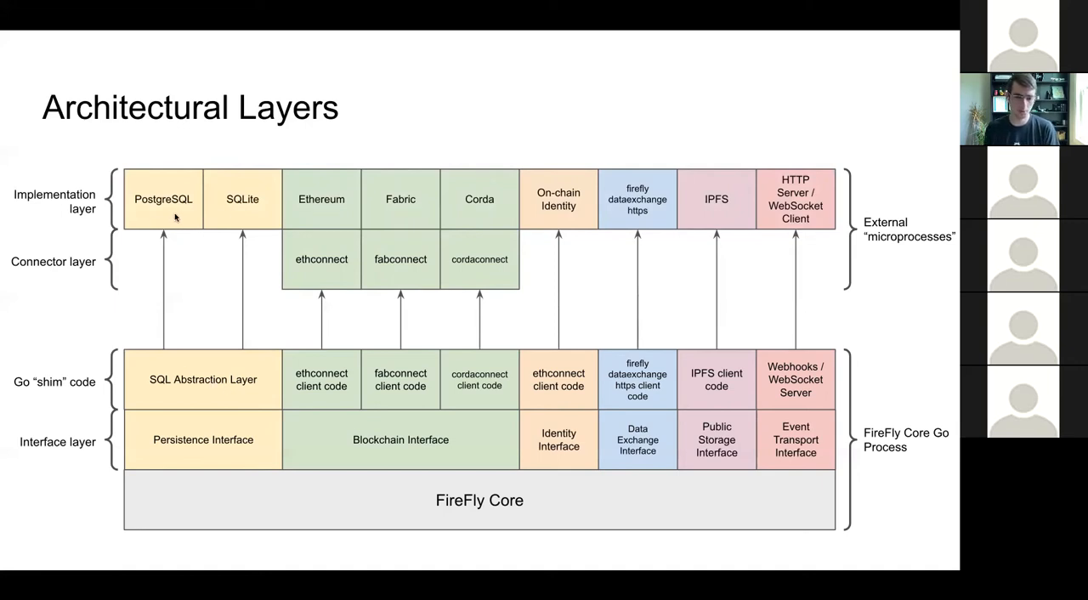
mouse_move(671, 103)
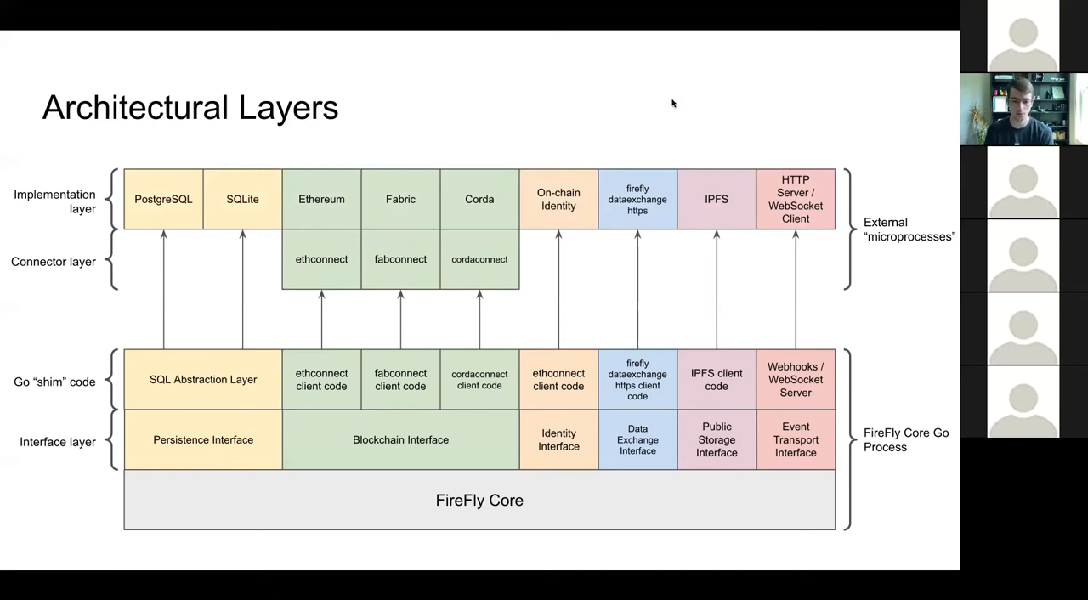
mouse_move(644, 110)
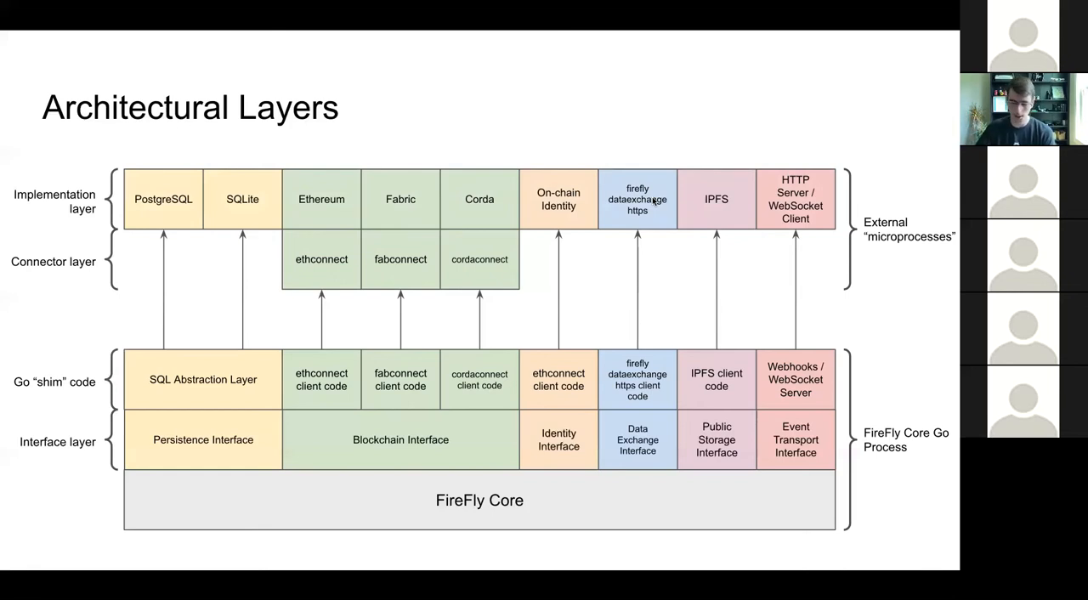
mouse_move(784, 122)
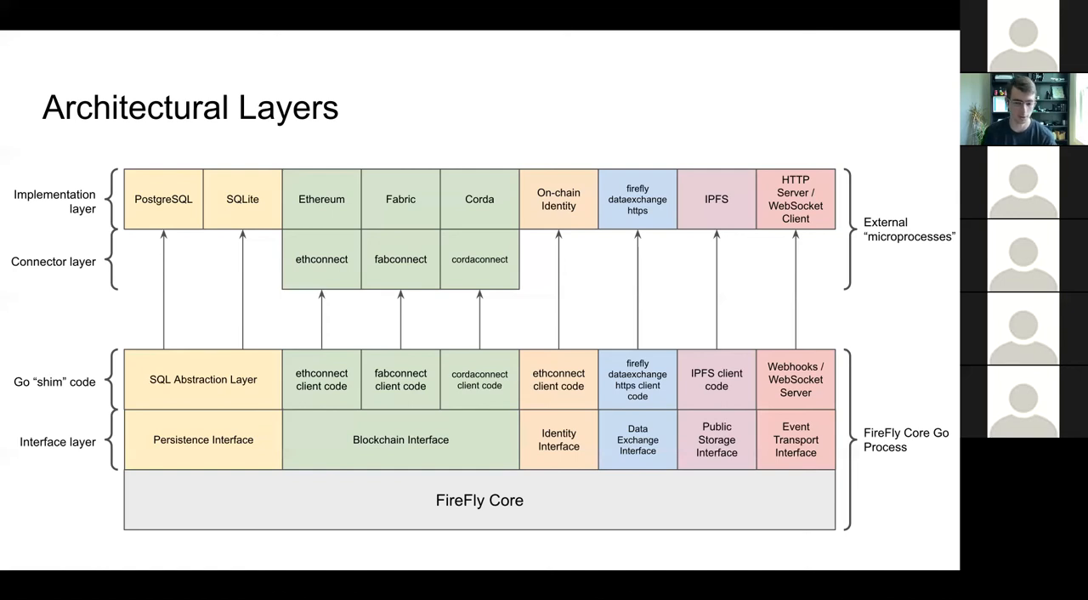
mouse_move(489, 273)
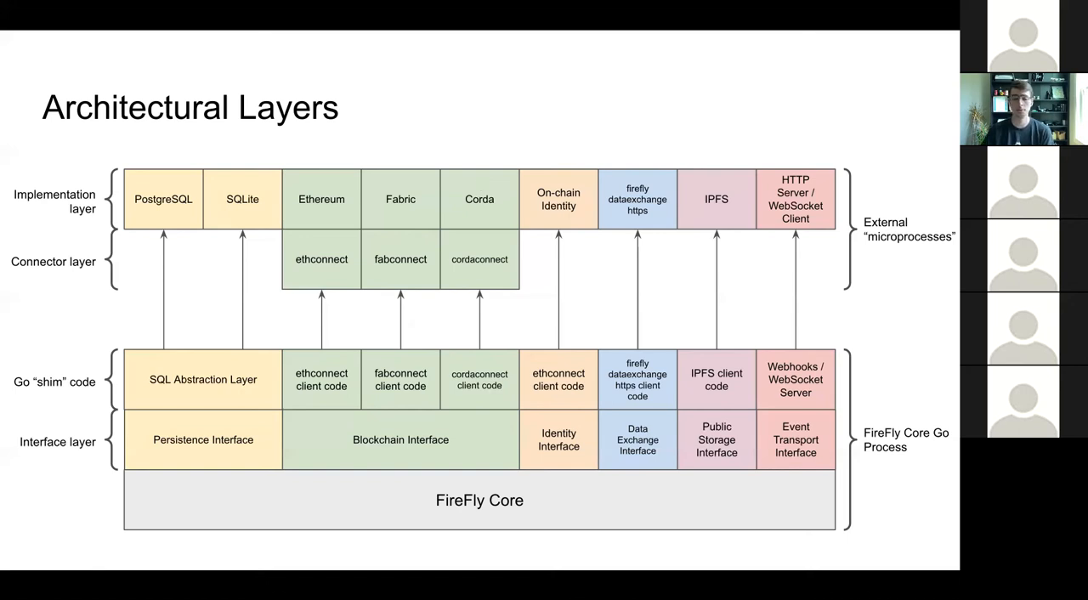
mouse_move(417, 195)
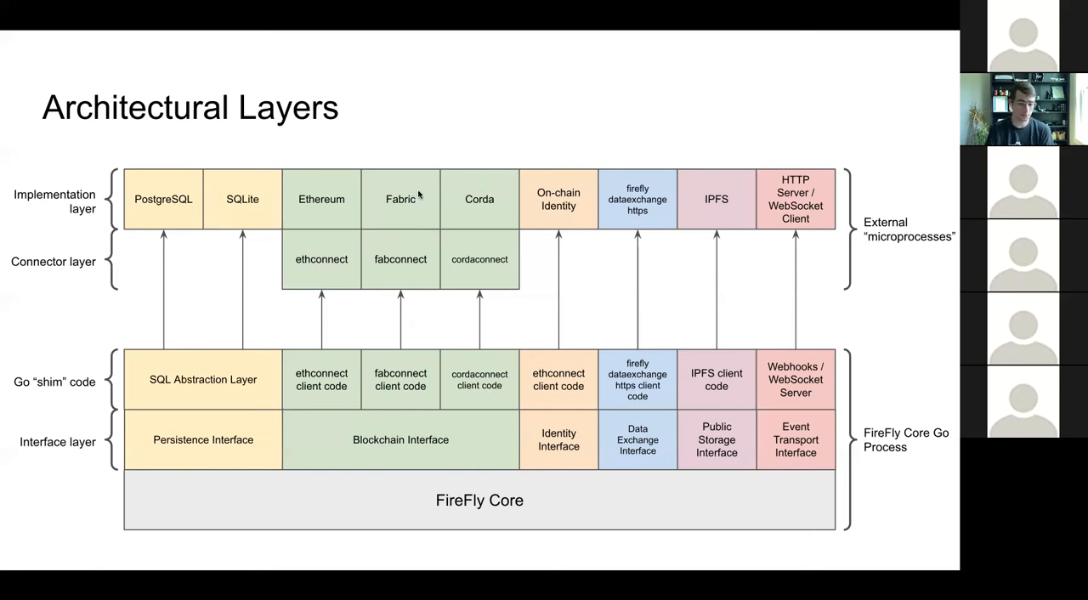
mouse_move(482, 155)
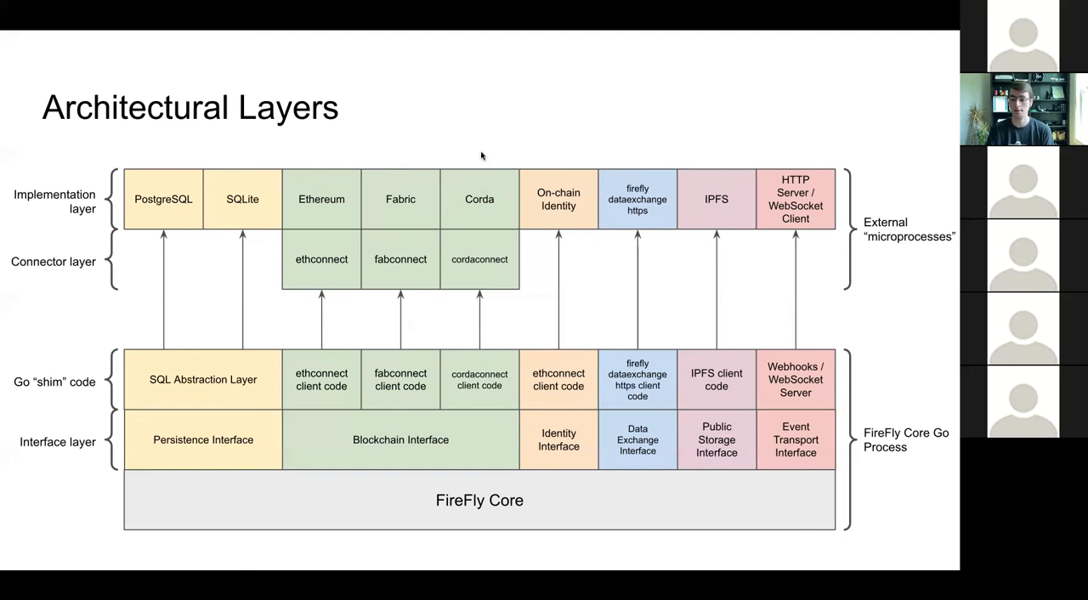
mouse_move(476, 114)
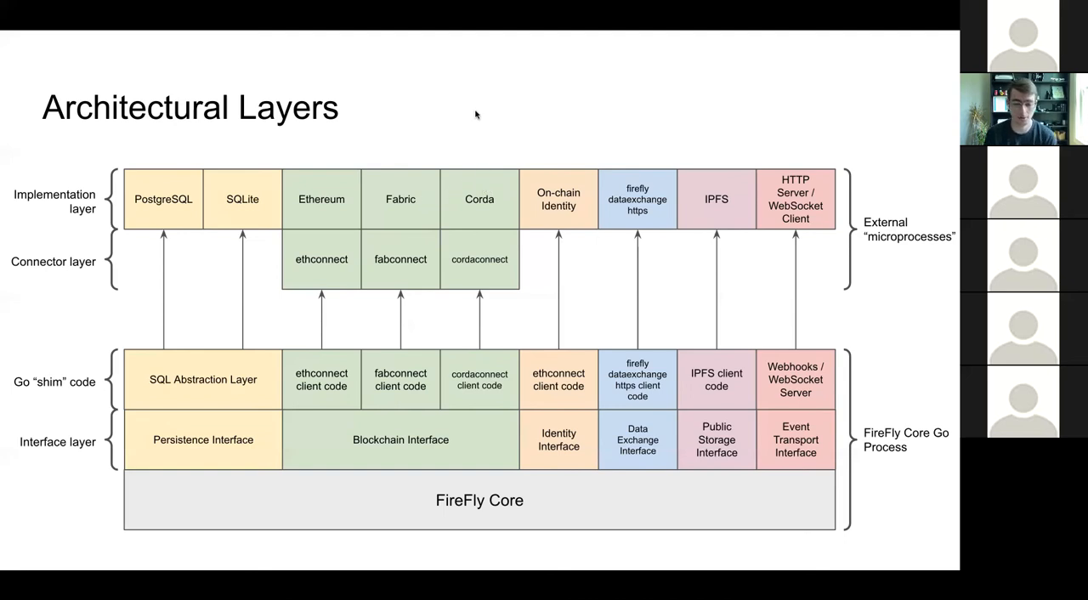
mouse_move(472, 134)
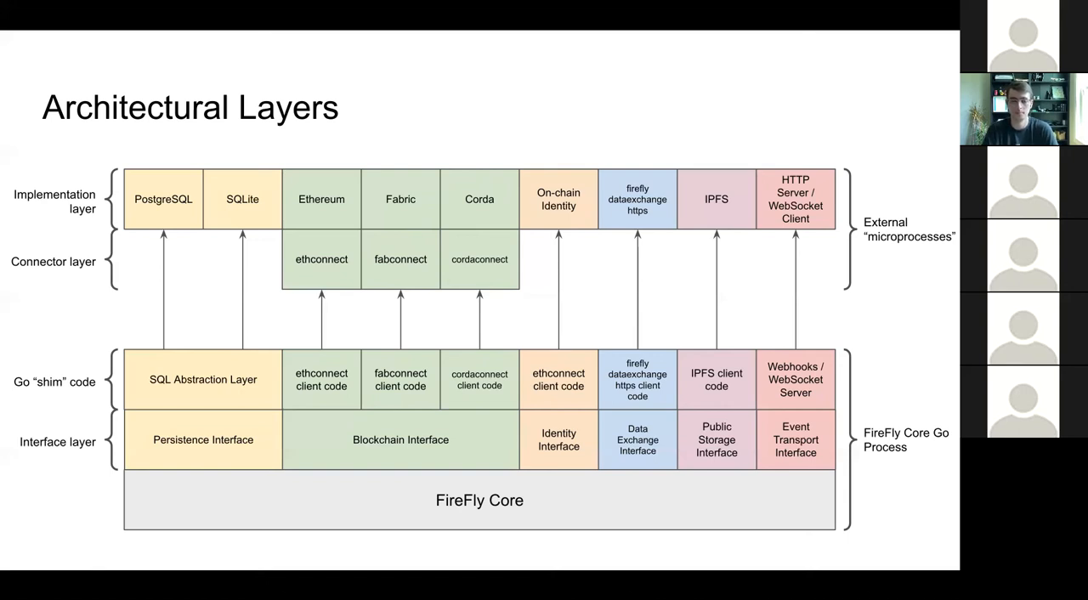
mouse_move(466, 99)
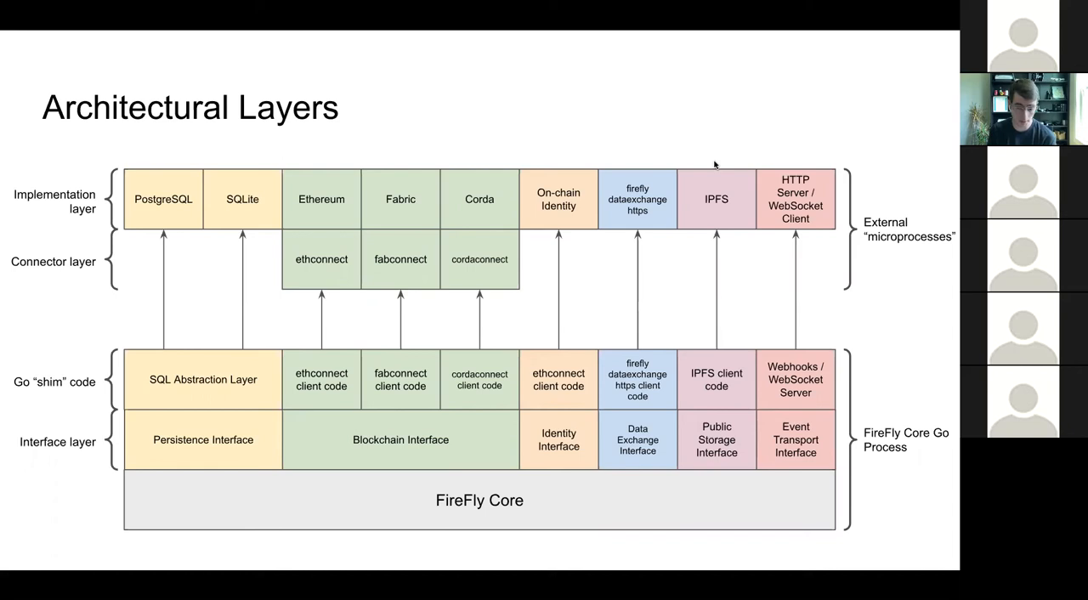
mouse_move(647, 132)
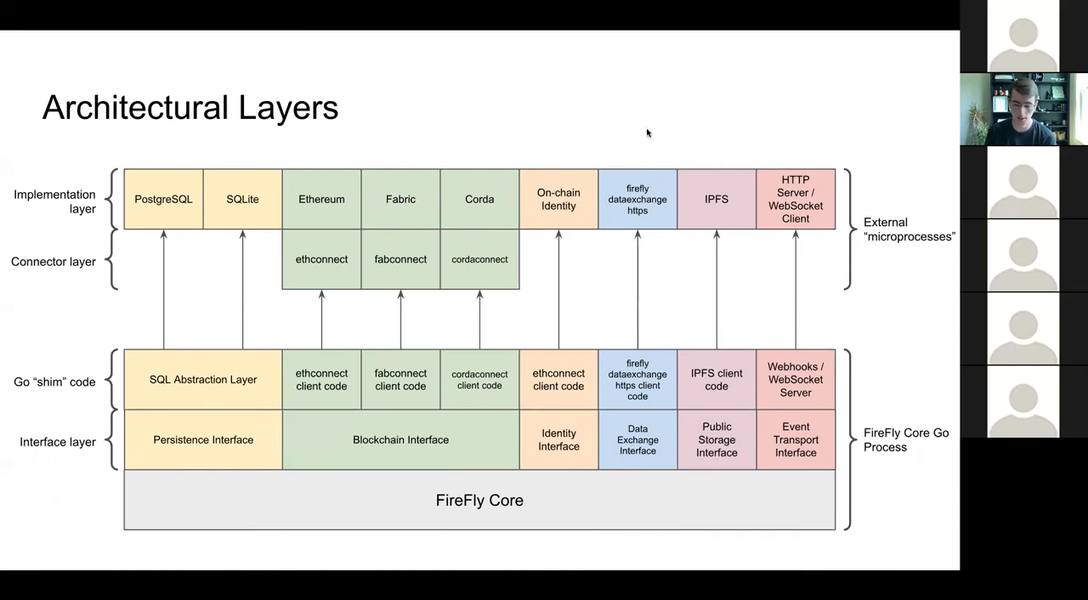
mouse_move(667, 131)
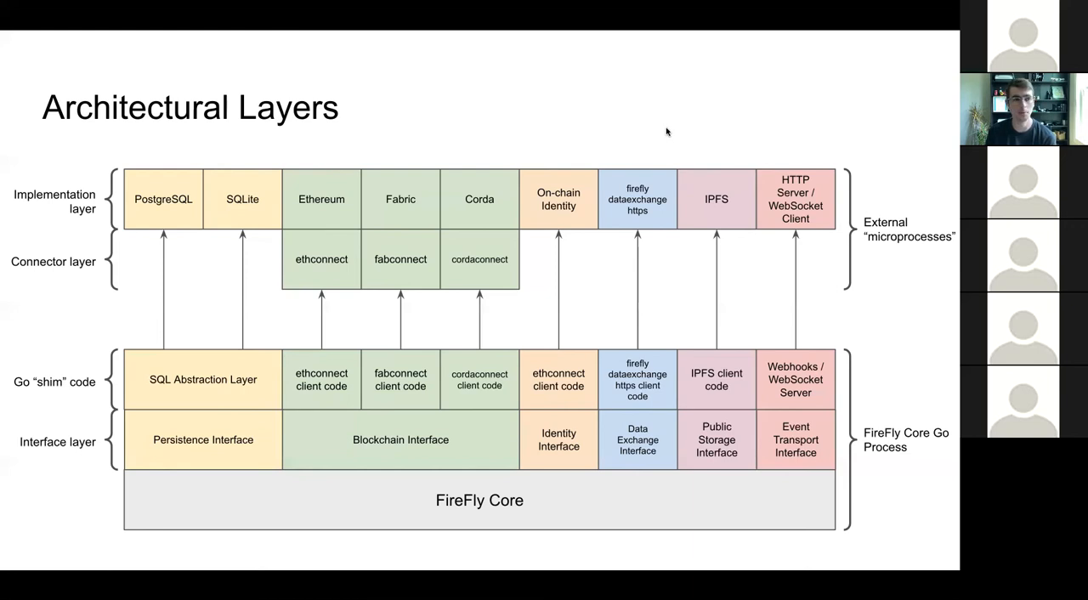
mouse_move(663, 112)
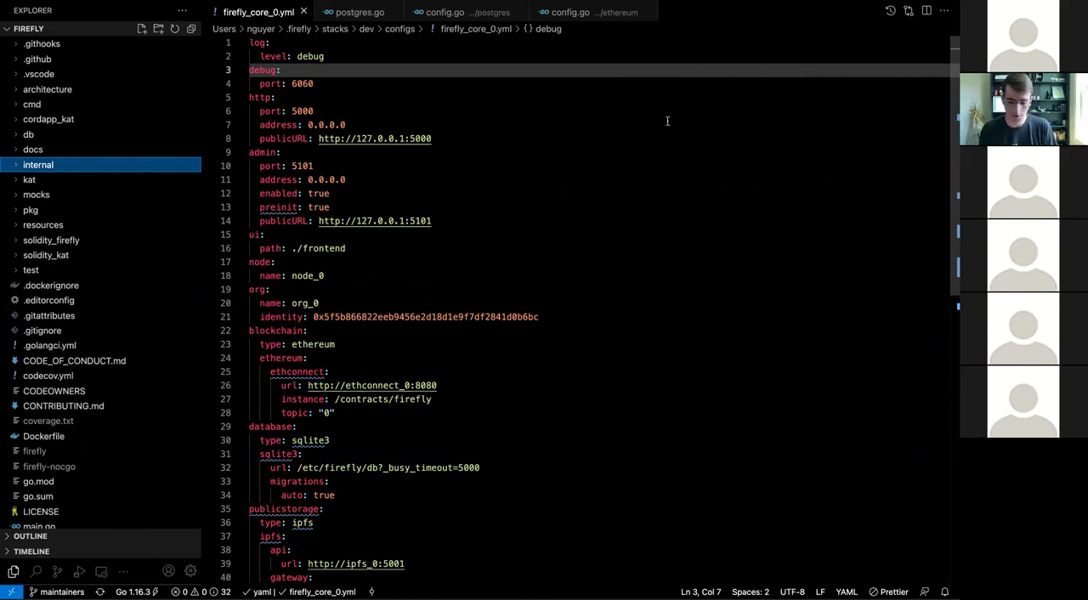
mouse_move(664, 98)
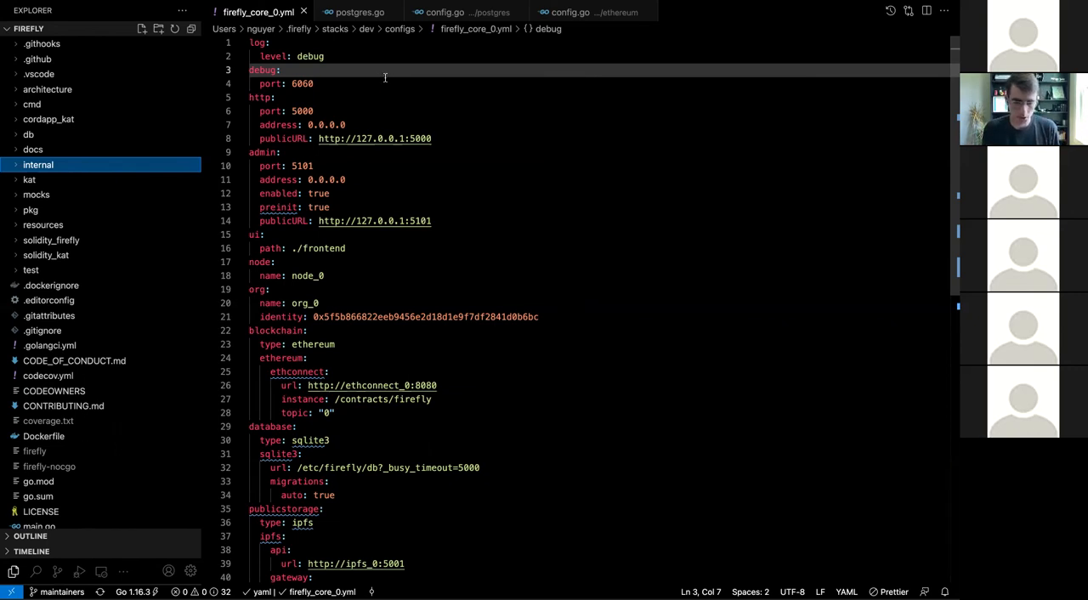
mouse_move(386, 71)
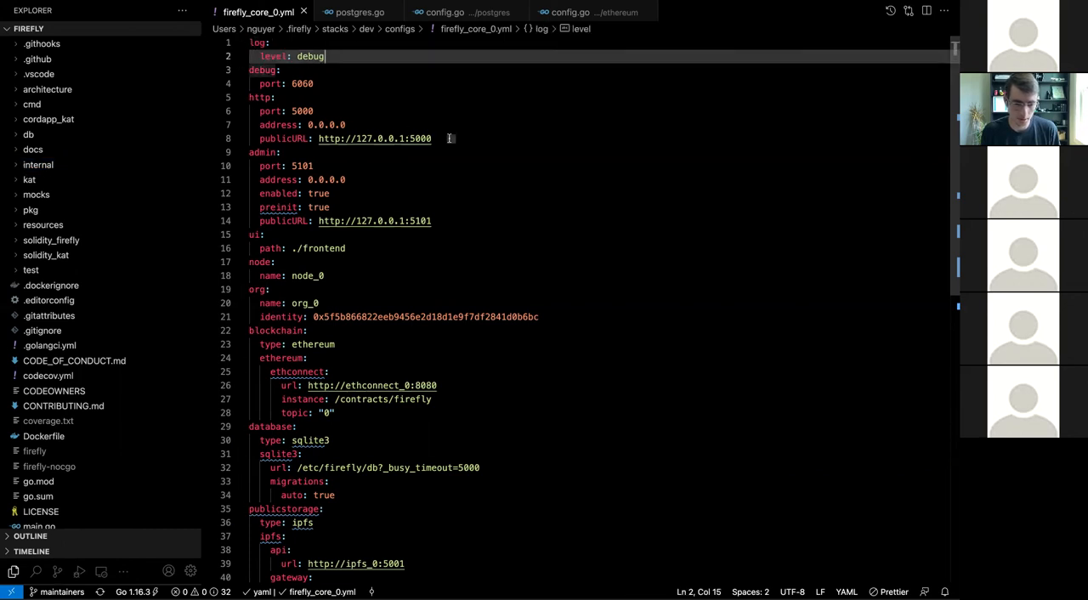
Point out the http port value 5000 and the admin preinit setting in firefly_core_0.yml.
click(313, 110)
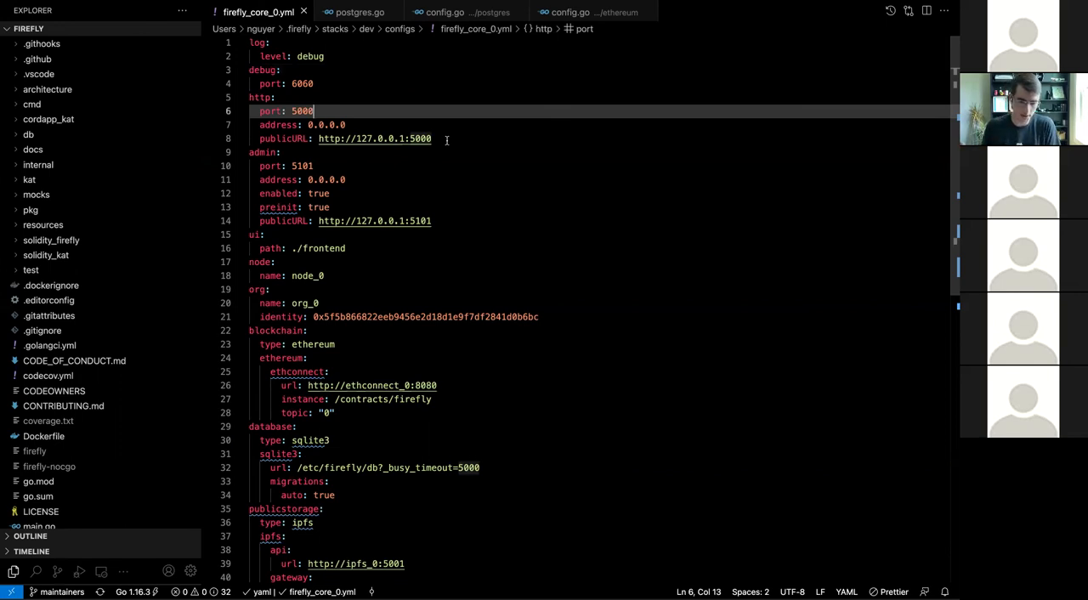
click(432, 138)
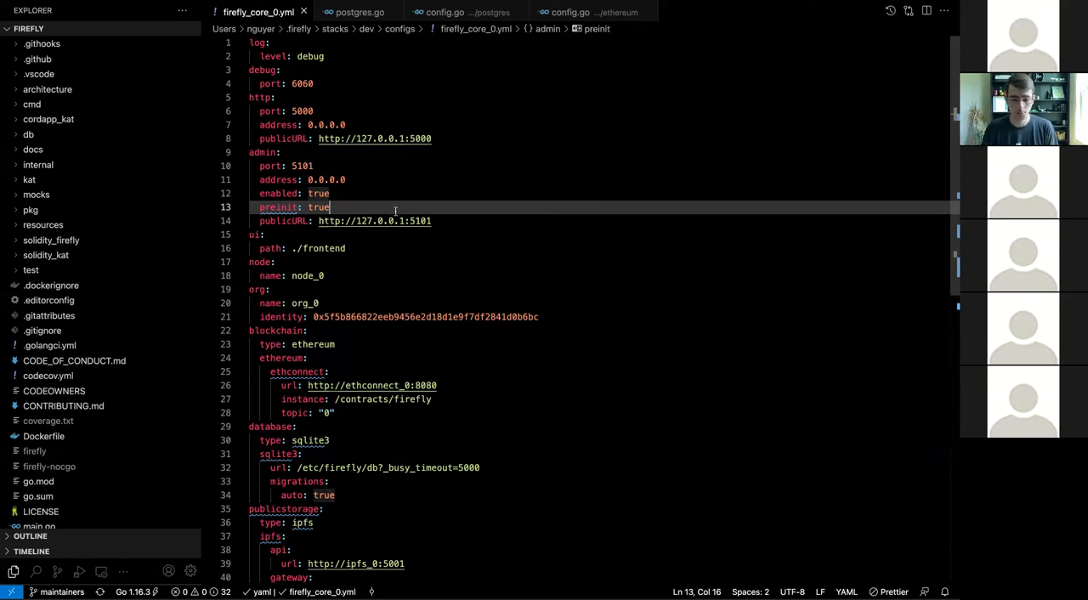
mouse_move(388, 190)
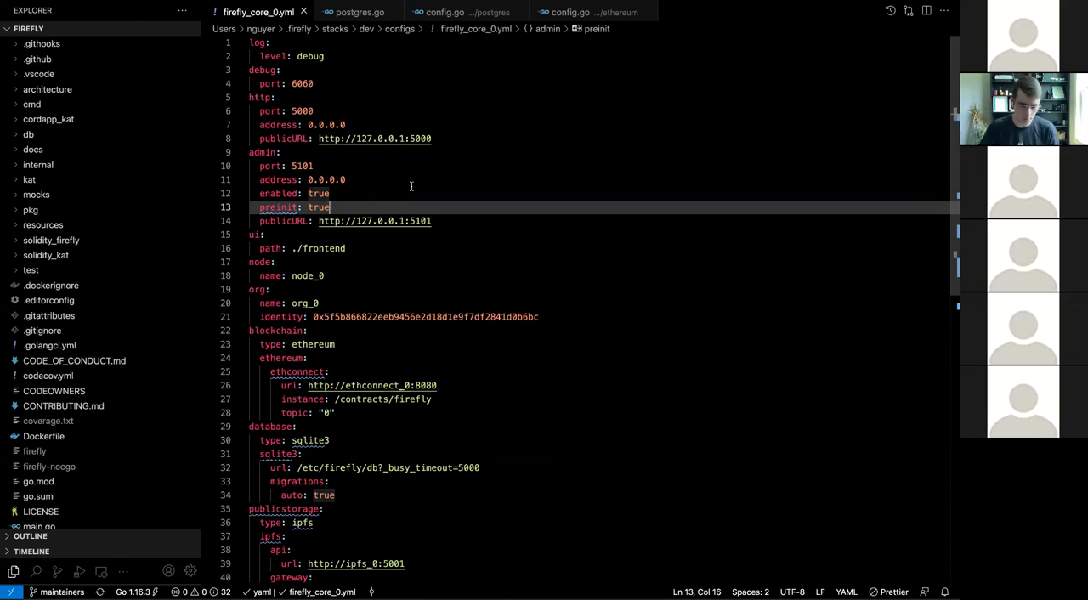
scroll(down, 3)
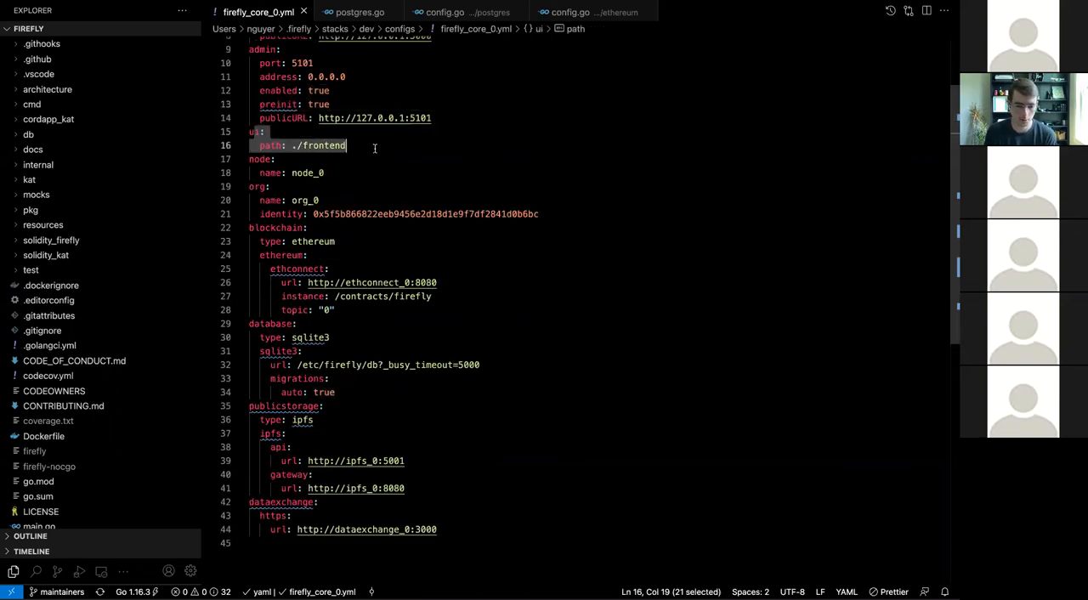
click(390, 145)
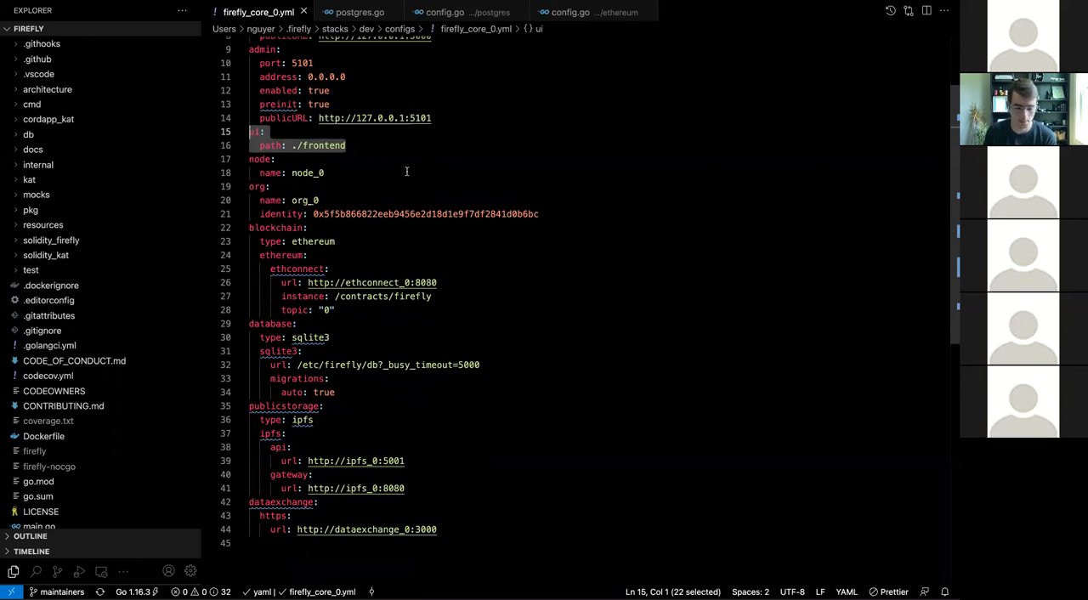
click(259, 159)
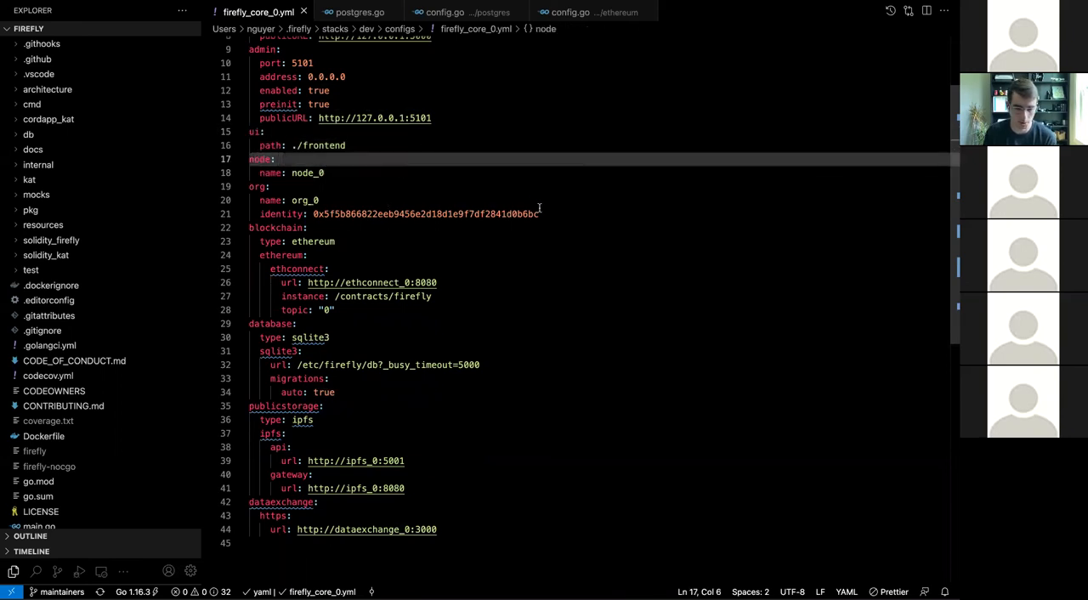
click(308, 173)
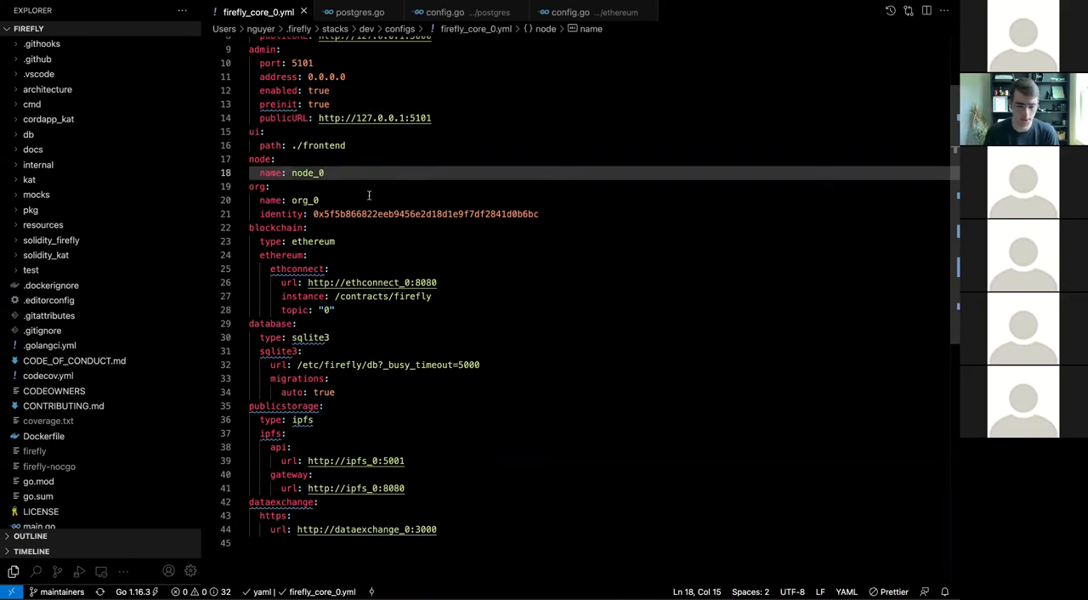
click(438, 529)
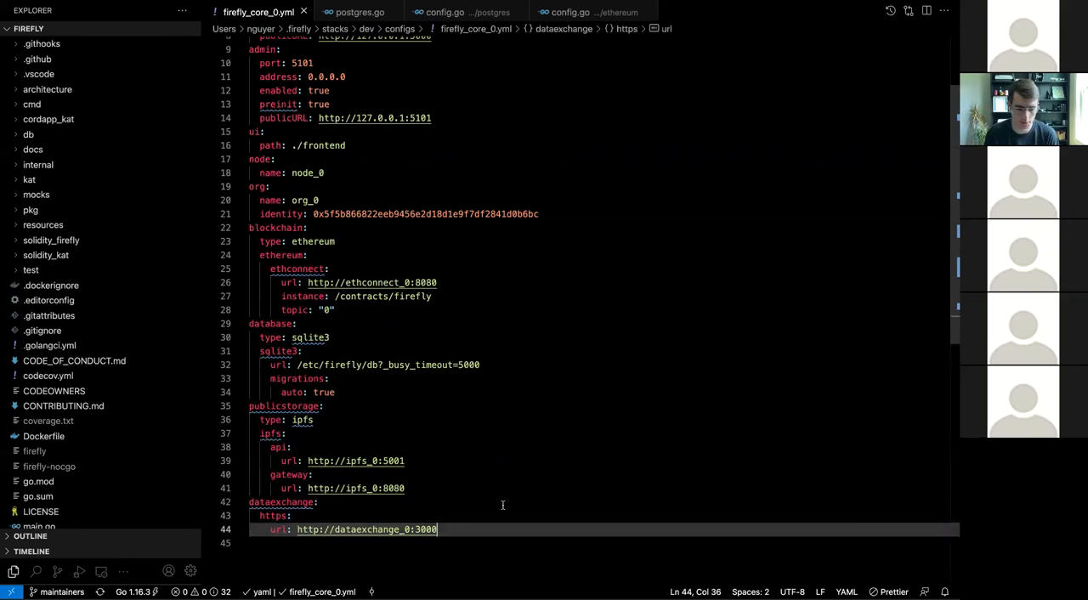
mouse_move(258, 227)
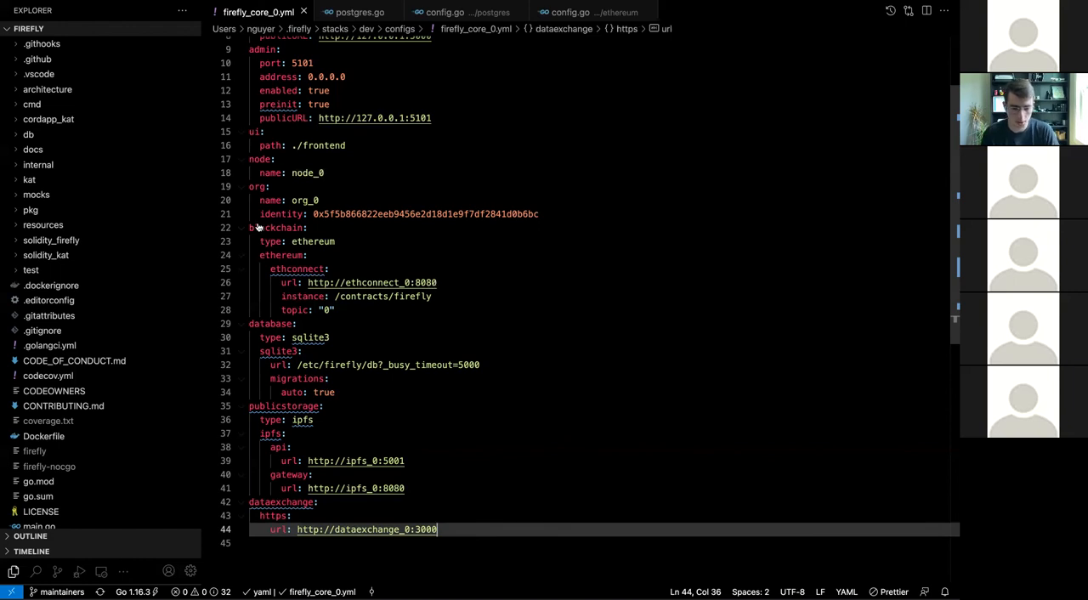
click(272, 227)
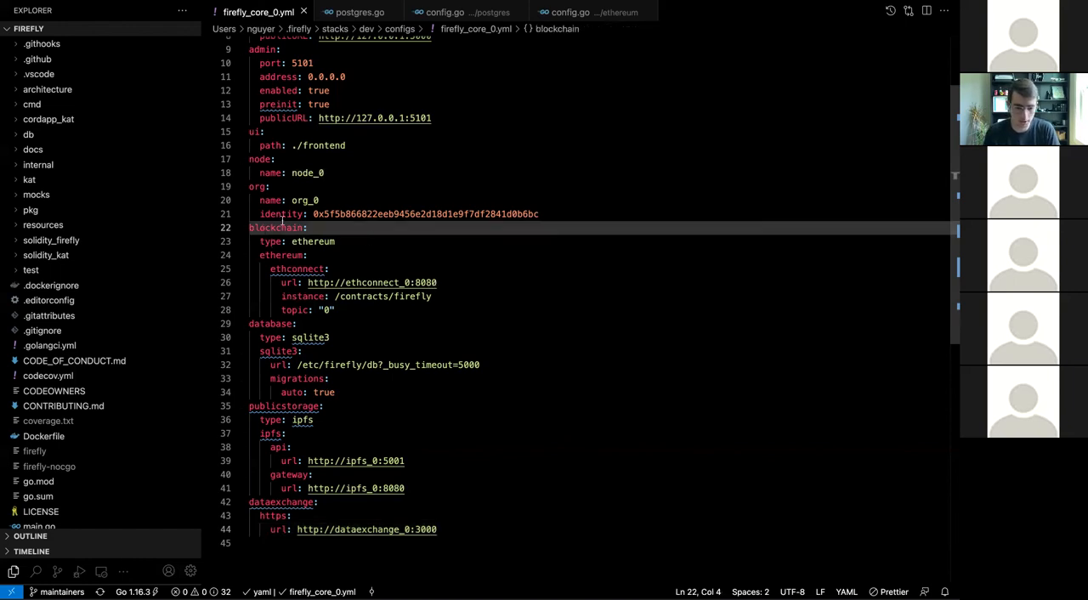
click(270, 324)
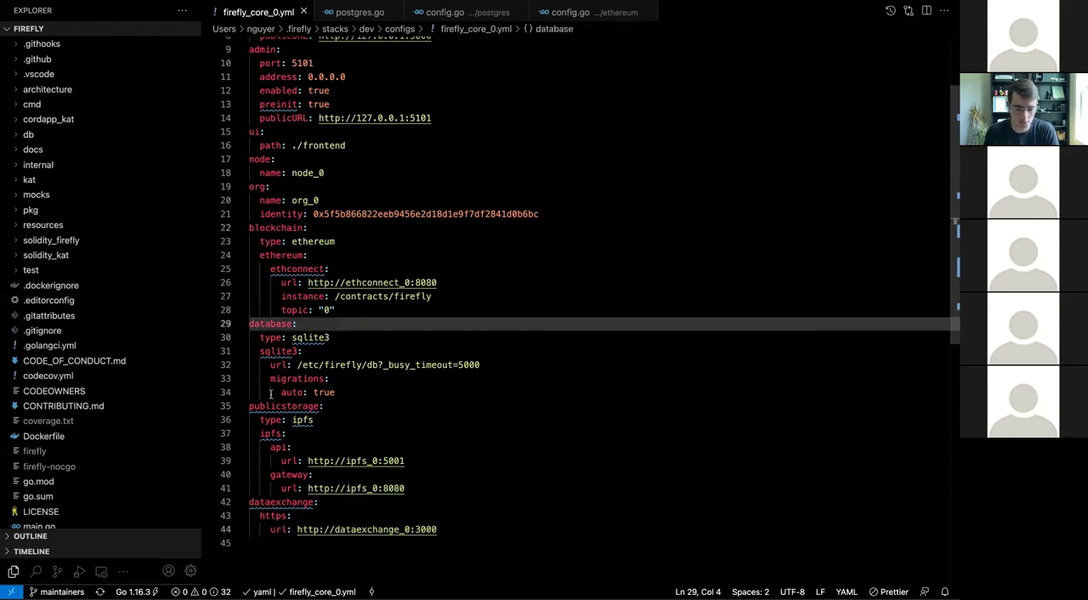
click(275, 227)
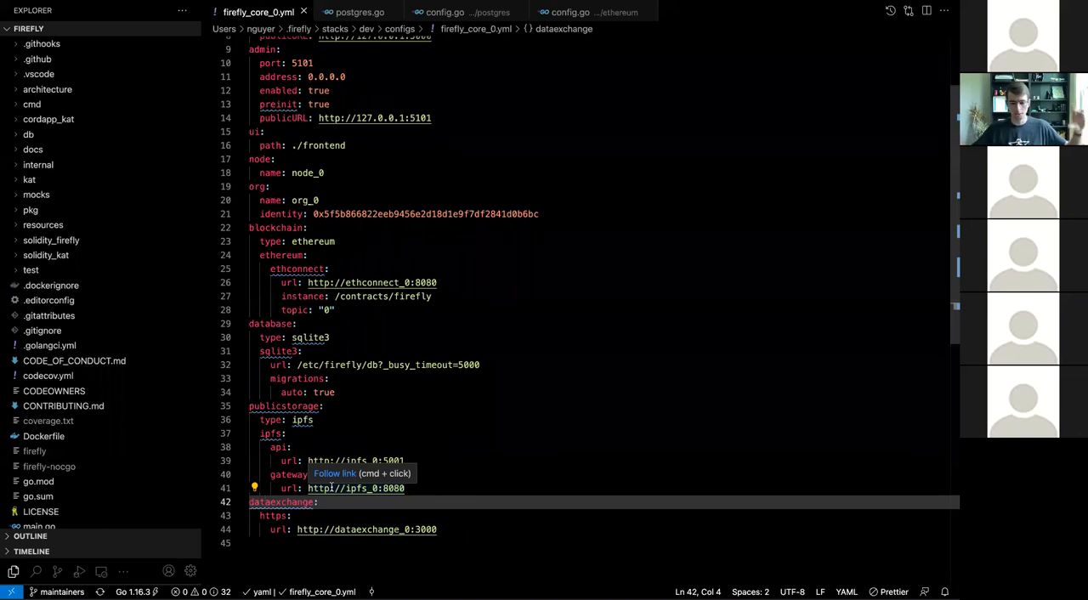
mouse_move(476, 364)
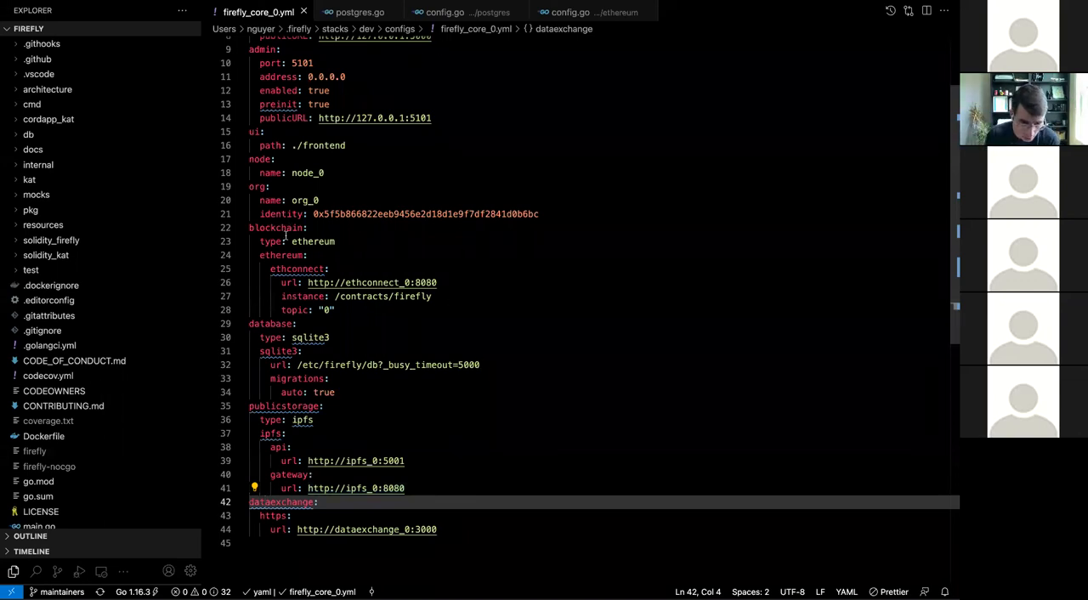
click(381, 241)
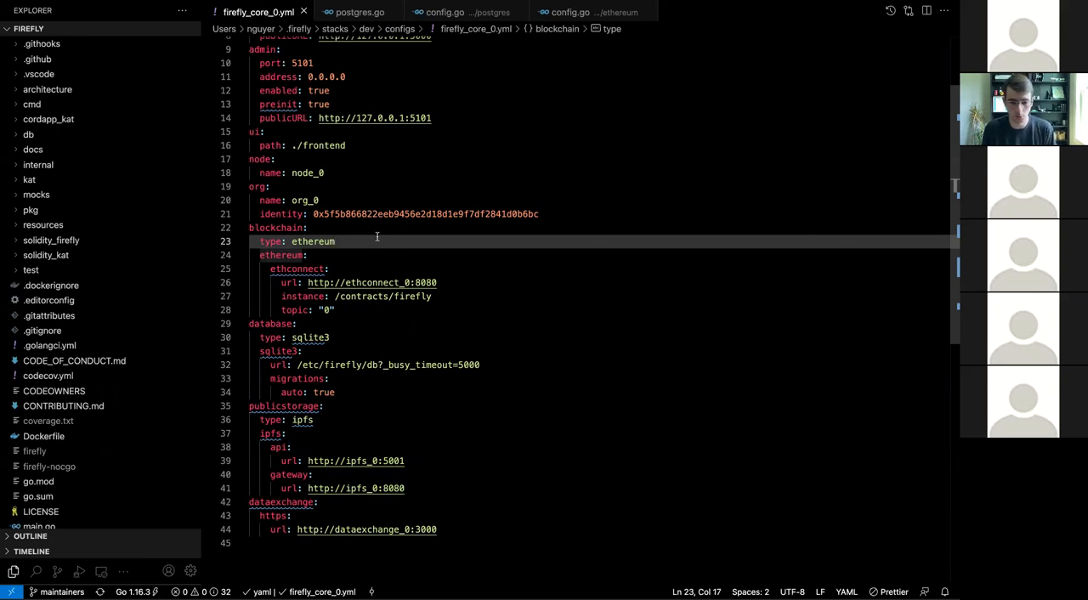
double_click(312, 242)
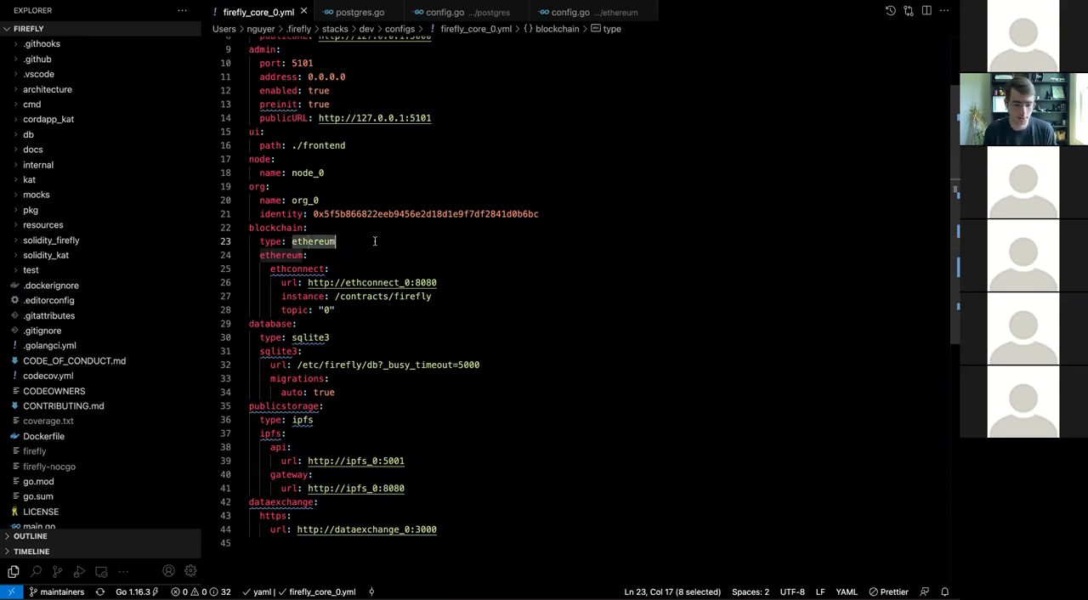
click(283, 255)
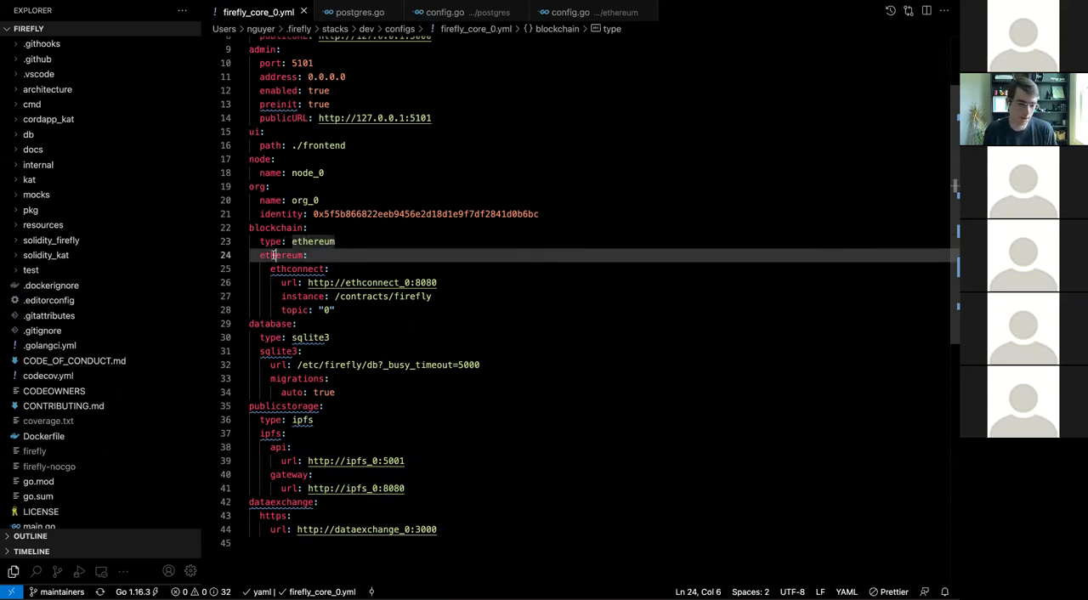
double_click(280, 255)
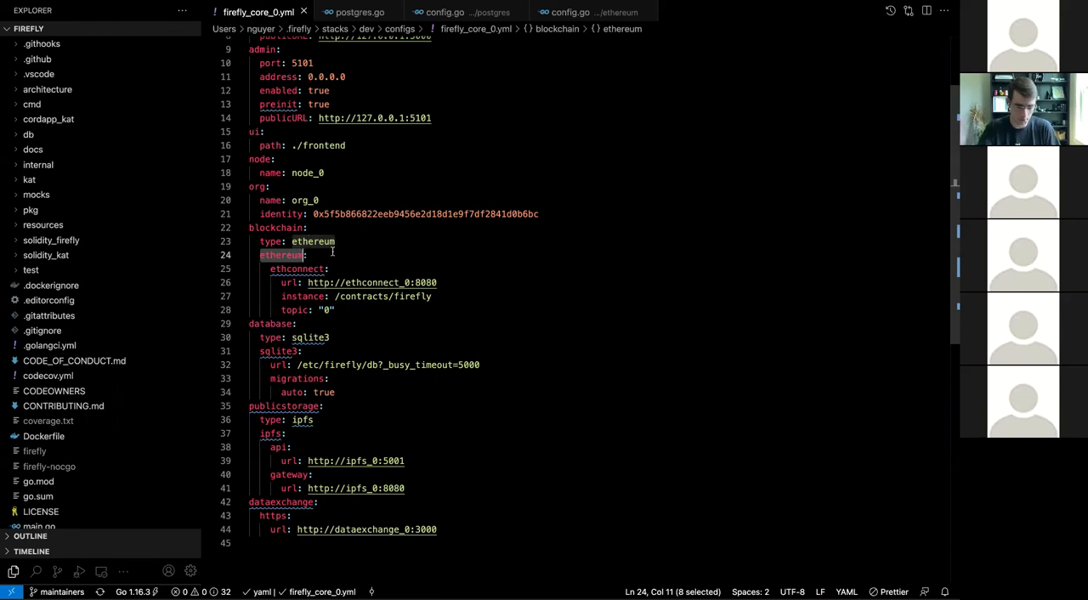
mouse_move(289, 264)
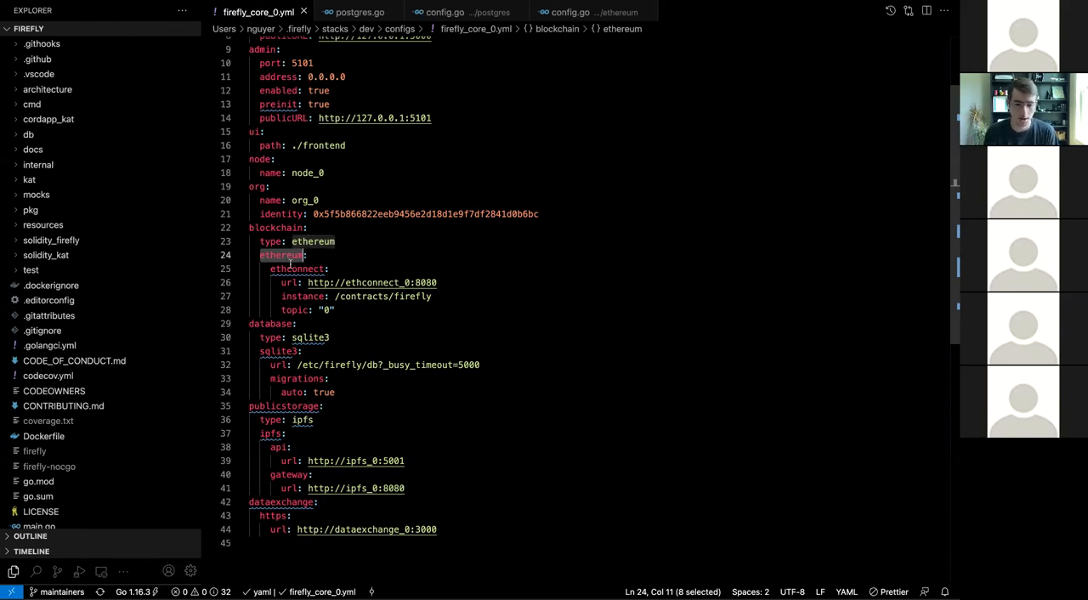
click(262, 255)
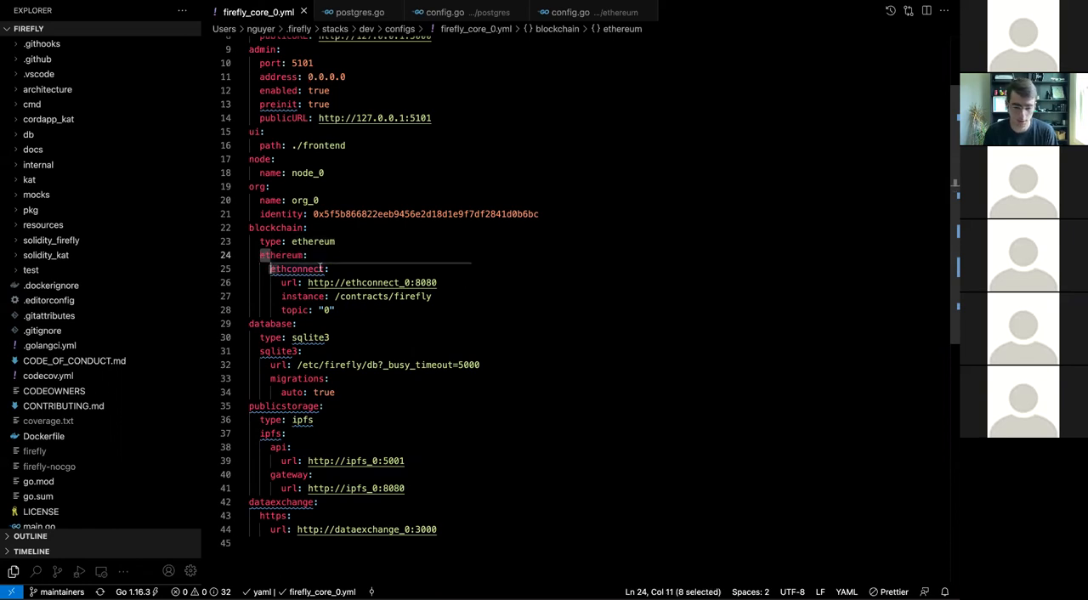
click(323, 269)
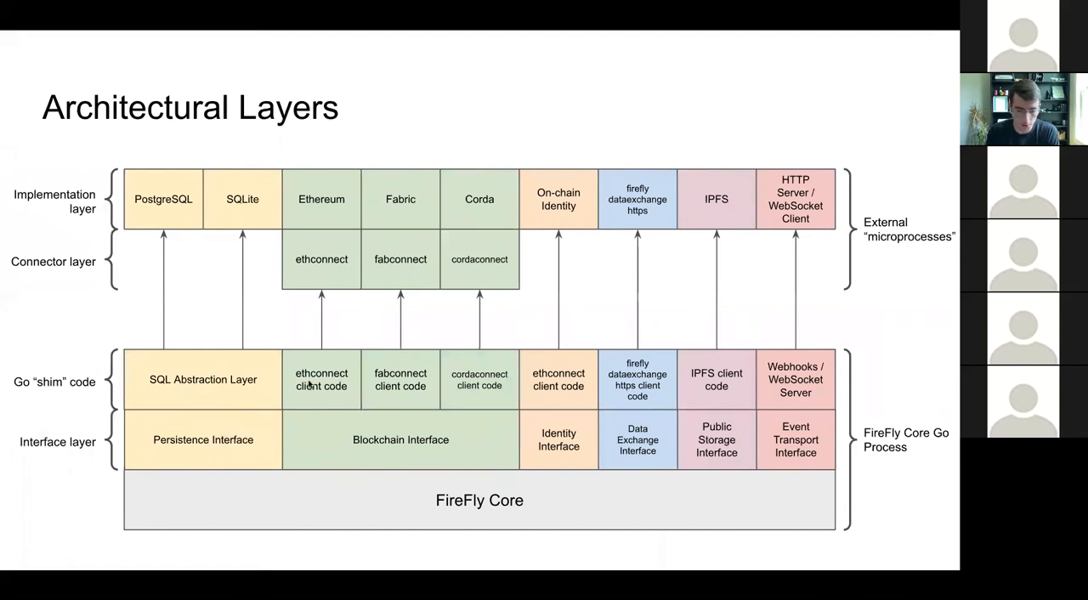
mouse_move(316, 366)
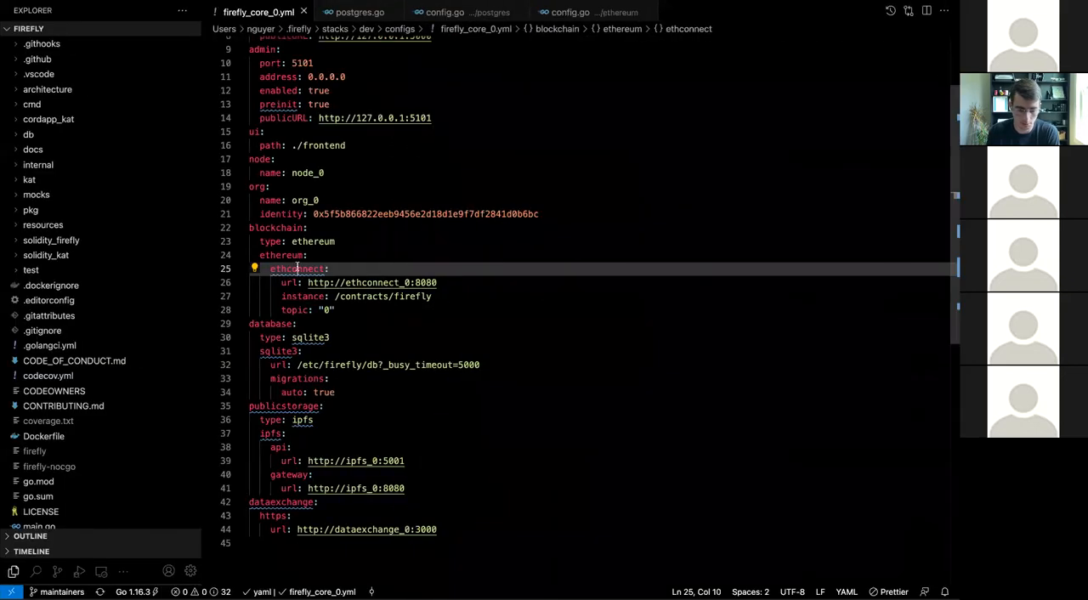
double_click(297, 269)
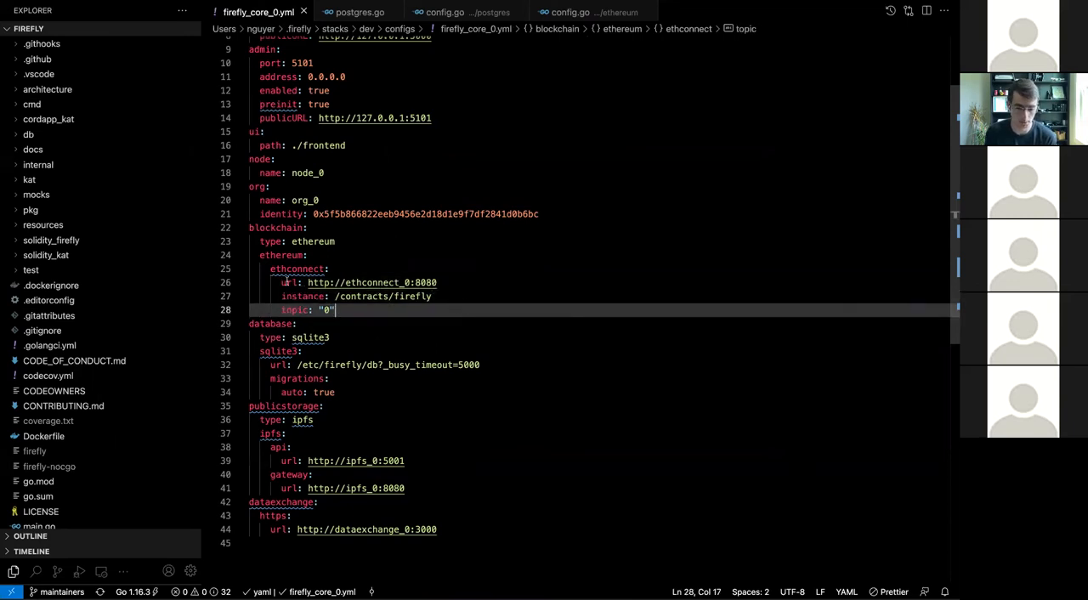
click(438, 282)
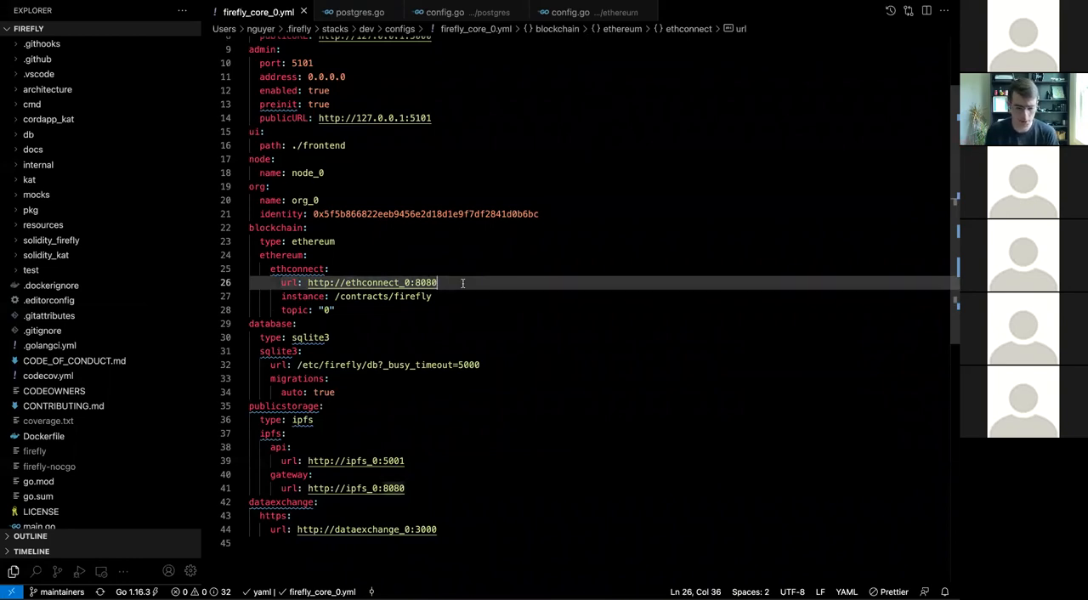
double_click(370, 282)
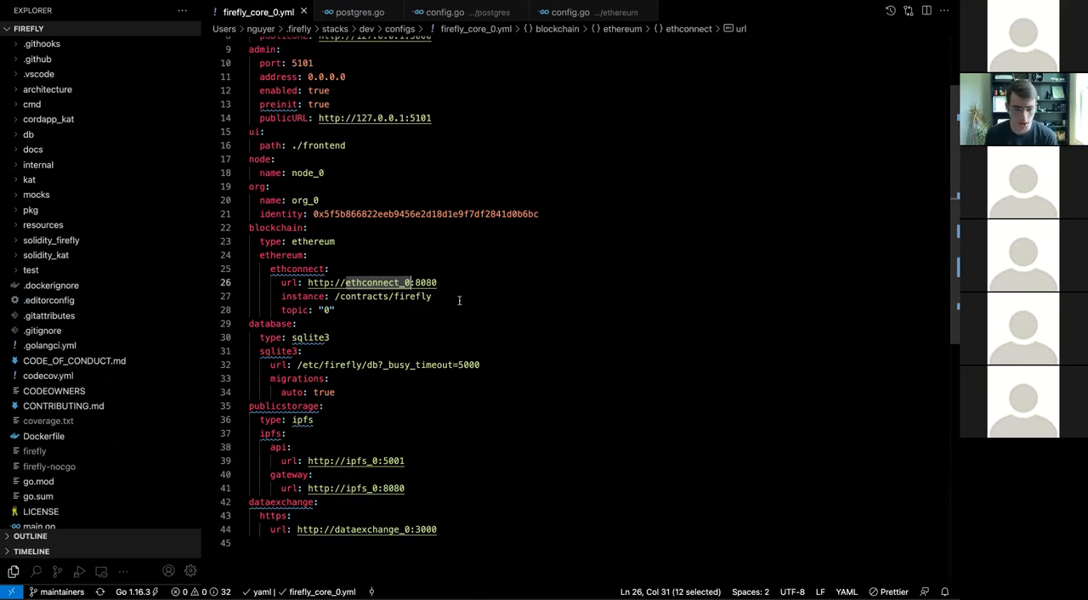
click(431, 296)
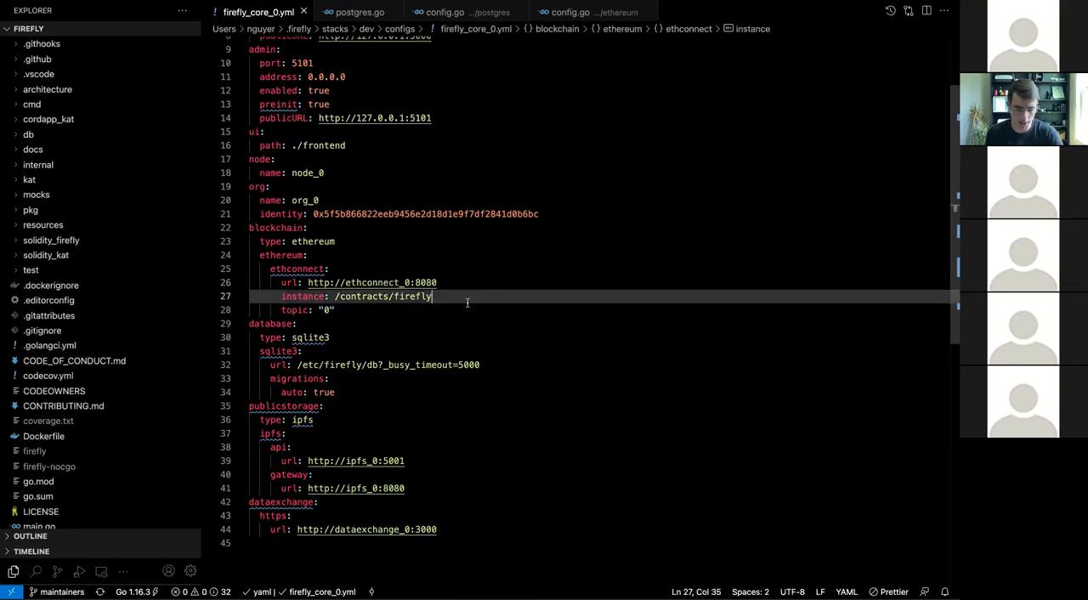
click(463, 310)
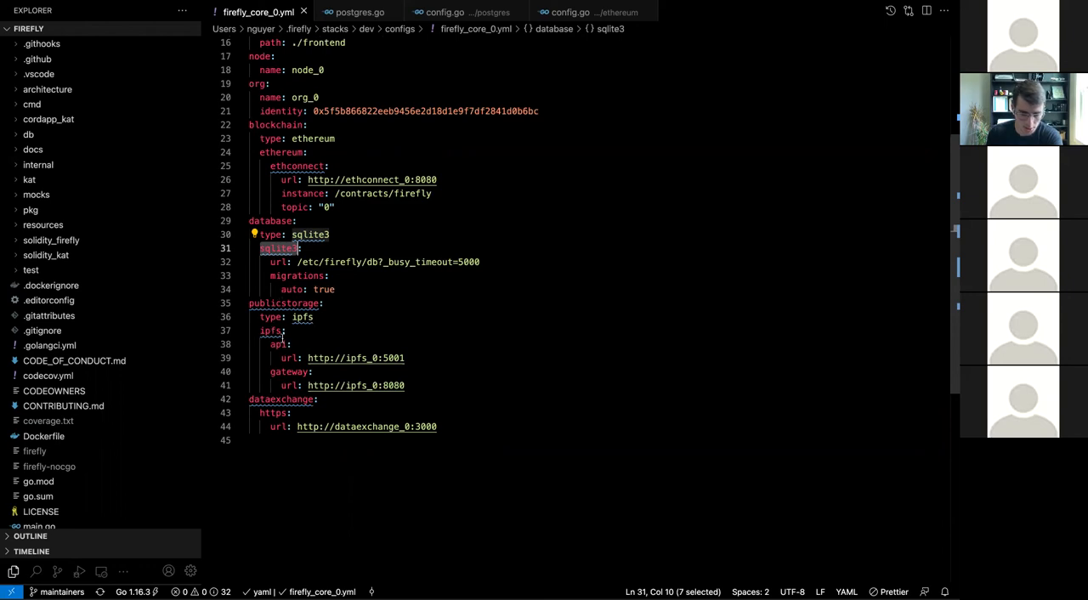
click(270, 331)
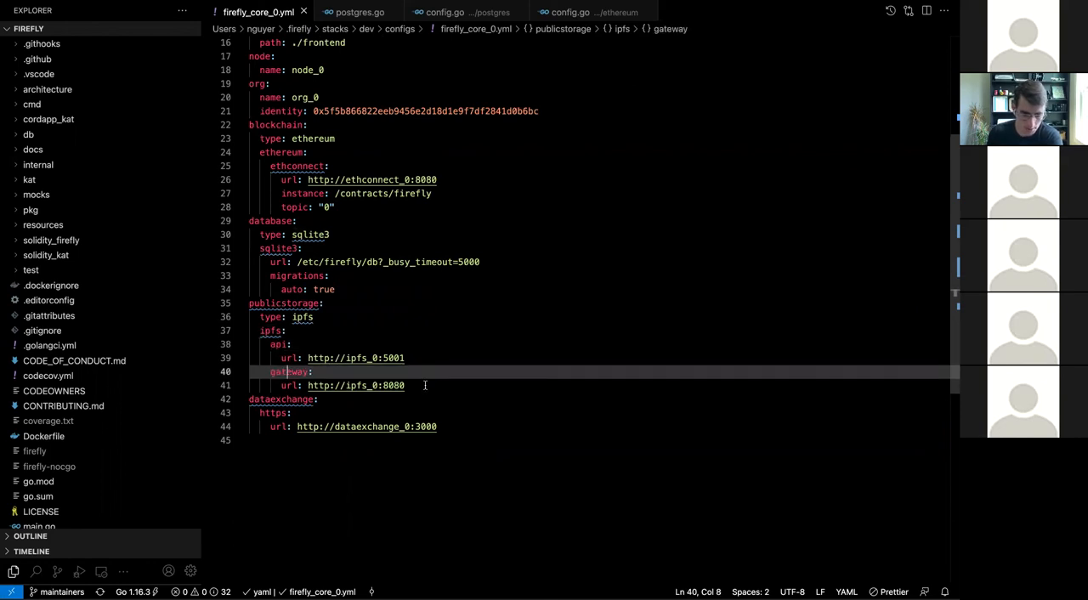
click(416, 358)
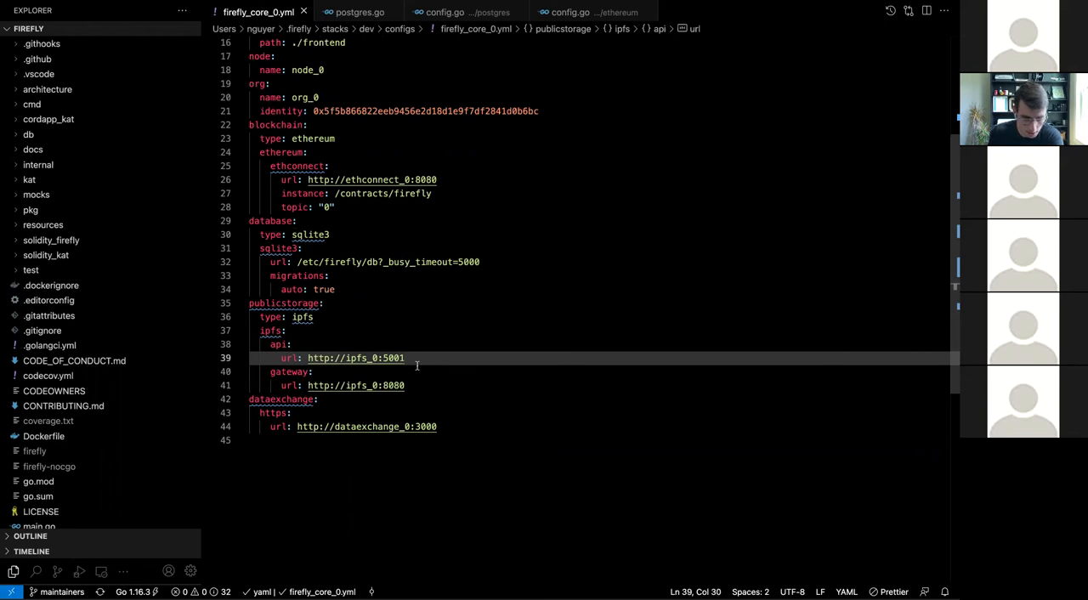
mouse_move(451, 334)
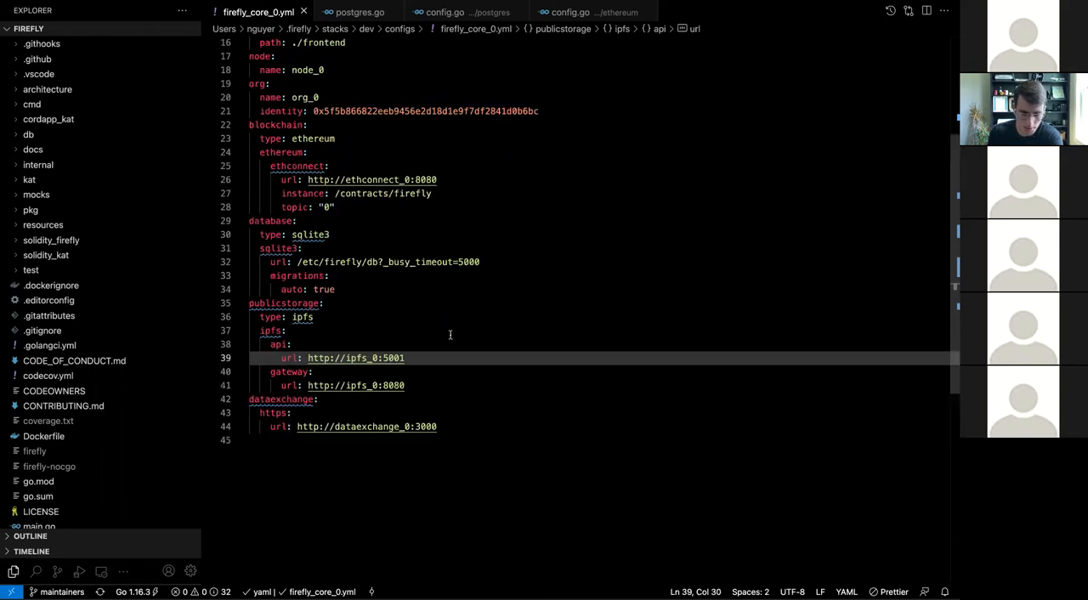
scroll(up, 3)
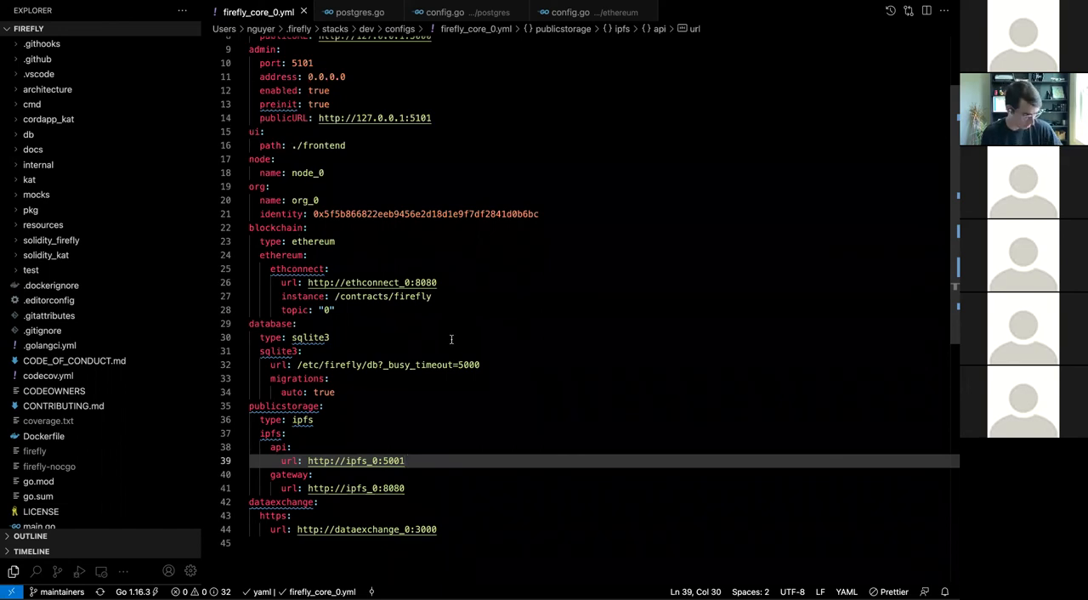
Browse postgres.go through the Postgres plugin's Init, Name, Open and migration functions.
scroll(up, 3)
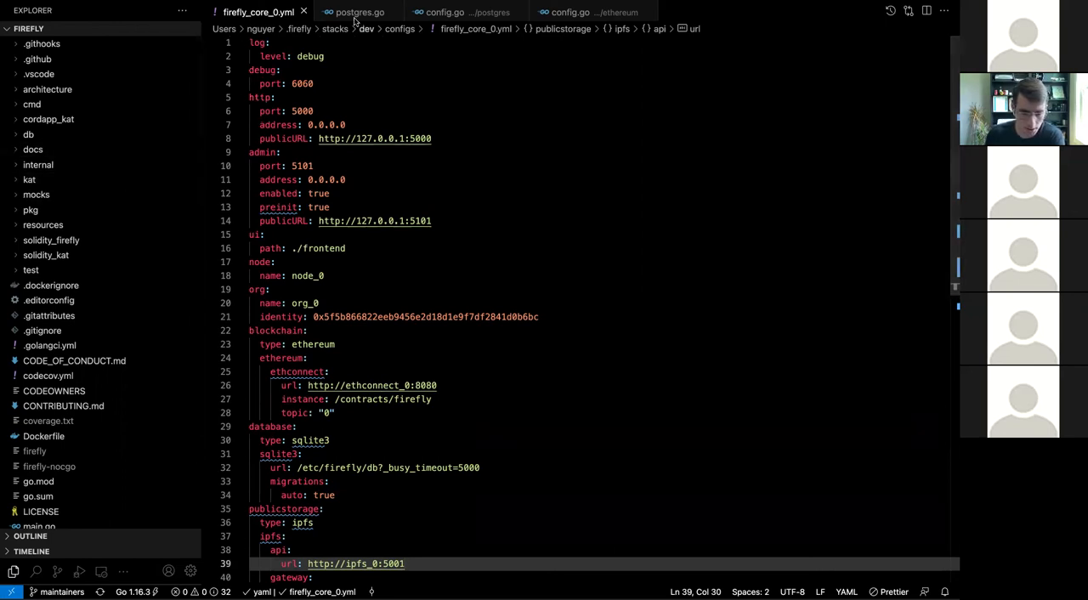
click(357, 12)
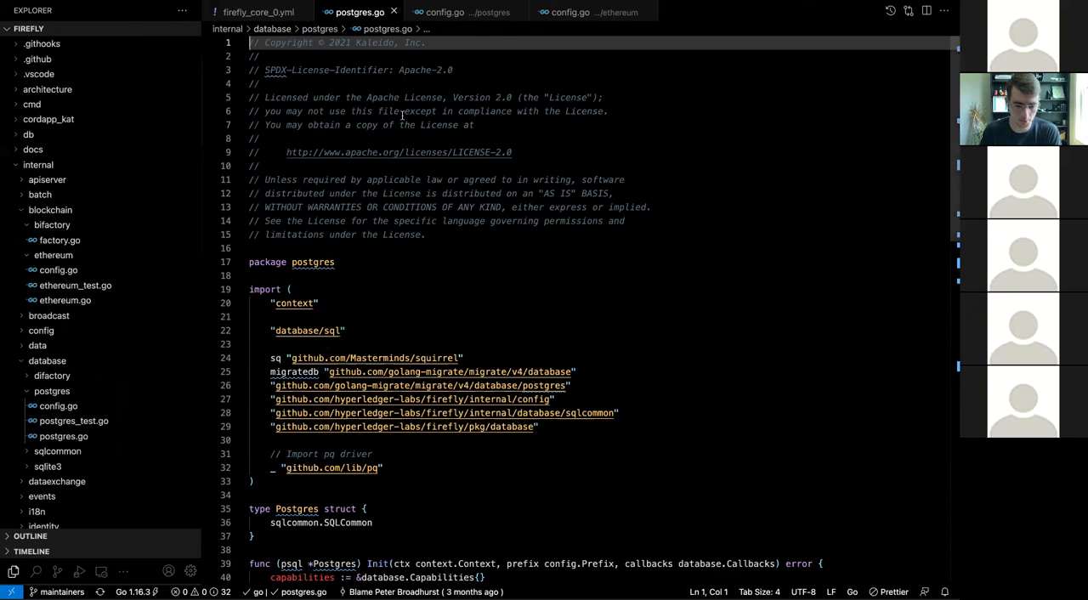
scroll(down, 3)
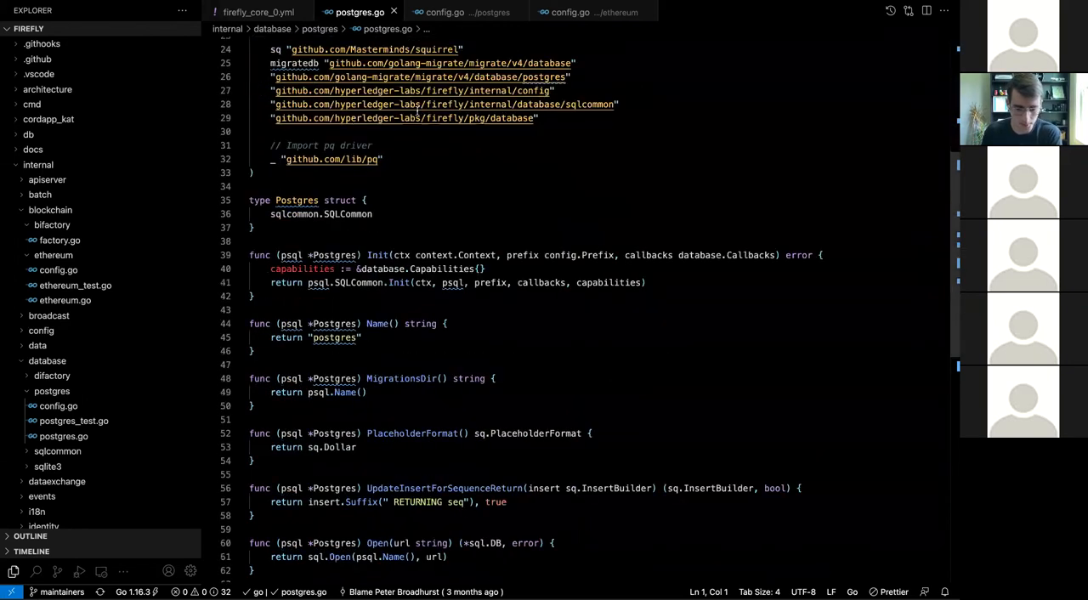
scroll(down, 3)
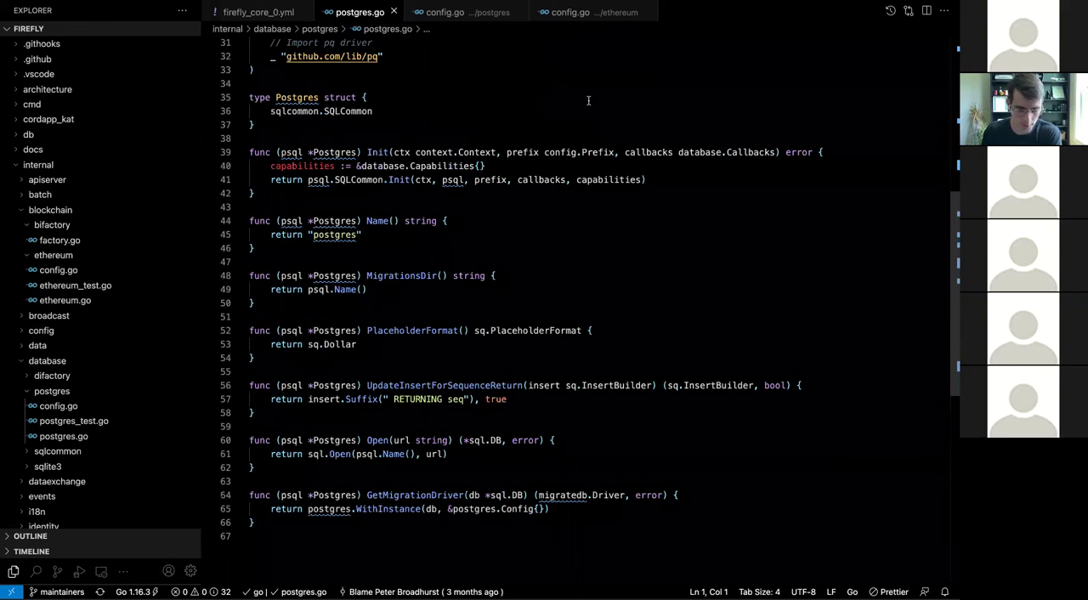
mouse_move(463, 342)
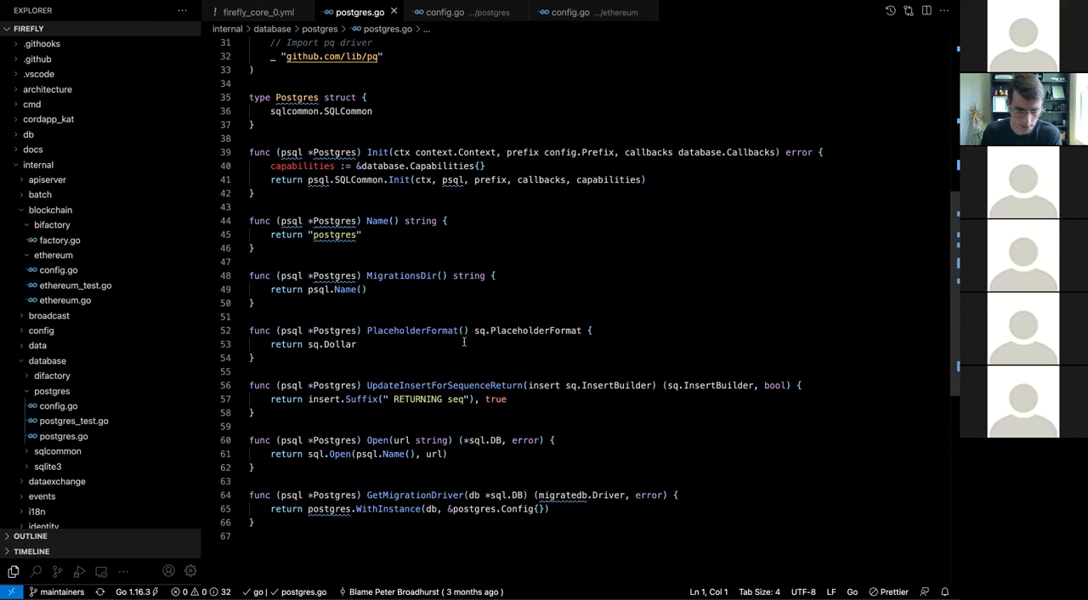
mouse_move(465, 335)
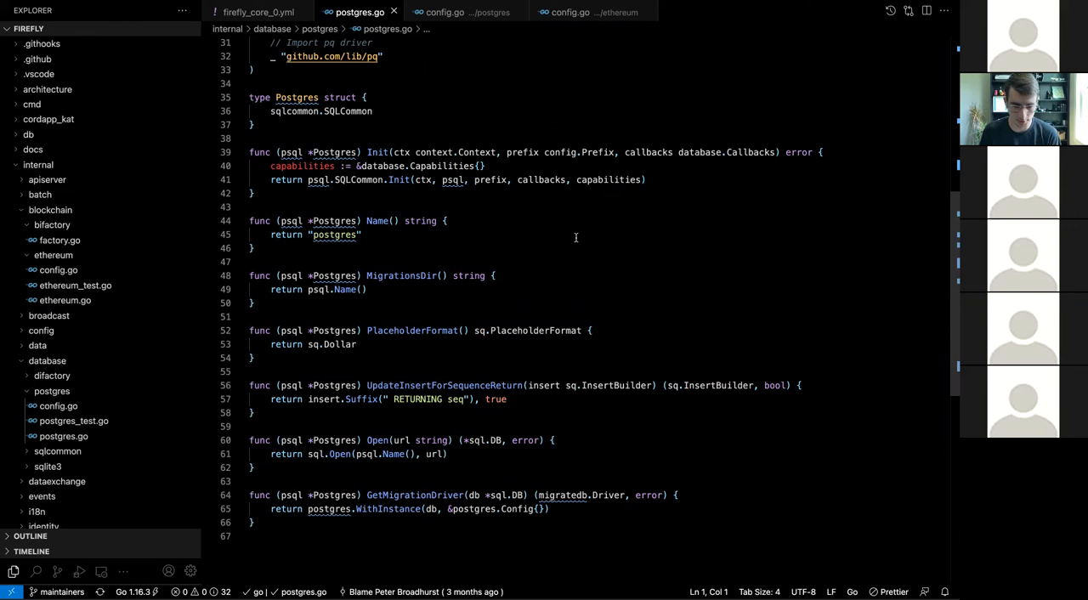
scroll(up, 3)
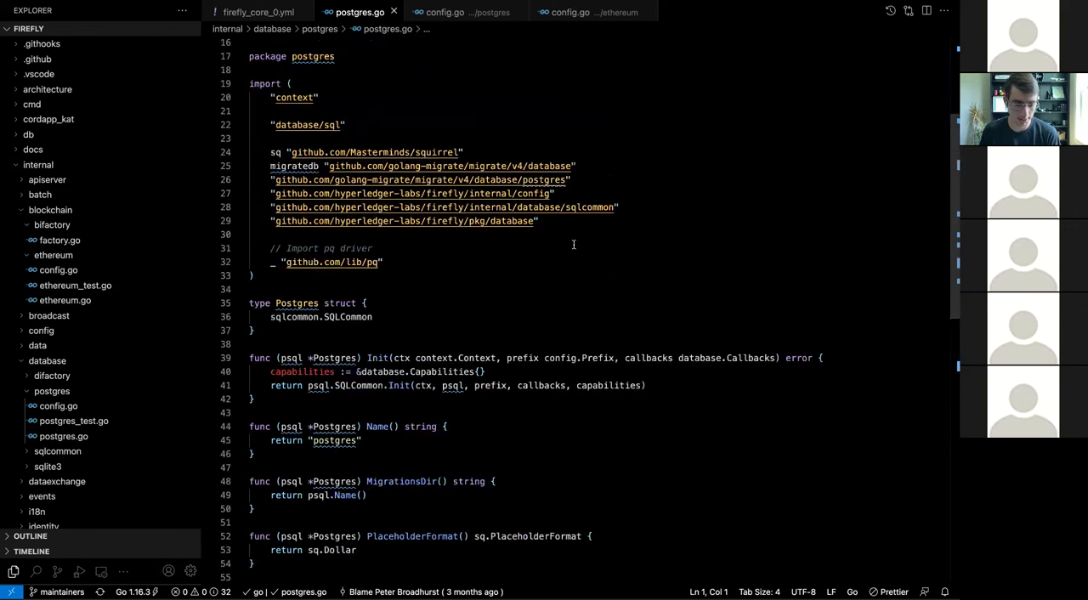
scroll(up, 3)
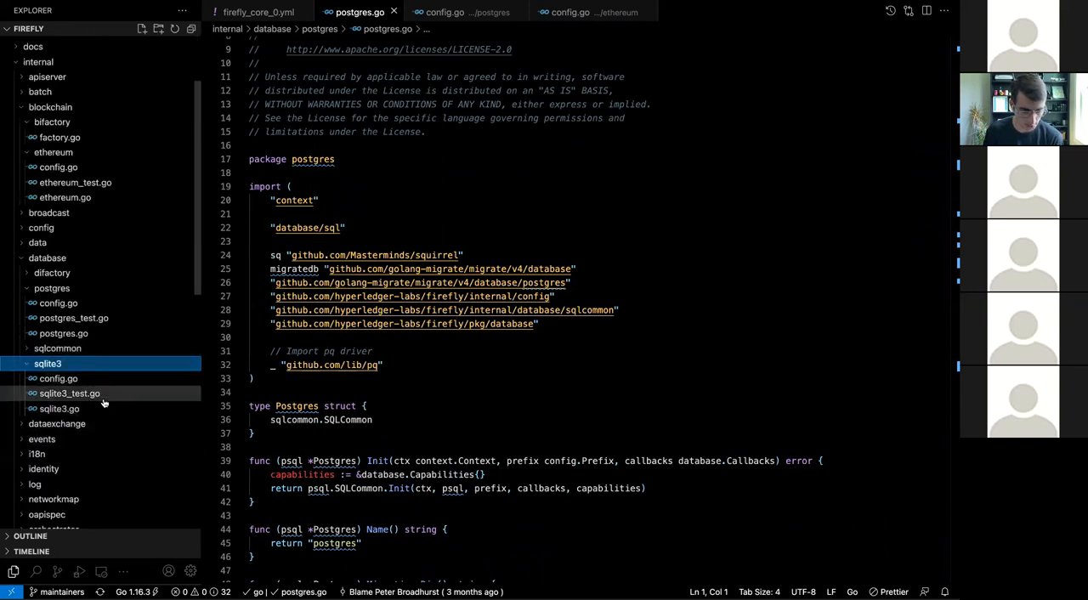
Browse sqlite3.go, then view sqlite3's config.go with its InitPrefix and single-connection default.
click(58, 409)
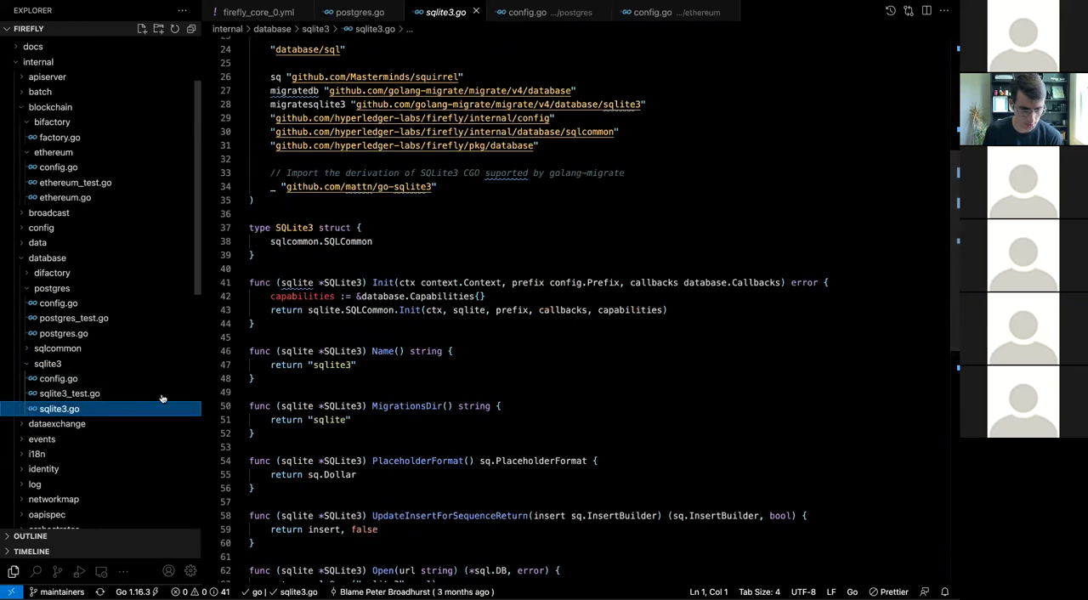
scroll(down, 3)
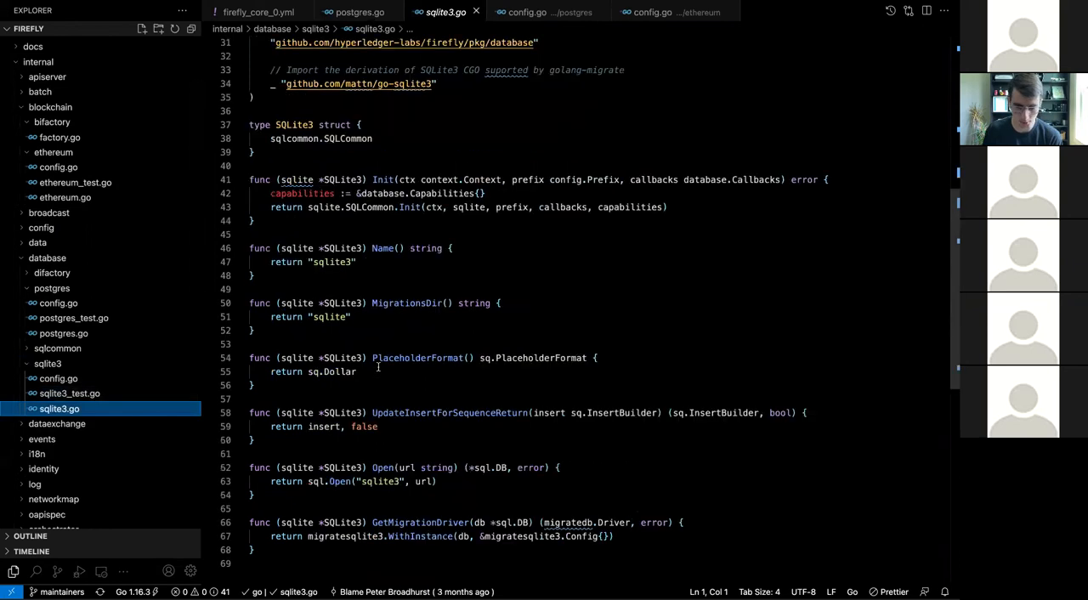
mouse_move(592, 337)
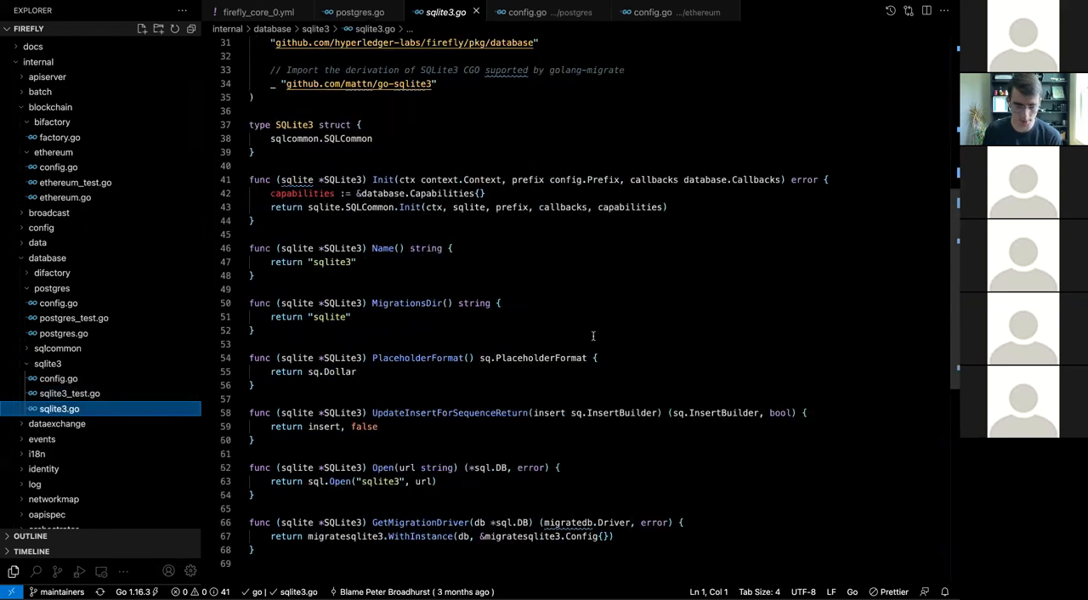
scroll(up, 3)
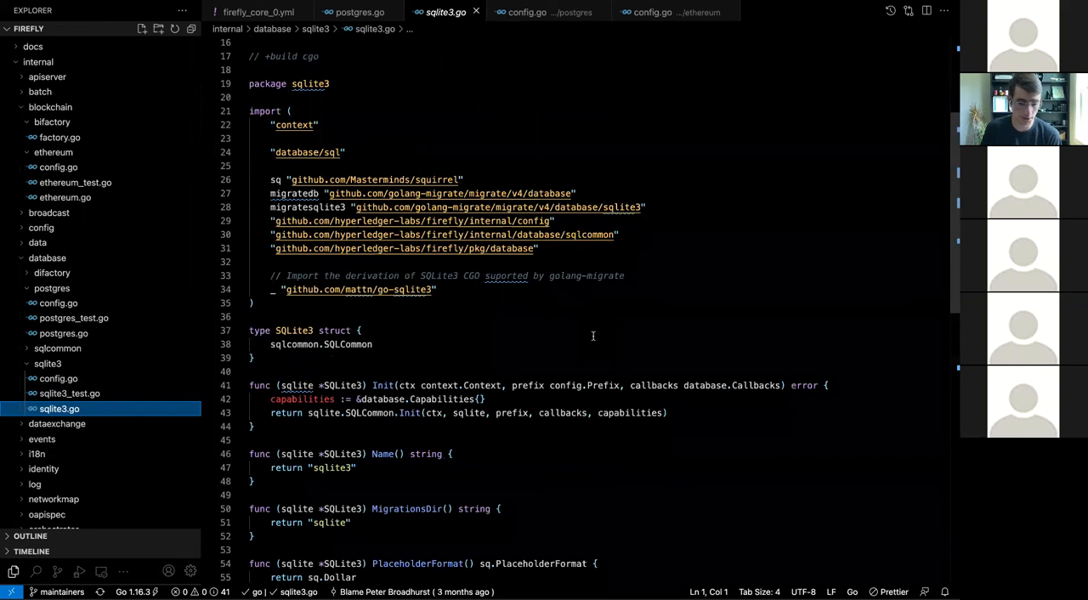
click(58, 378)
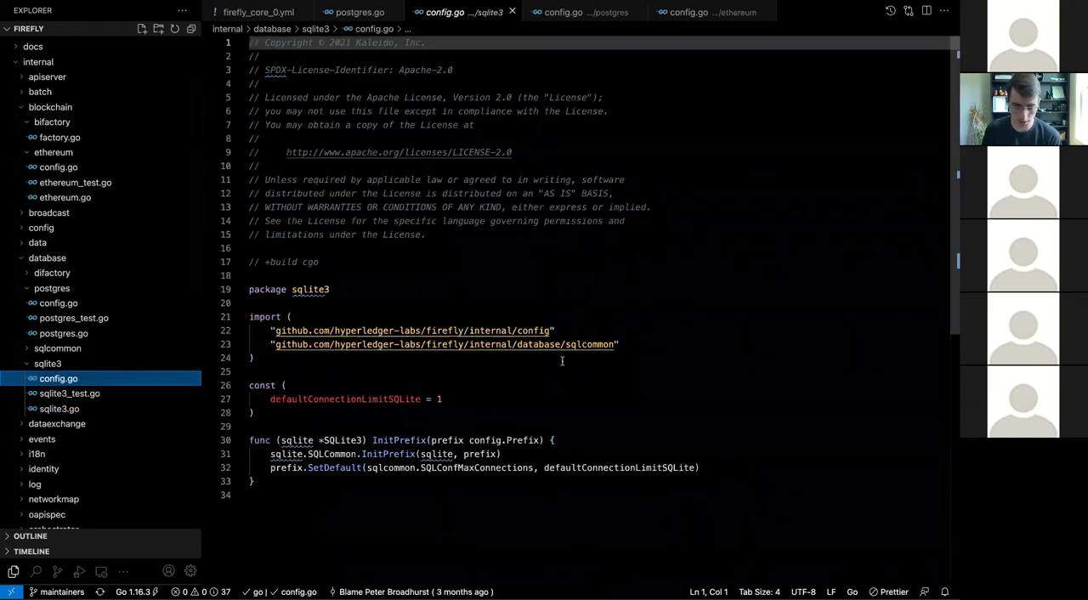
mouse_move(167, 377)
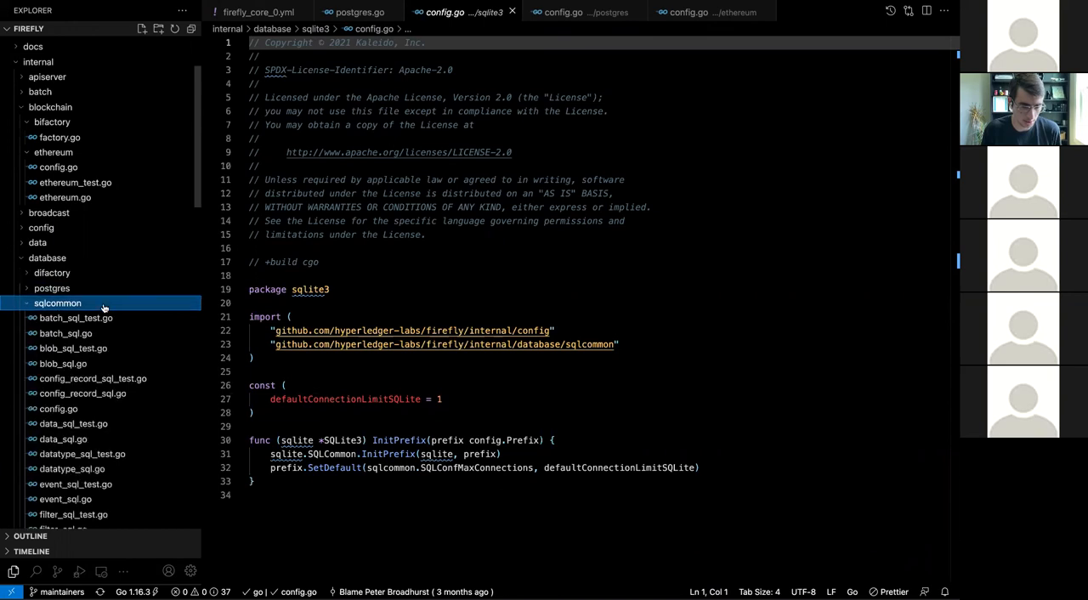
Browse the sqlcommon shared SQL source files and collapse the sqlcommon folder.
scroll(down, 3)
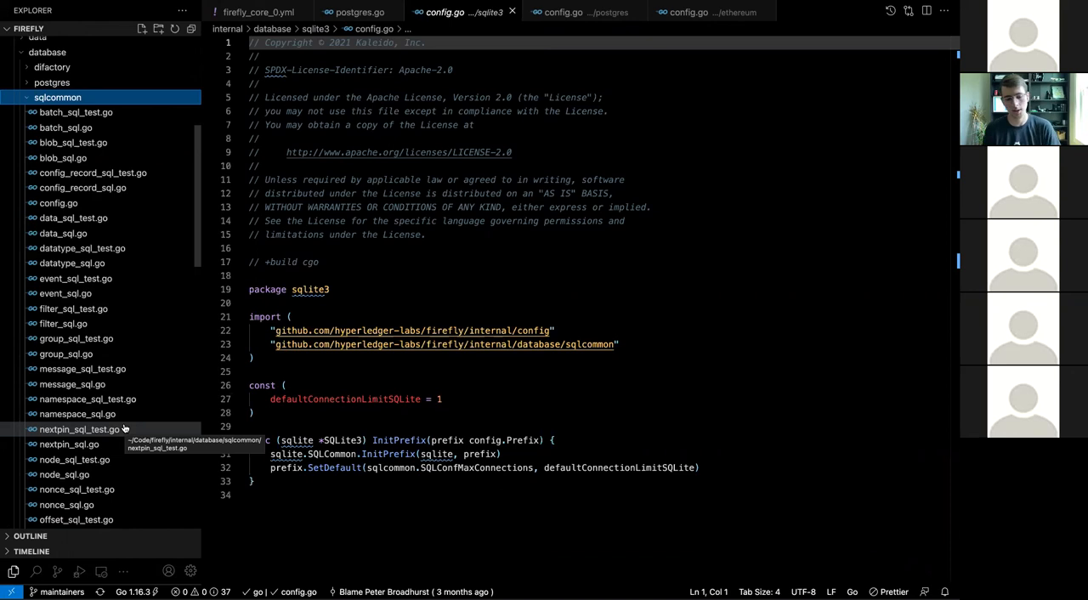
mouse_move(108, 218)
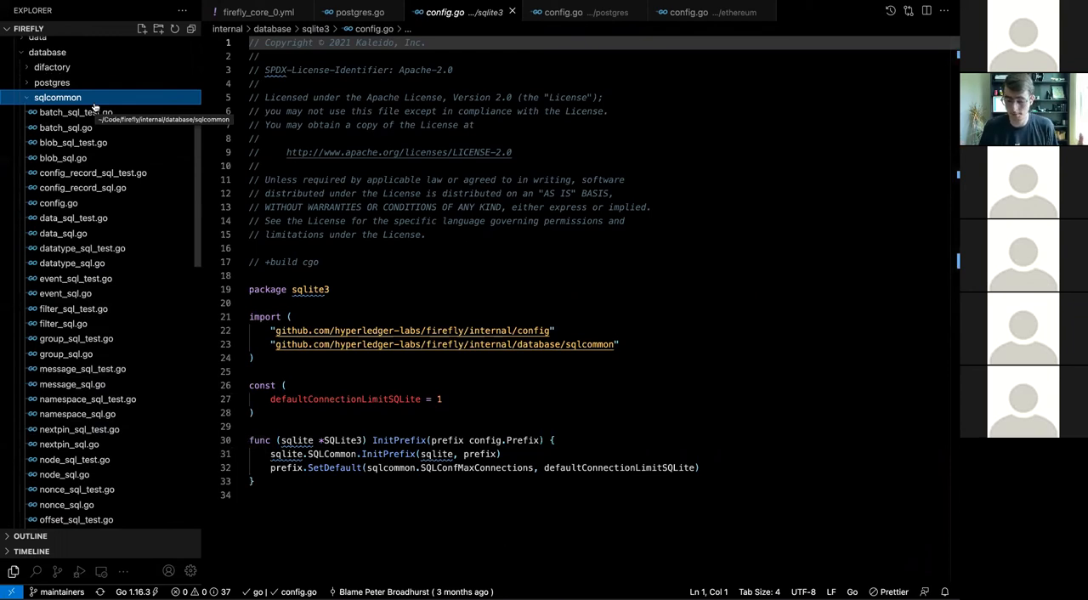
click(57, 97)
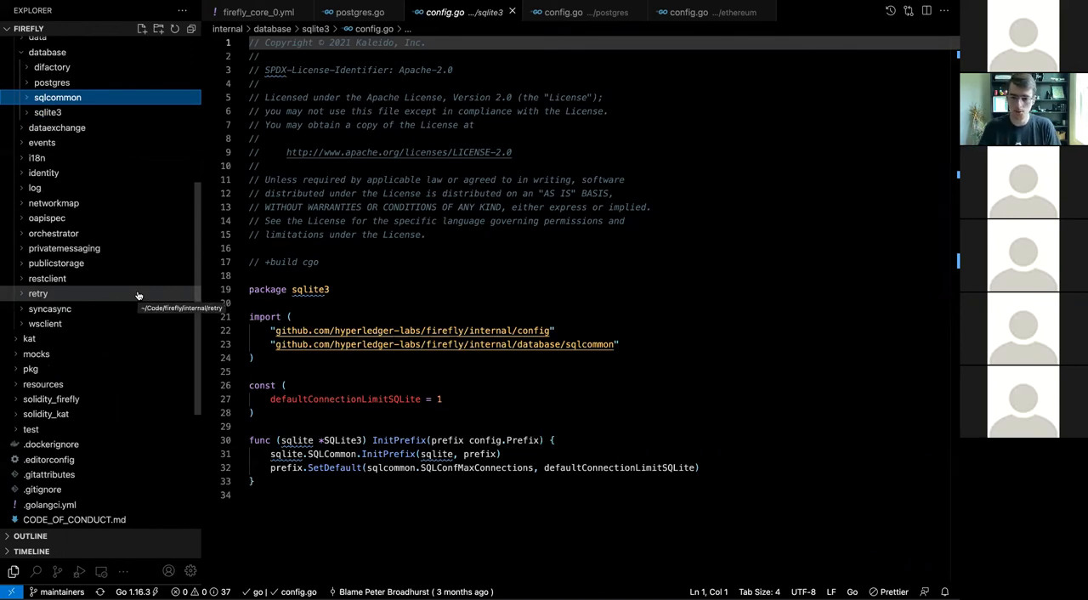
Expand and collapse the sqlcommon folder again while sqlite3's config.go stays open.
click(57, 97)
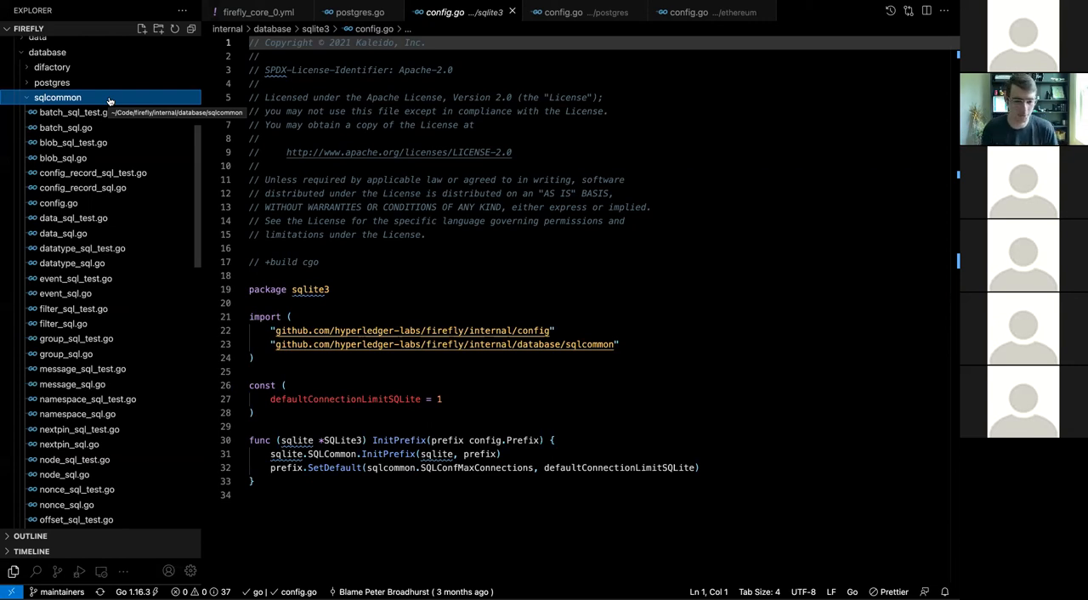
click(57, 97)
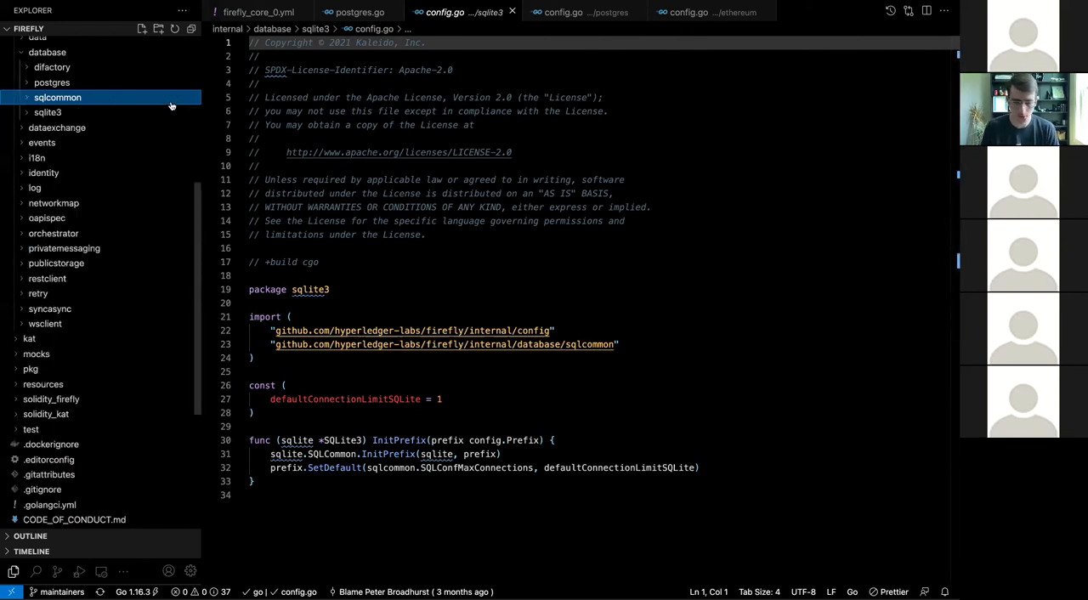
mouse_move(129, 111)
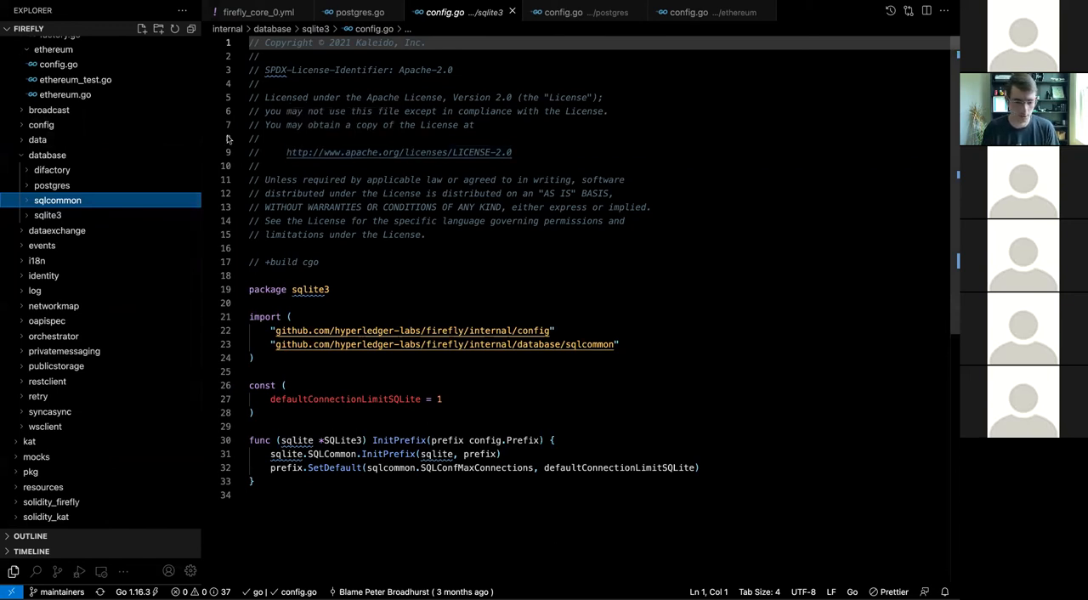
Collapse blockchain and database folders and view the core internal/config/config.go file.
scroll(up, 3)
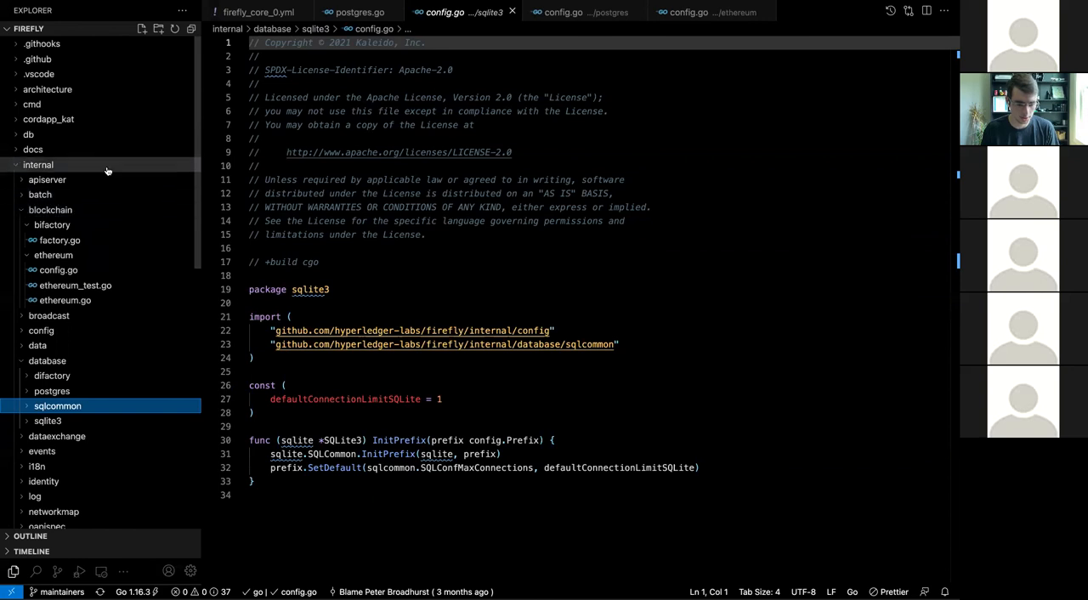
click(38, 165)
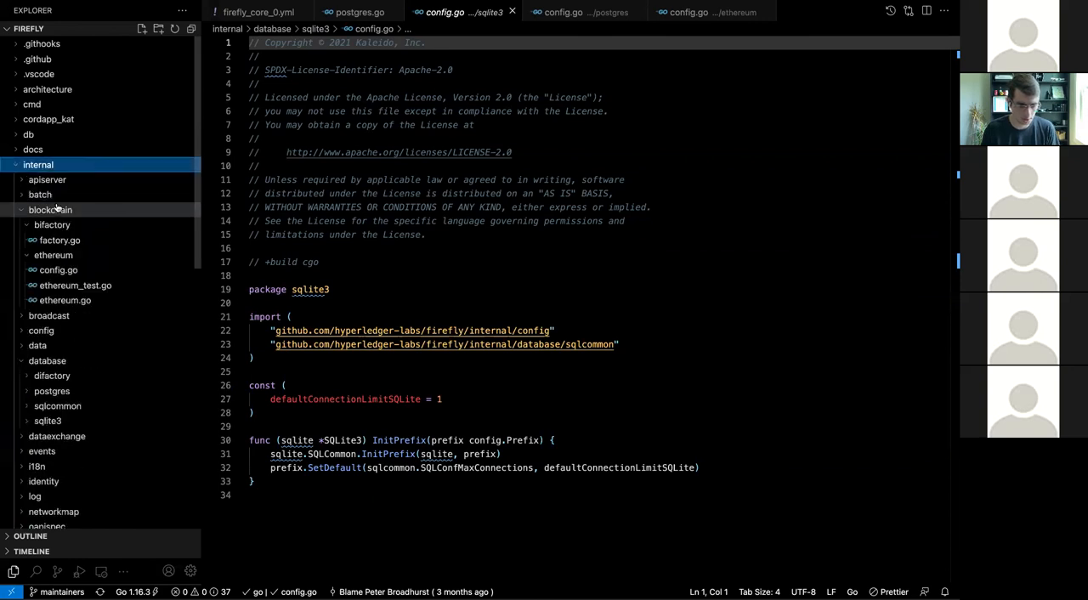
click(49, 209)
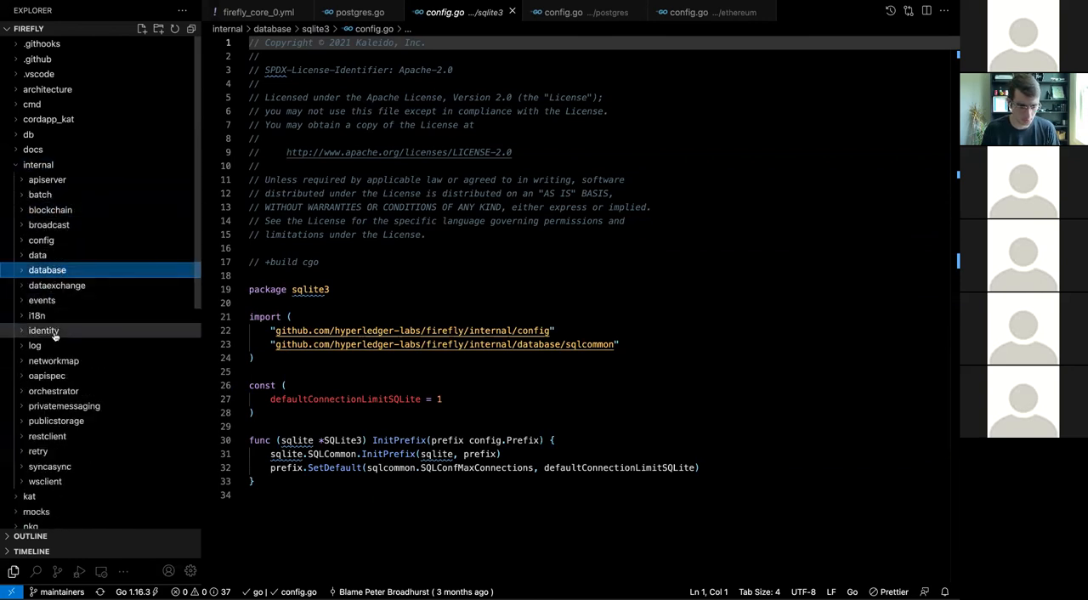
click(40, 240)
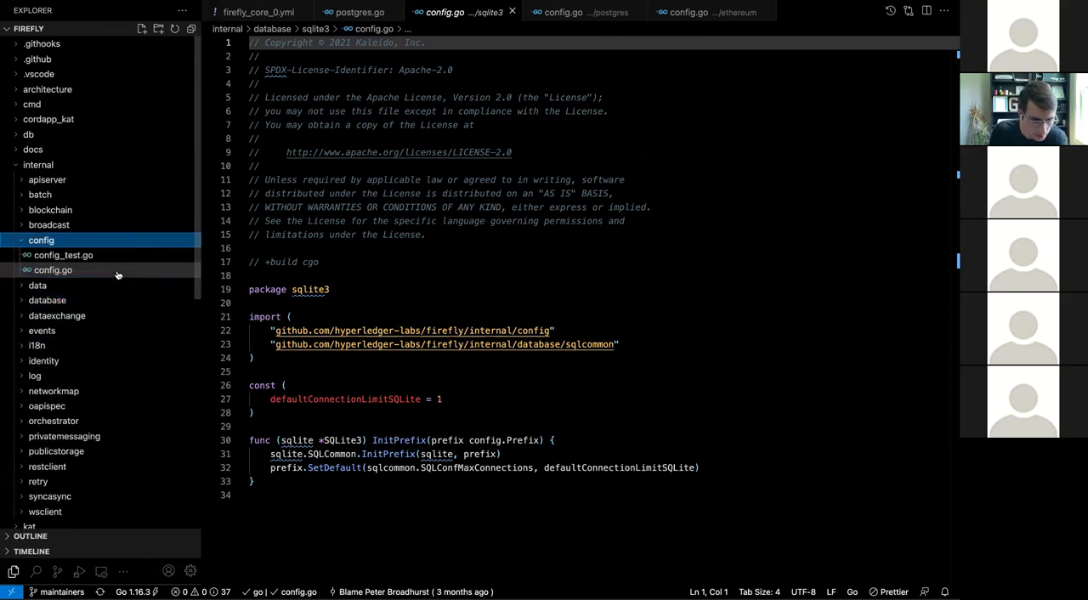
click(52, 269)
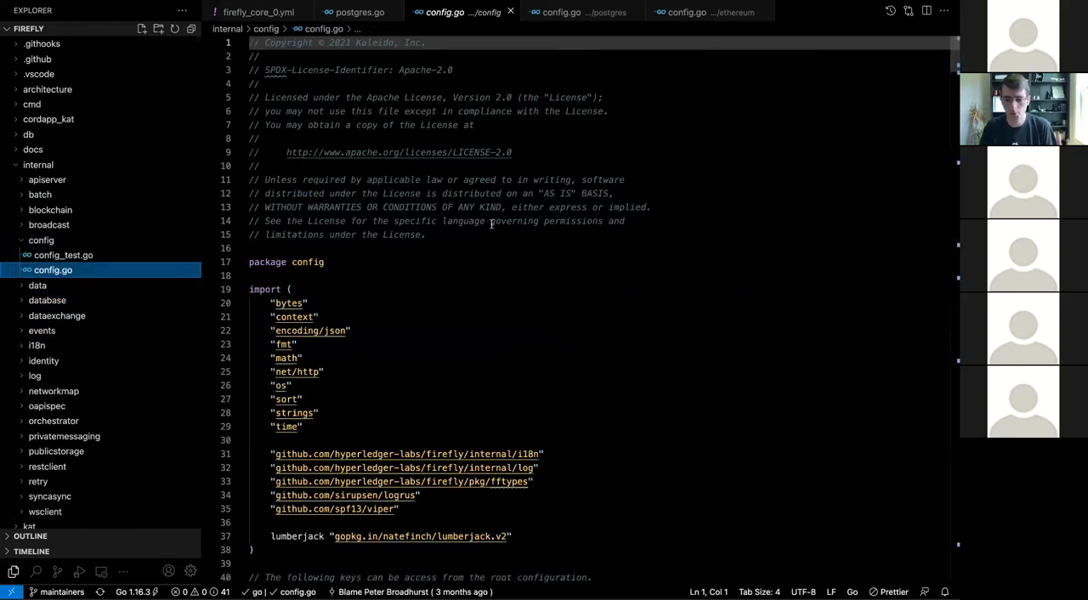
Scroll through config.go's root key definitions toward the Reset function's viper defaults.
scroll(down, 3)
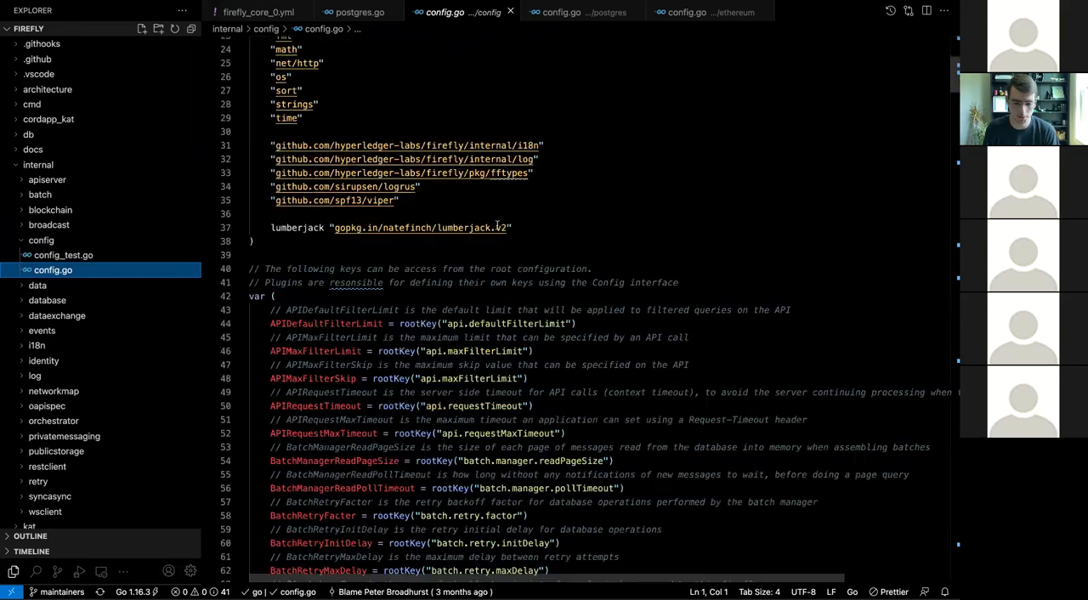
scroll(down, 3)
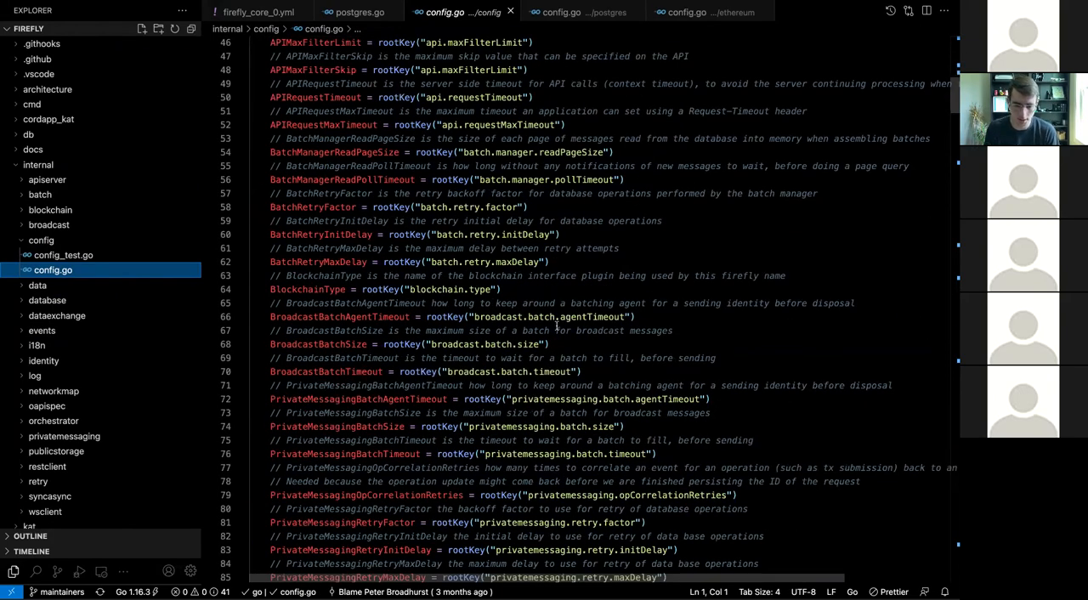
scroll(down, 3)
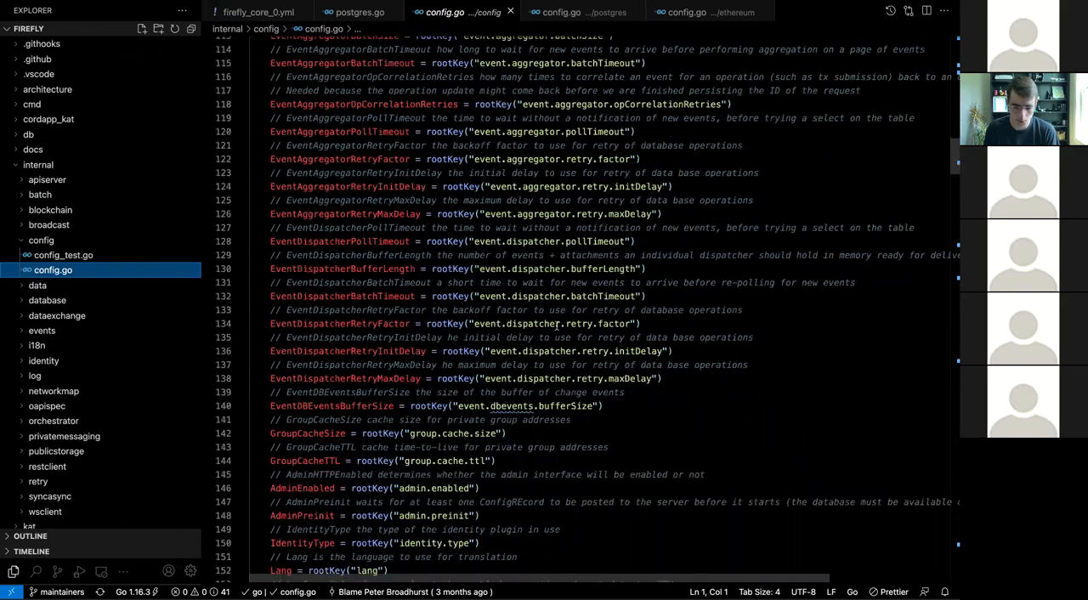
scroll(down, 3)
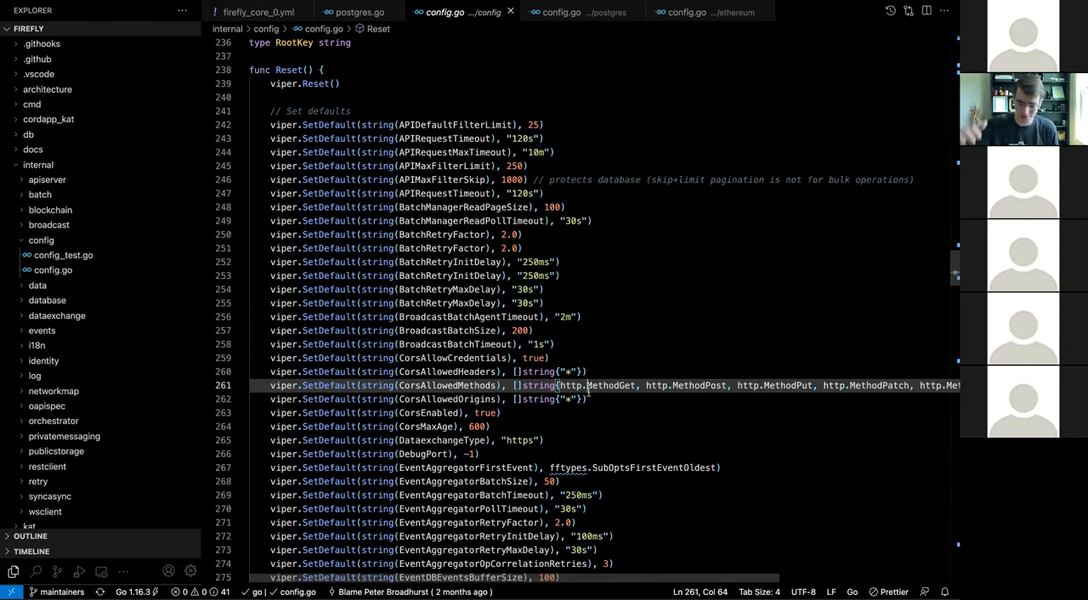
mouse_move(653, 304)
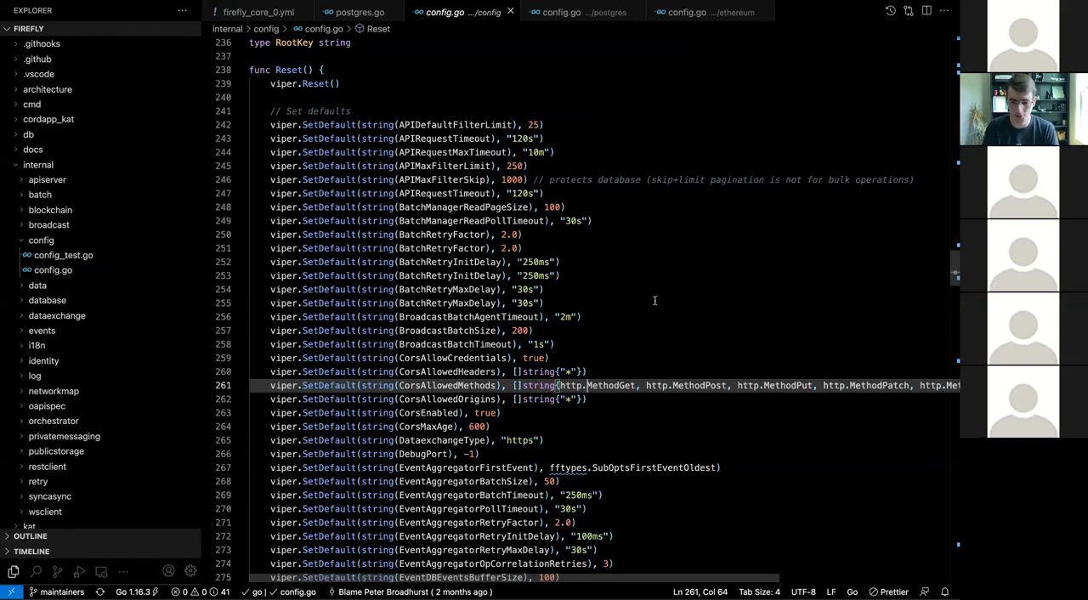
Scroll to Reset's SetDefault calls, then re-expand internal and show the blockchain ethereum plugin files.
scroll(down, 3)
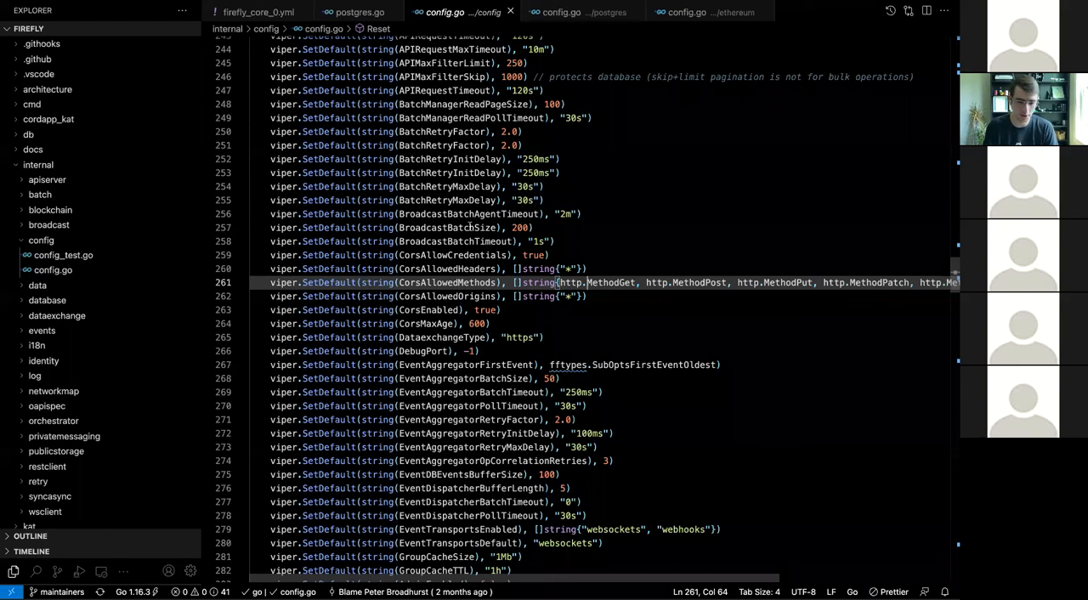
mouse_move(621, 256)
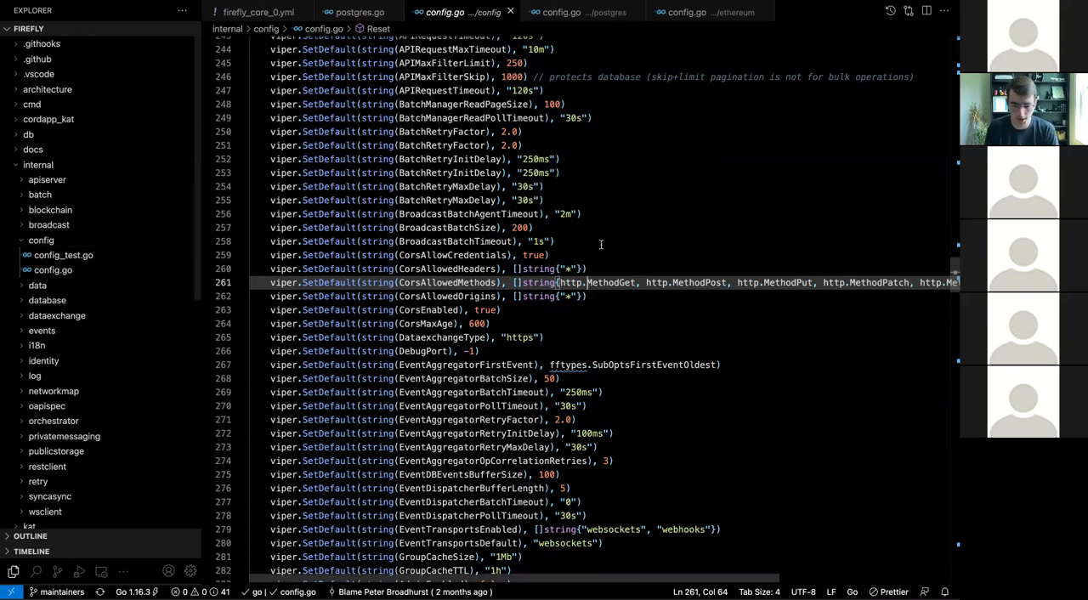
scroll(down, 3)
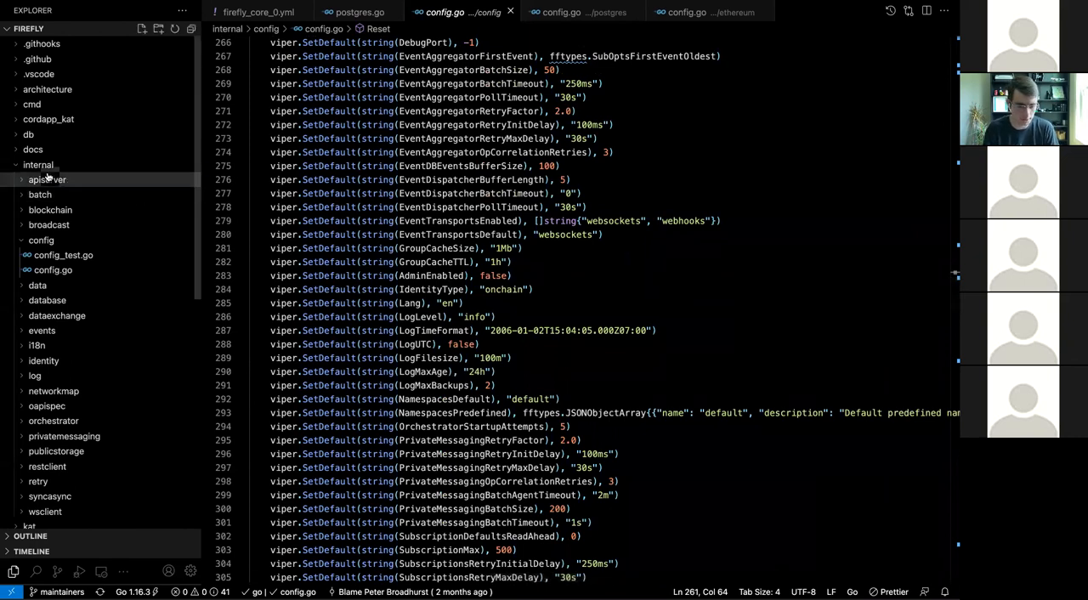
click(38, 165)
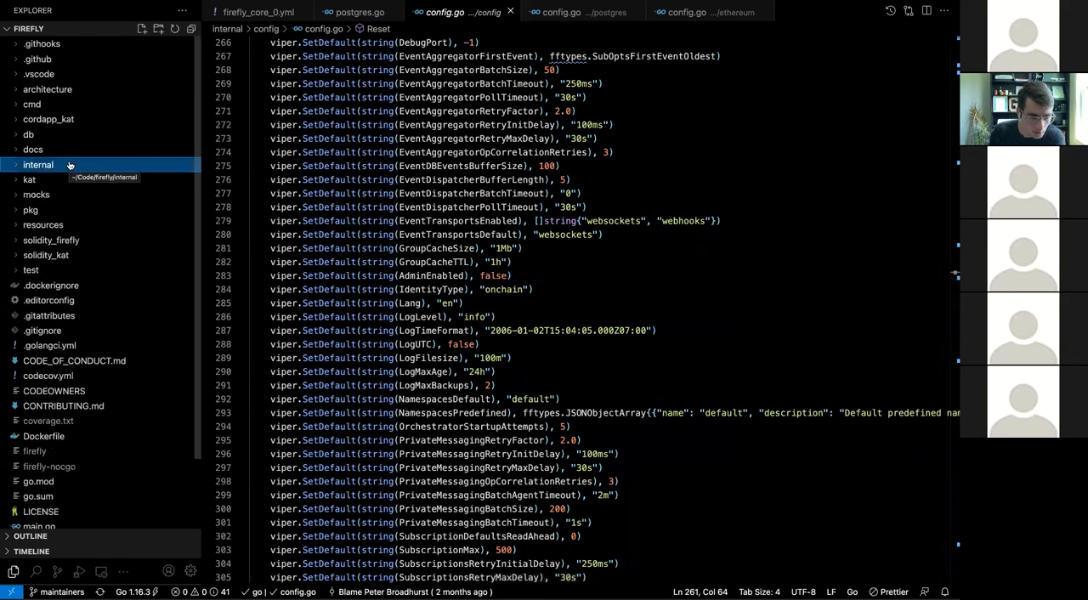
click(37, 165)
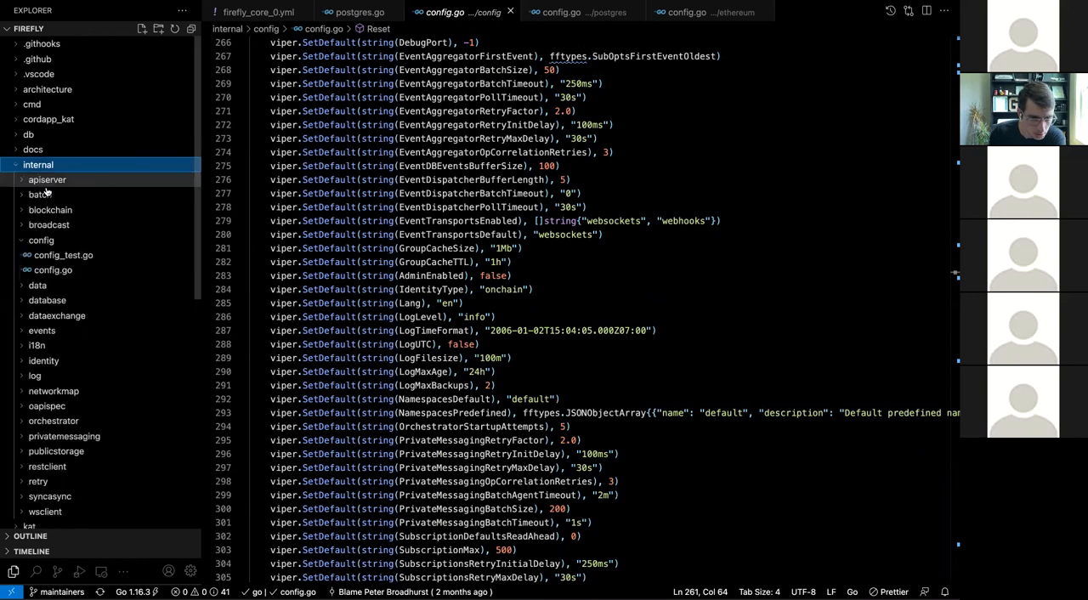
click(40, 239)
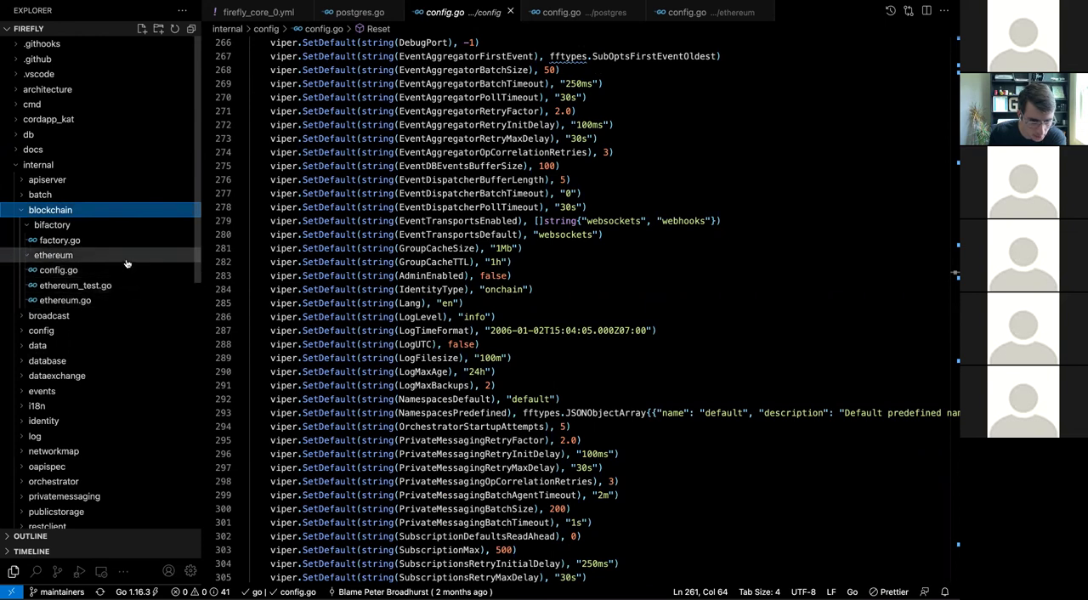
View ethereum.go's eventStream, subscription and batch-pin struct definitions.
click(64, 300)
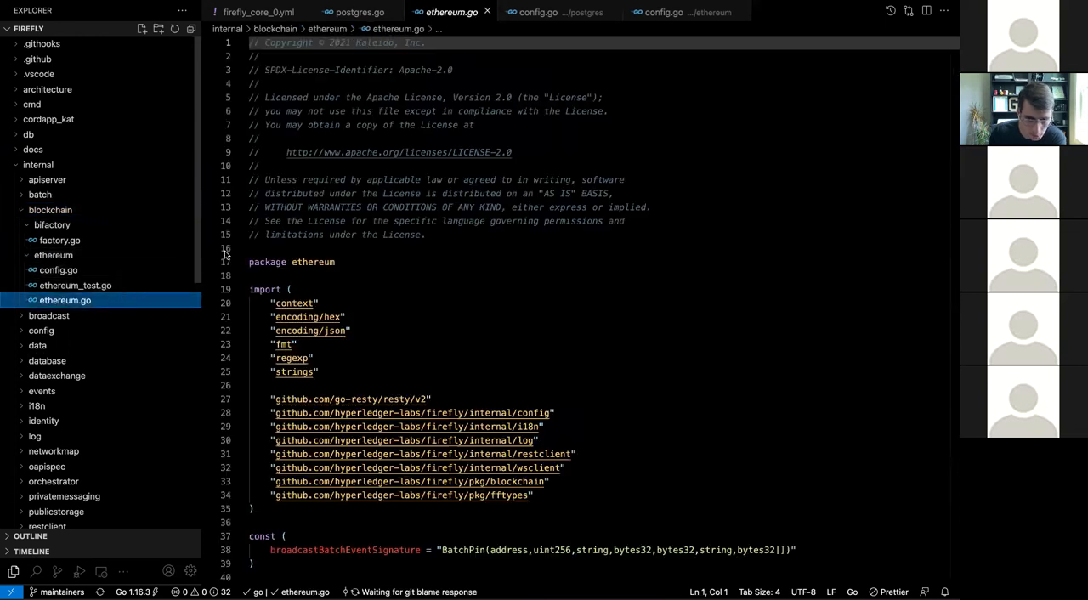
scroll(down, 3)
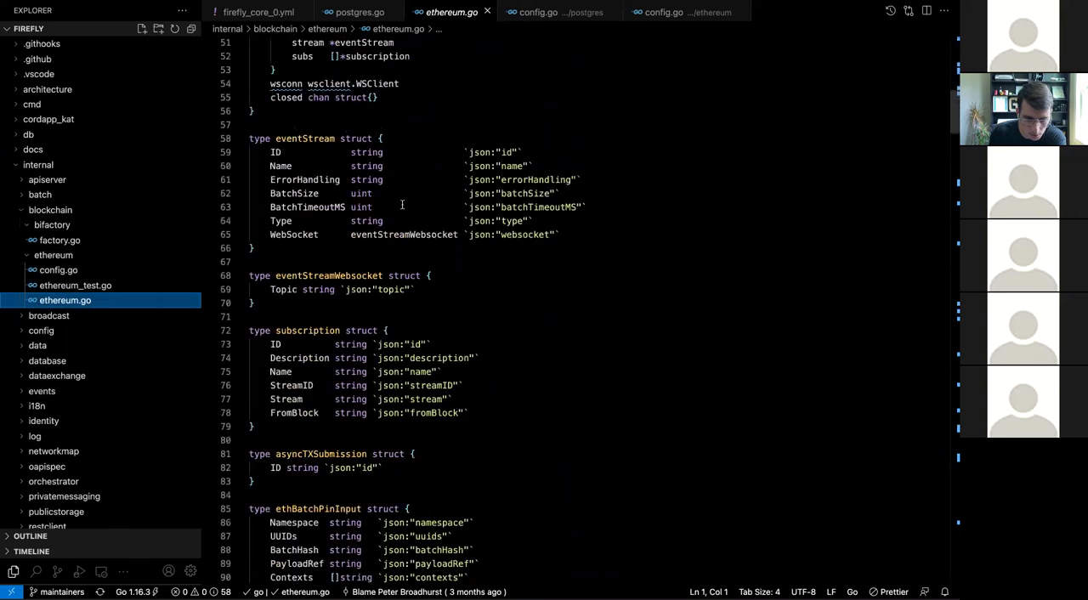
scroll(down, 3)
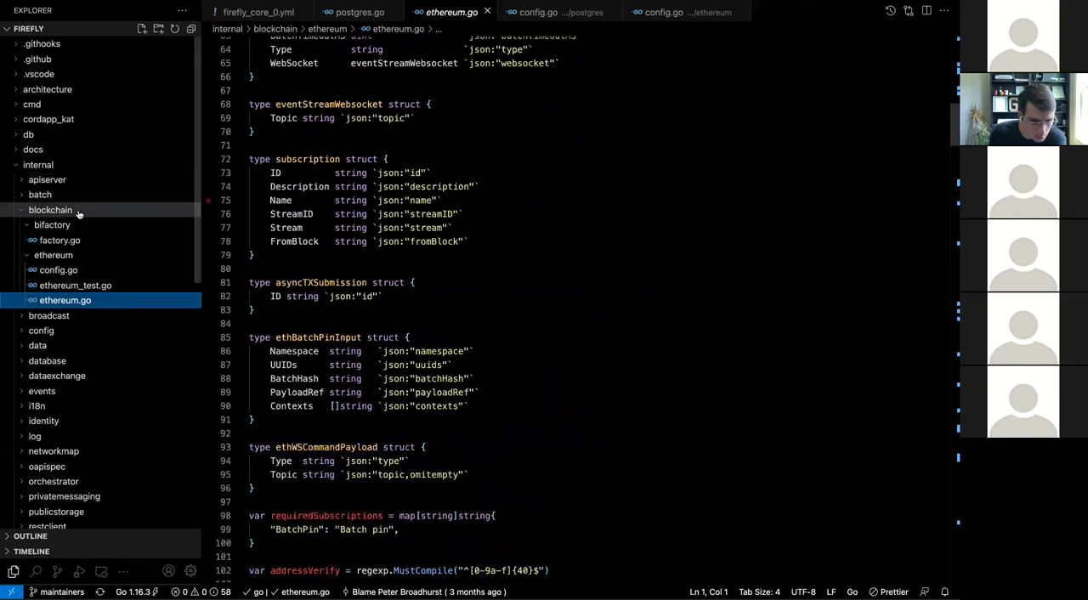
mouse_move(50, 210)
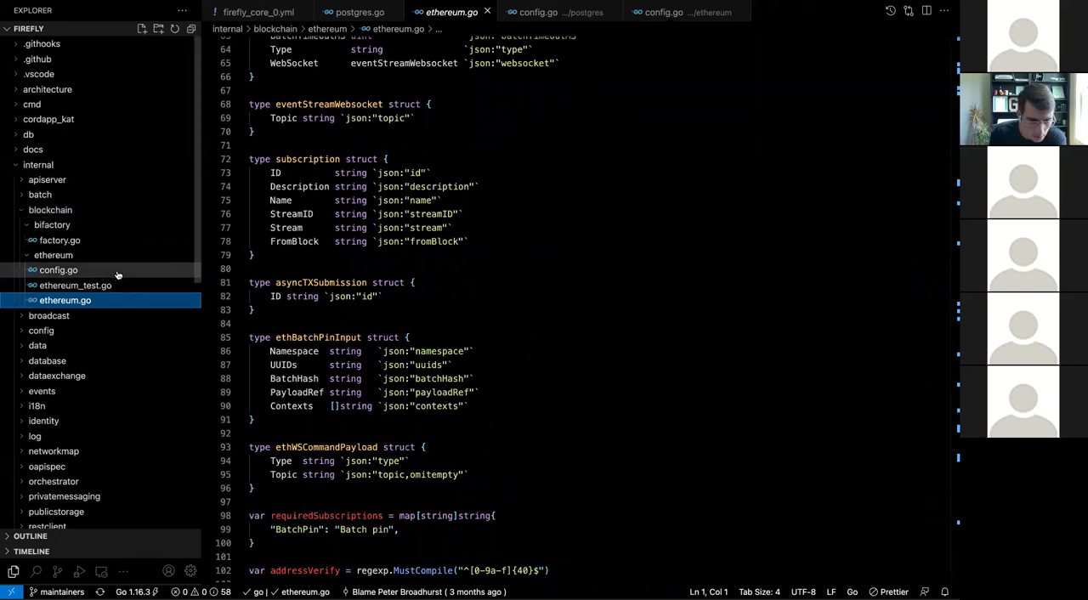
View ethereum's config.go, pointing out EthconnectConfigKey, InitPrefix and the batchTimeout constant.
click(58, 270)
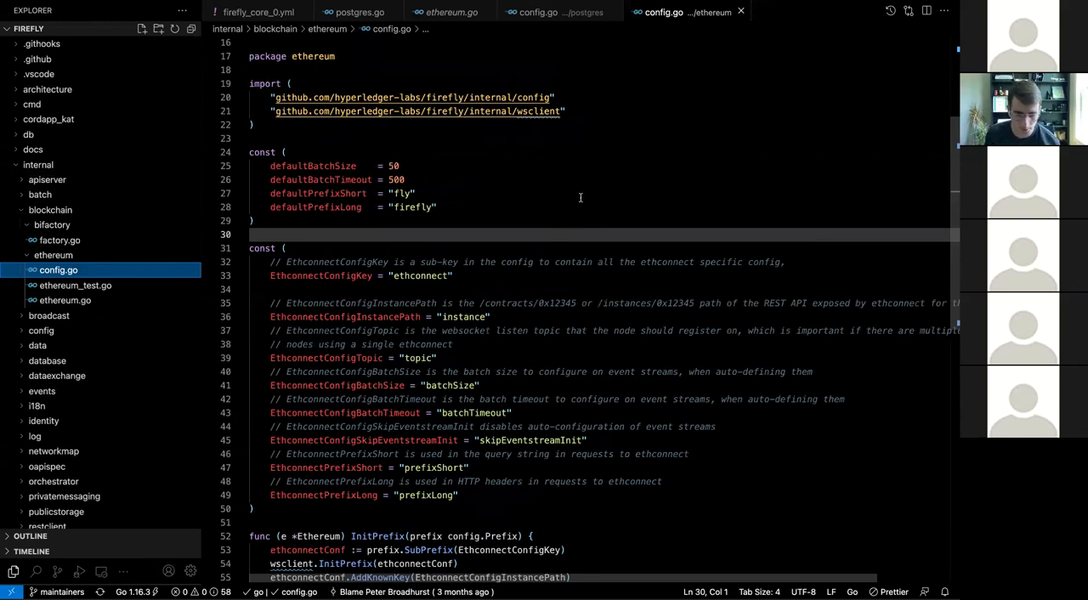
click(416, 276)
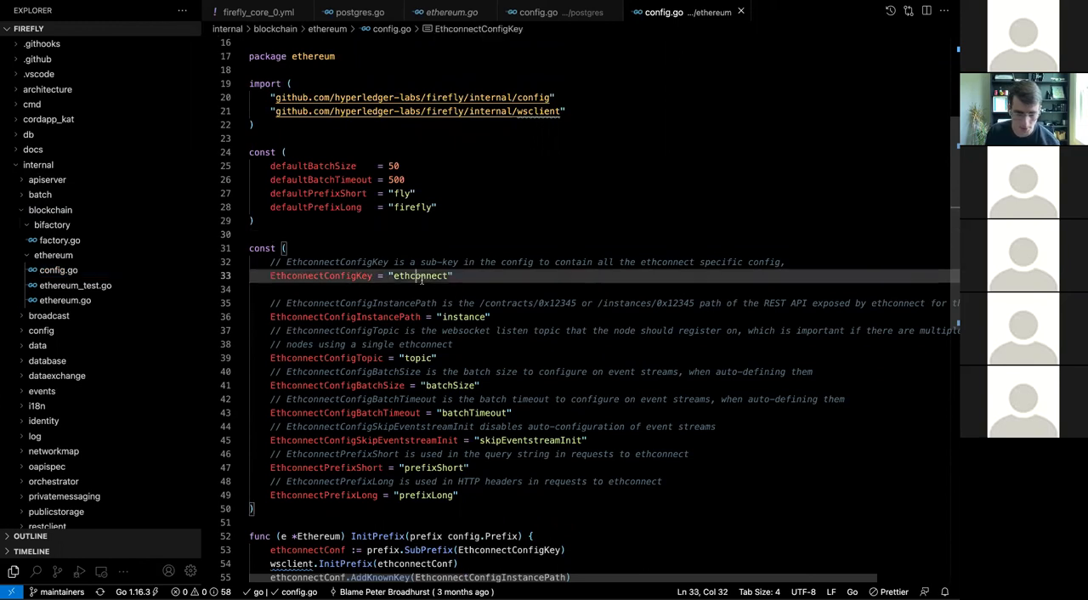
scroll(down, 3)
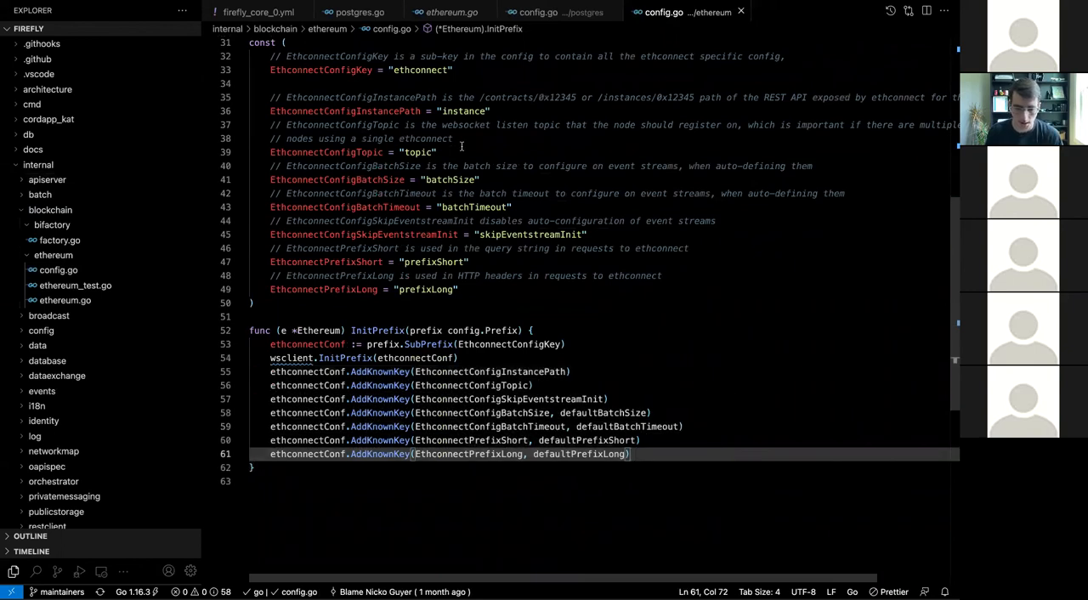
click(421, 152)
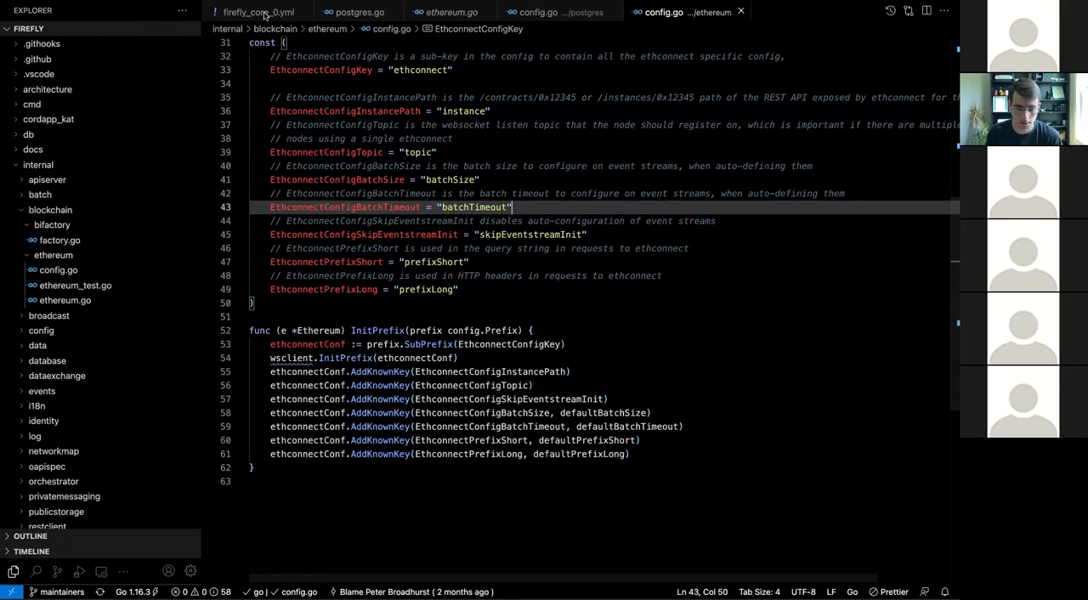
click(258, 12)
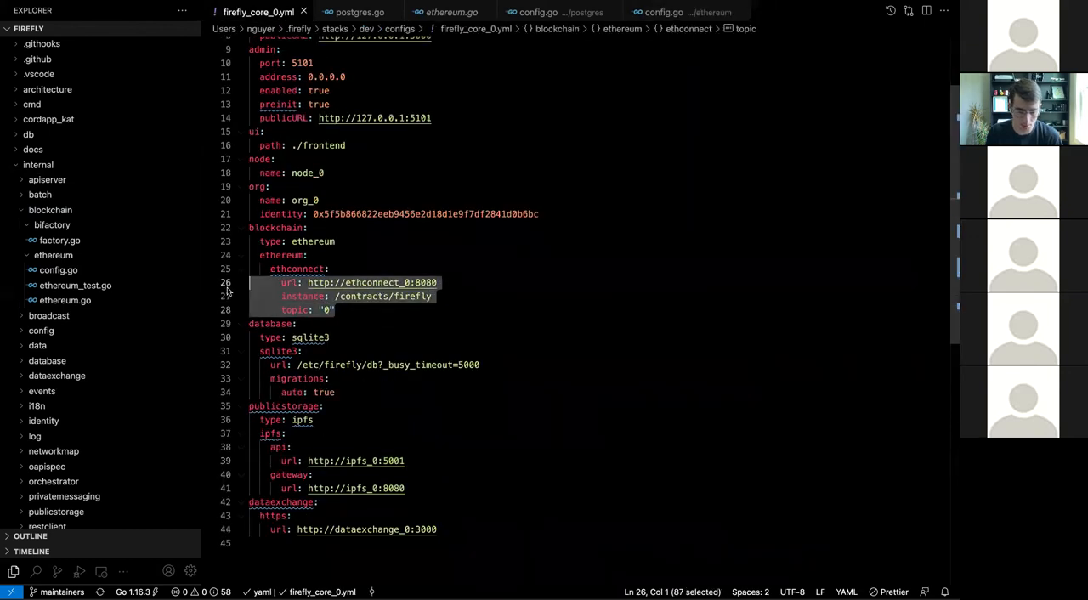
click(663, 12)
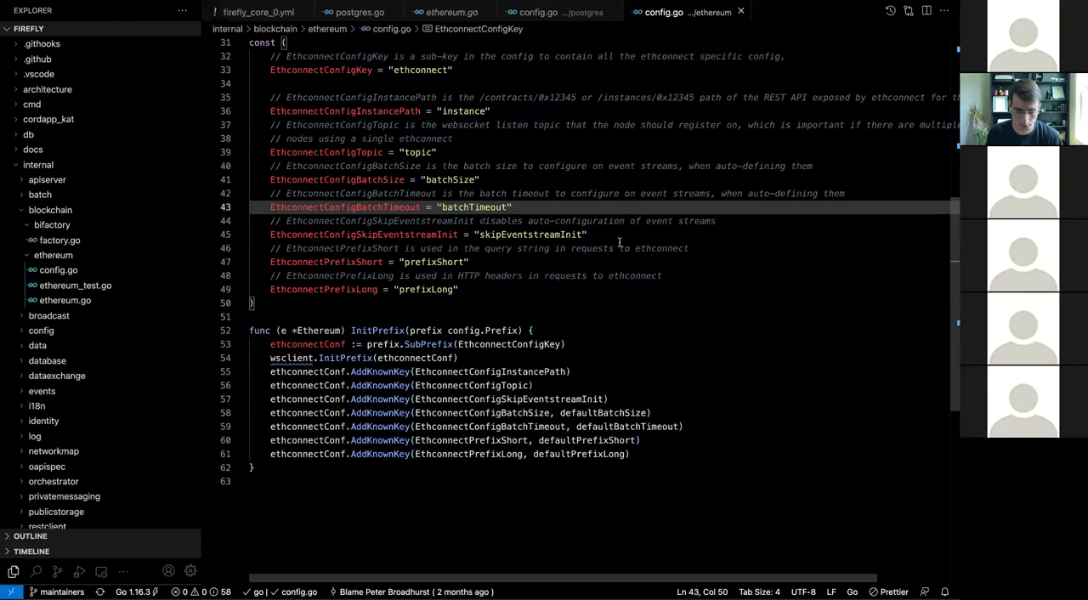
scroll(up, 3)
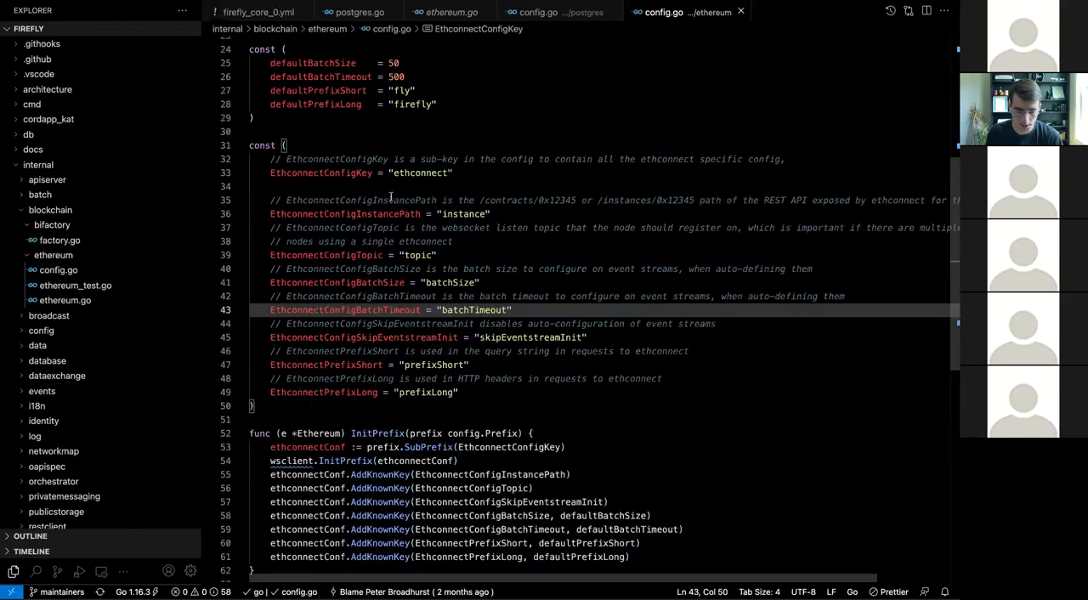
scroll(up, 3)
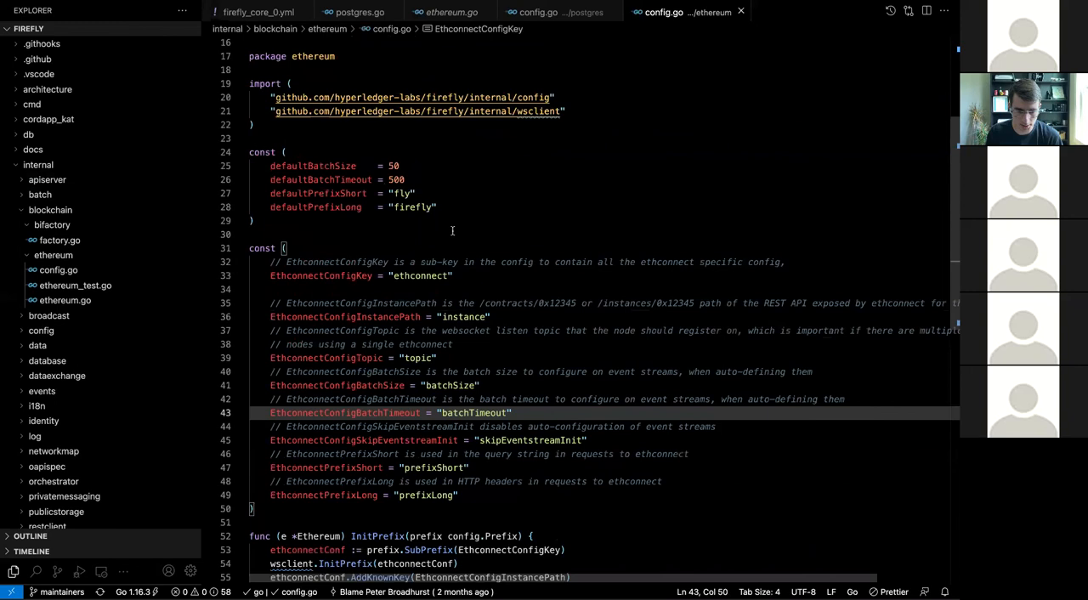
scroll(down, 3)
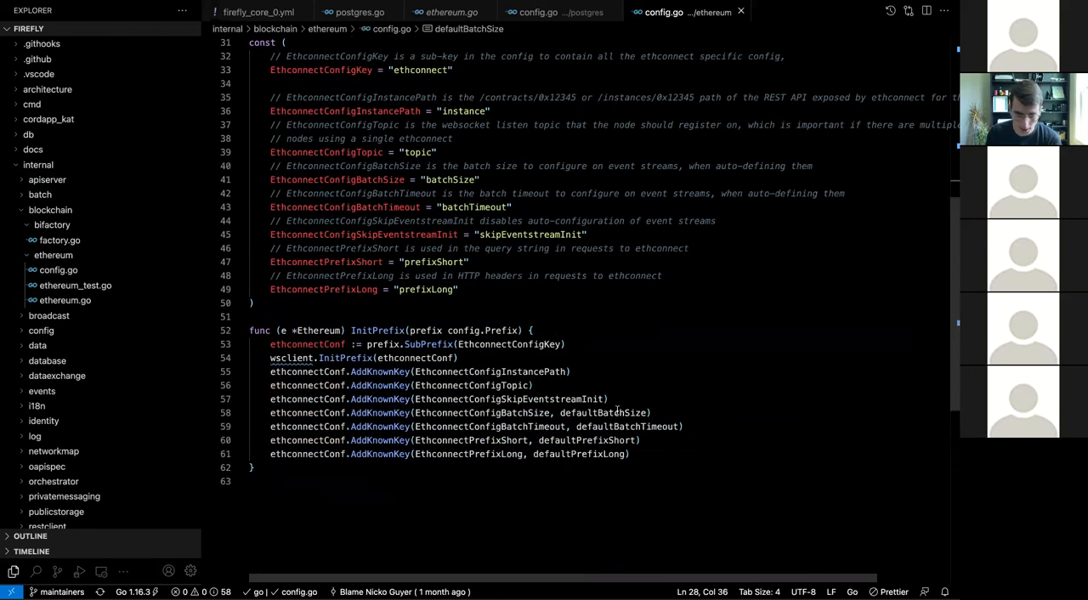
double_click(586, 440)
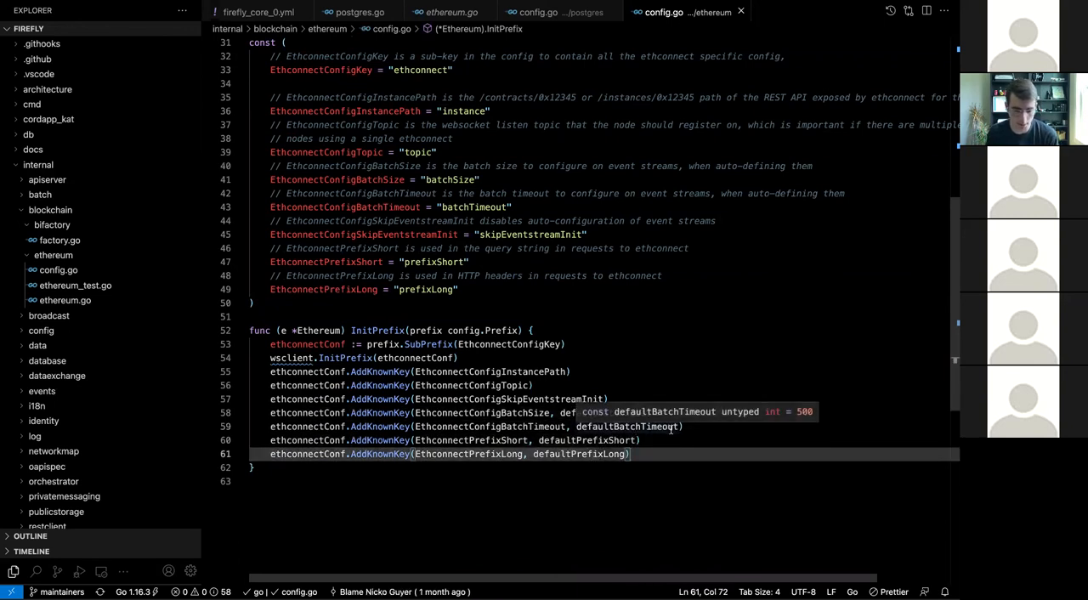
mouse_move(709, 453)
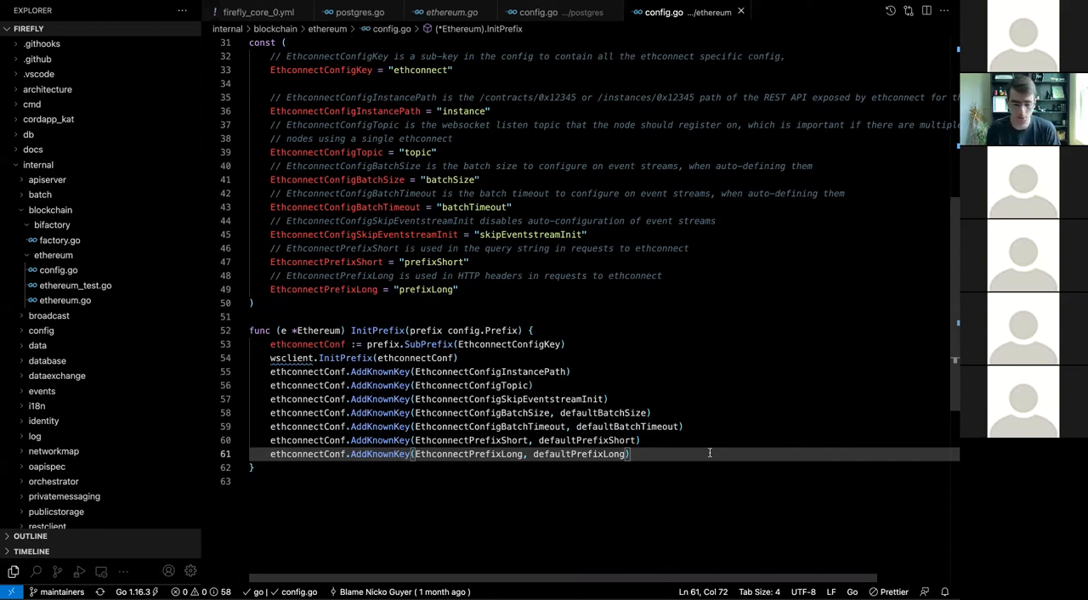
click(360, 316)
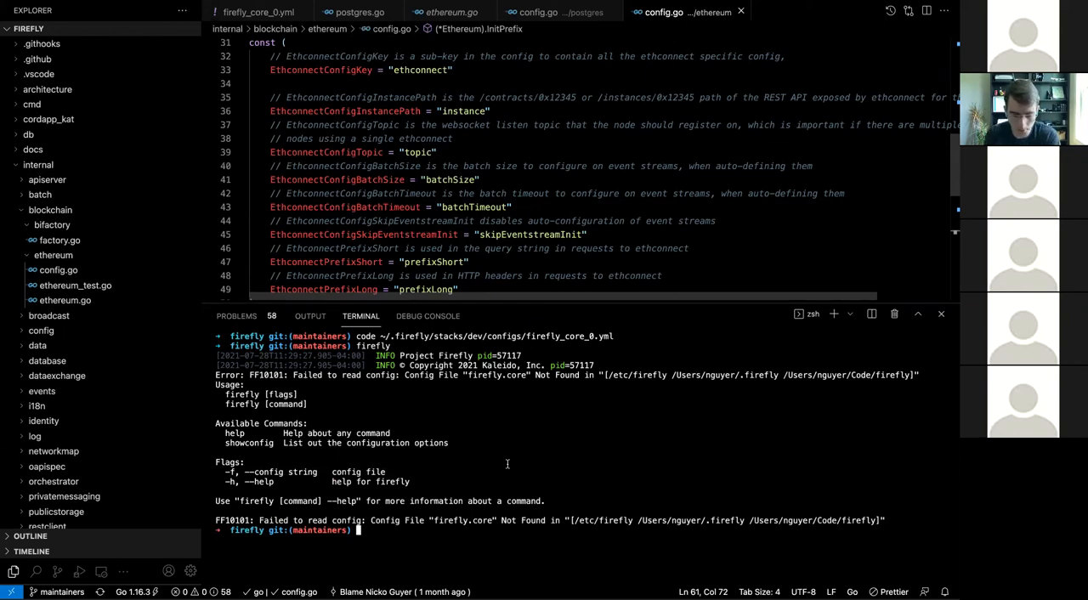
Start a FIREFLY_ env var in the terminal, review firefly_core_0.yml's ethconnect block, and return to ethereum config.go.
text(FIREFLY_)
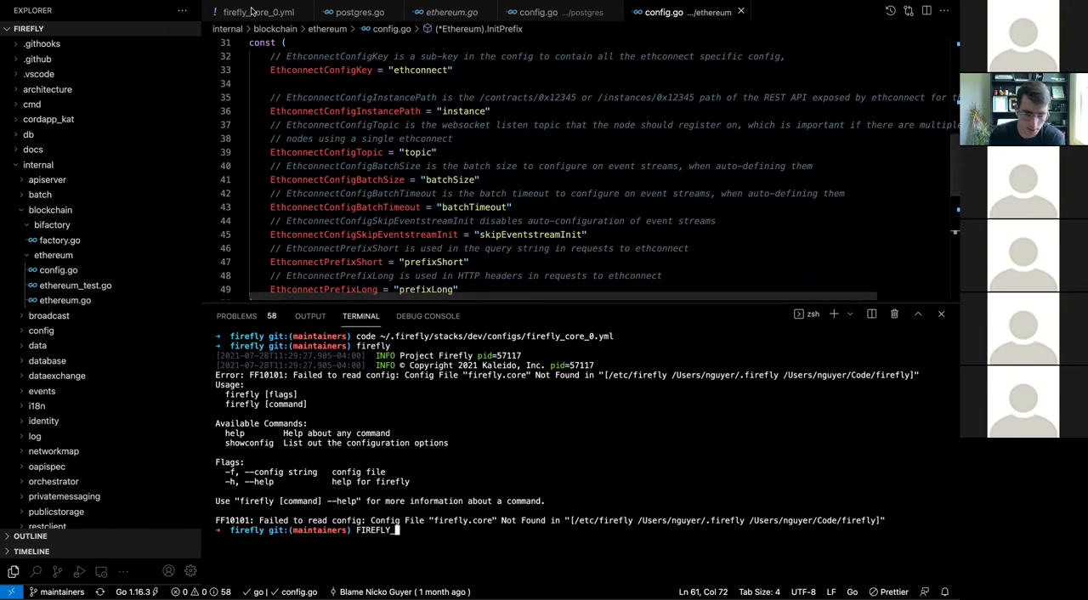
click(258, 12)
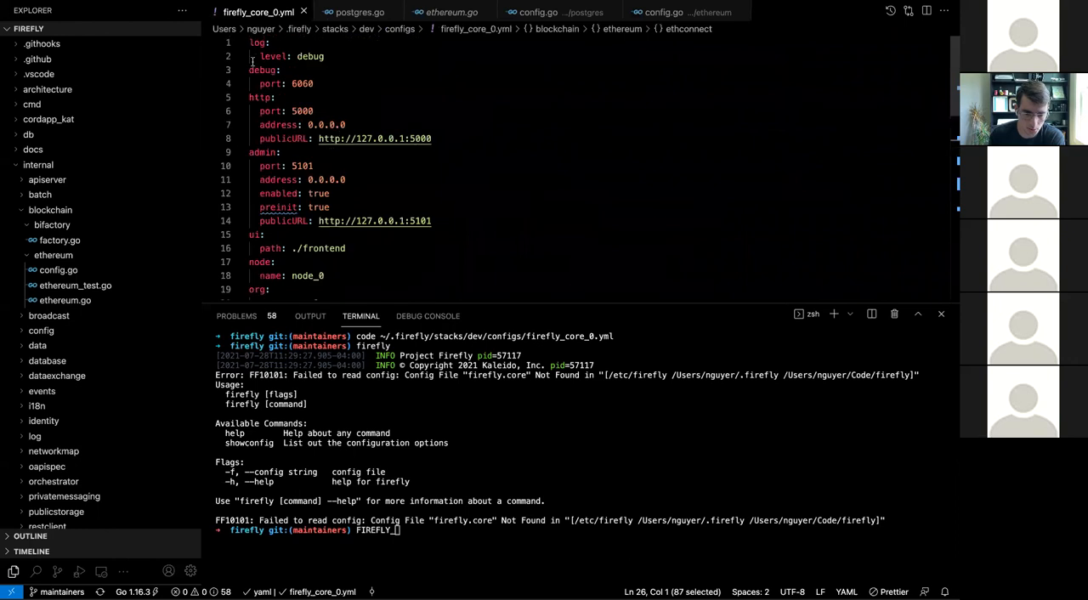
scroll(down, 3)
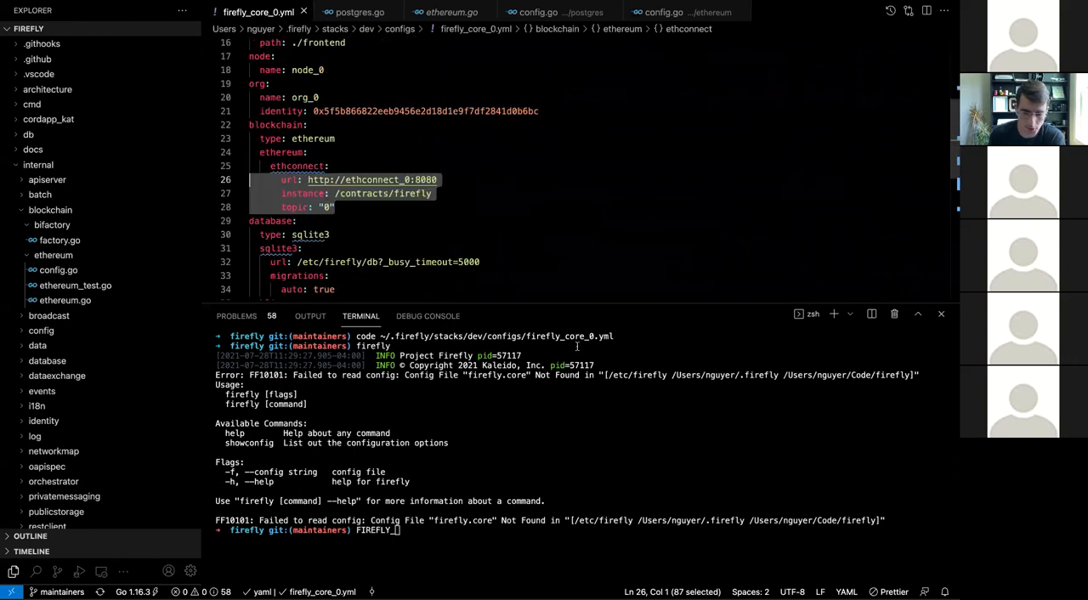
click(664, 12)
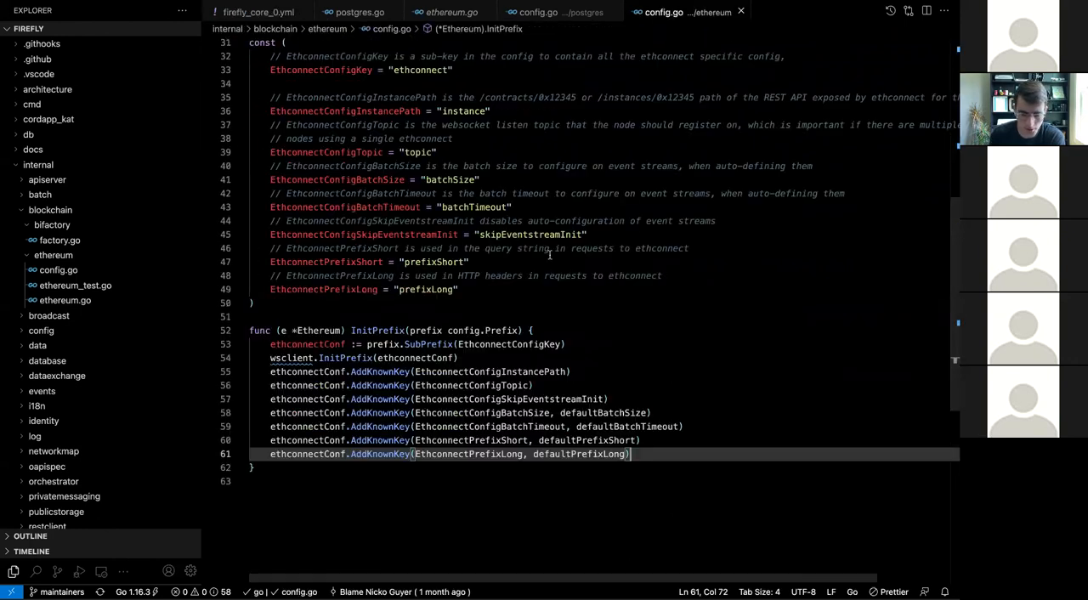
mouse_move(559, 32)
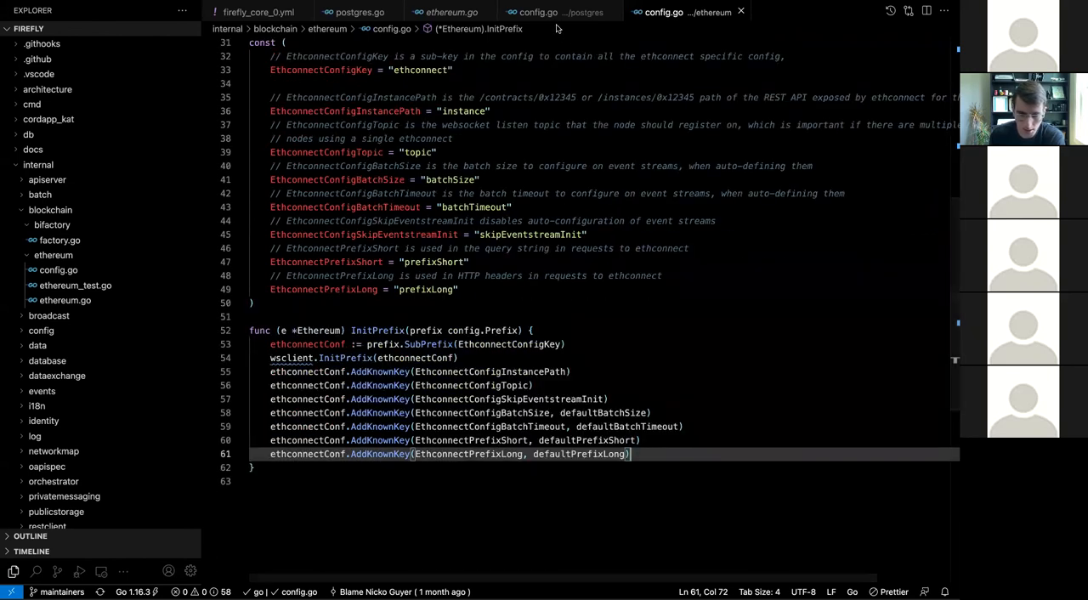
mouse_move(472, 78)
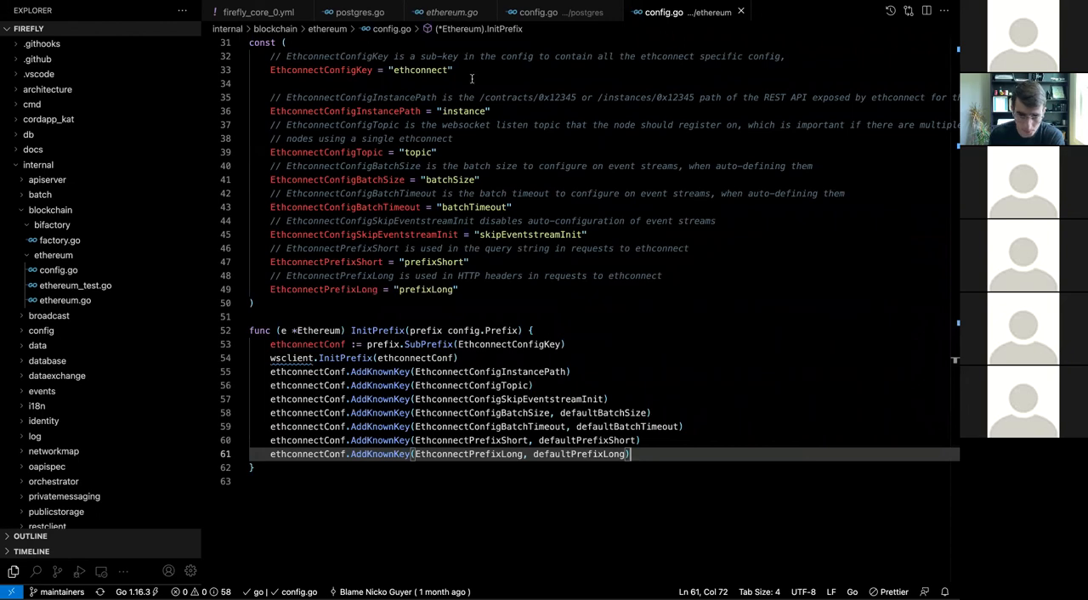
Compare ethereum.go with the ethereum and postgres config.go files, ending on ethereum.go's Init reading ethconnect settings.
click(450, 12)
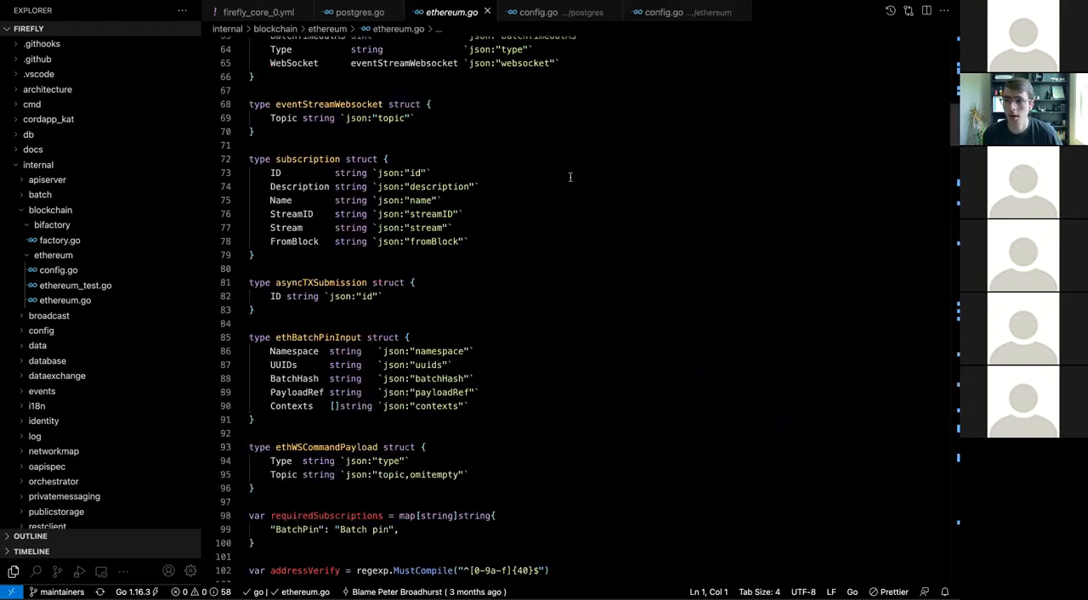
mouse_move(677, 22)
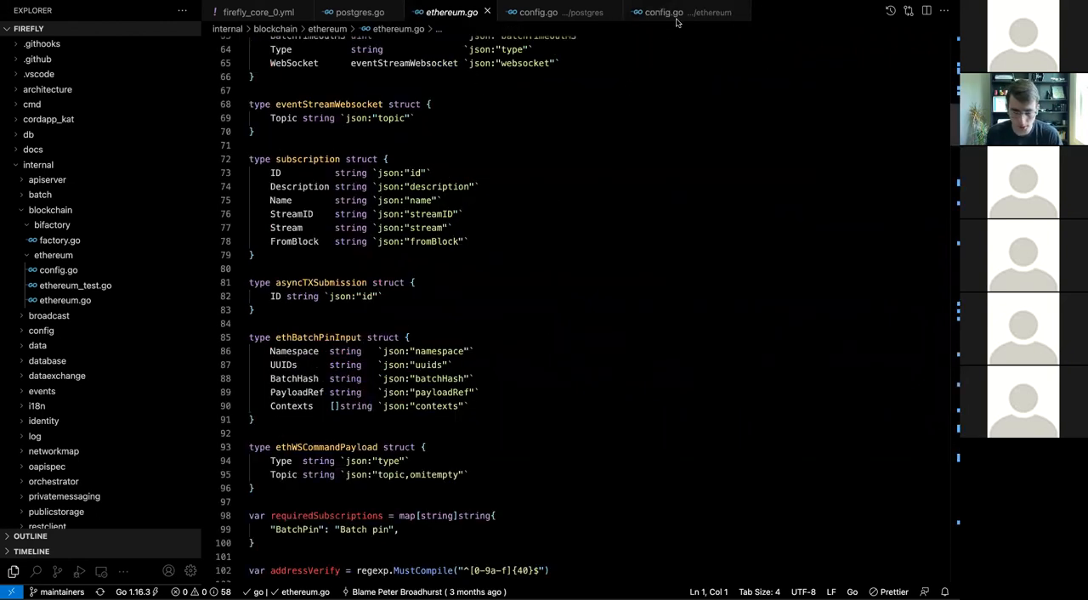
click(664, 11)
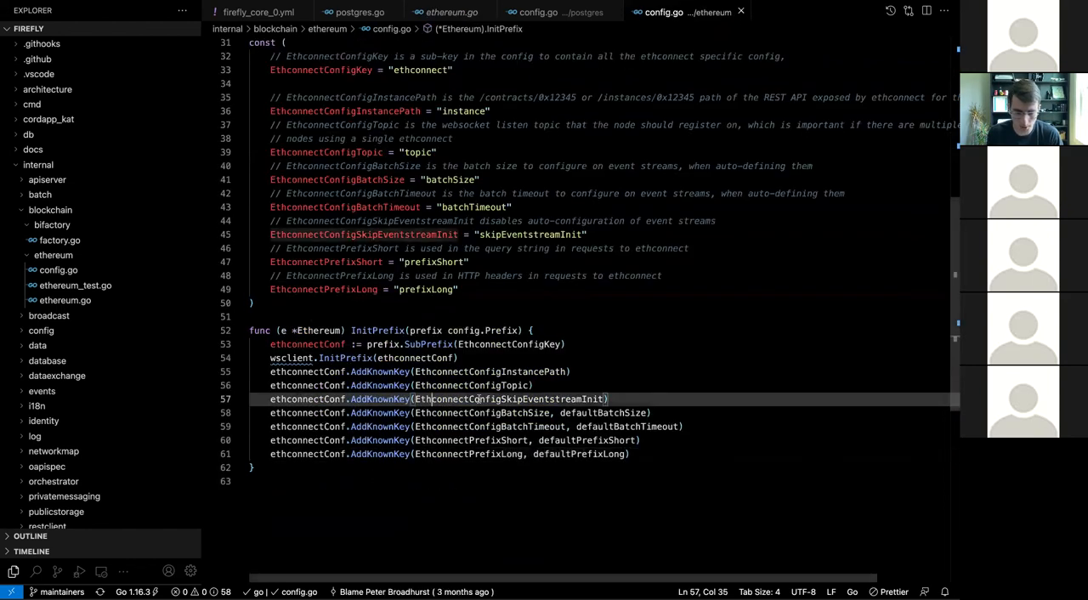
click(537, 12)
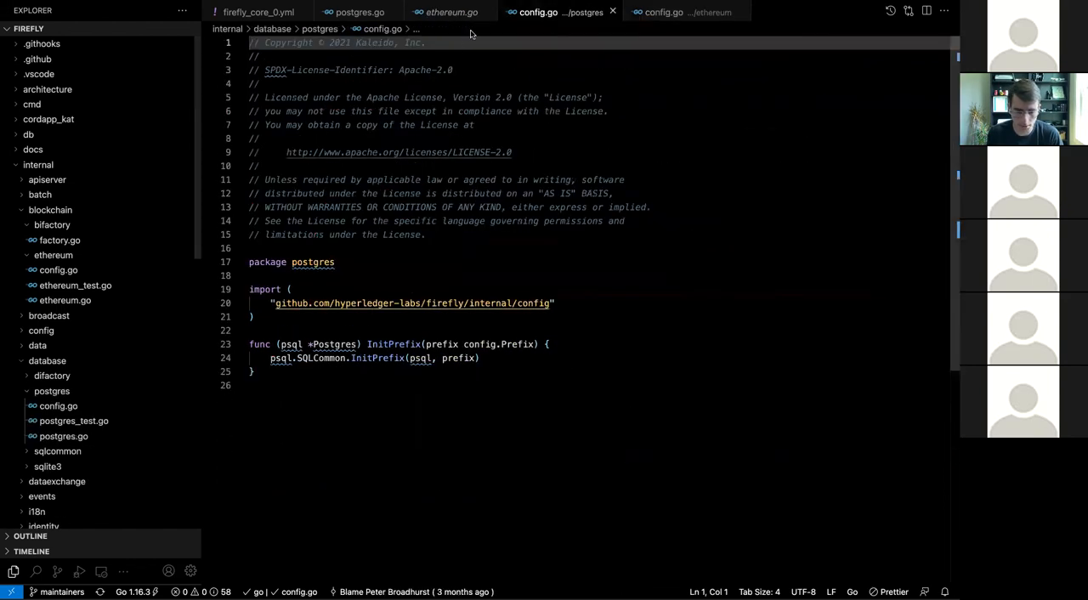
click(451, 12)
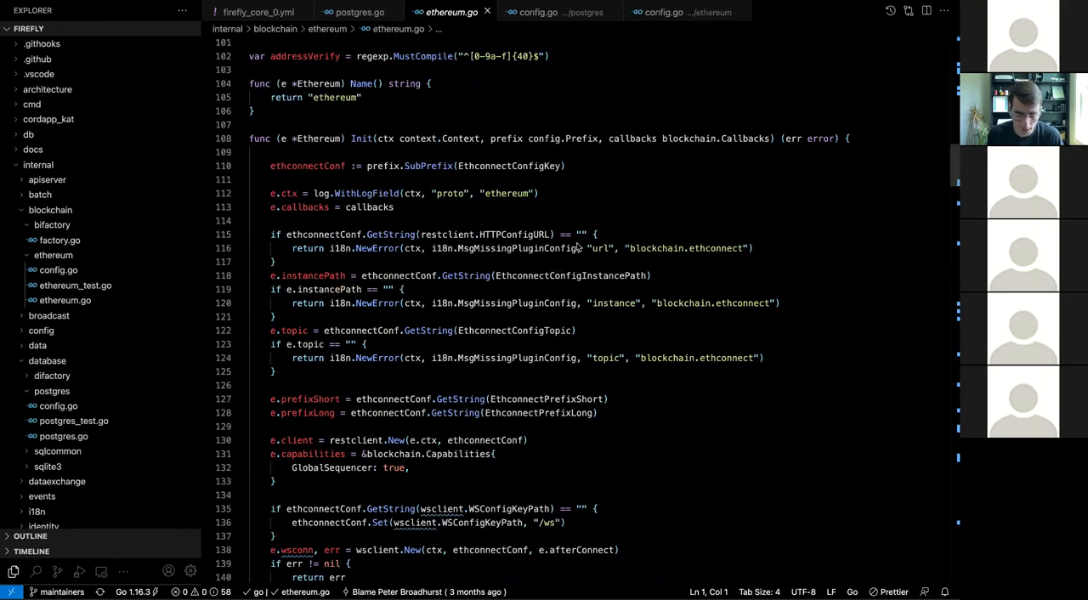
mouse_move(658, 424)
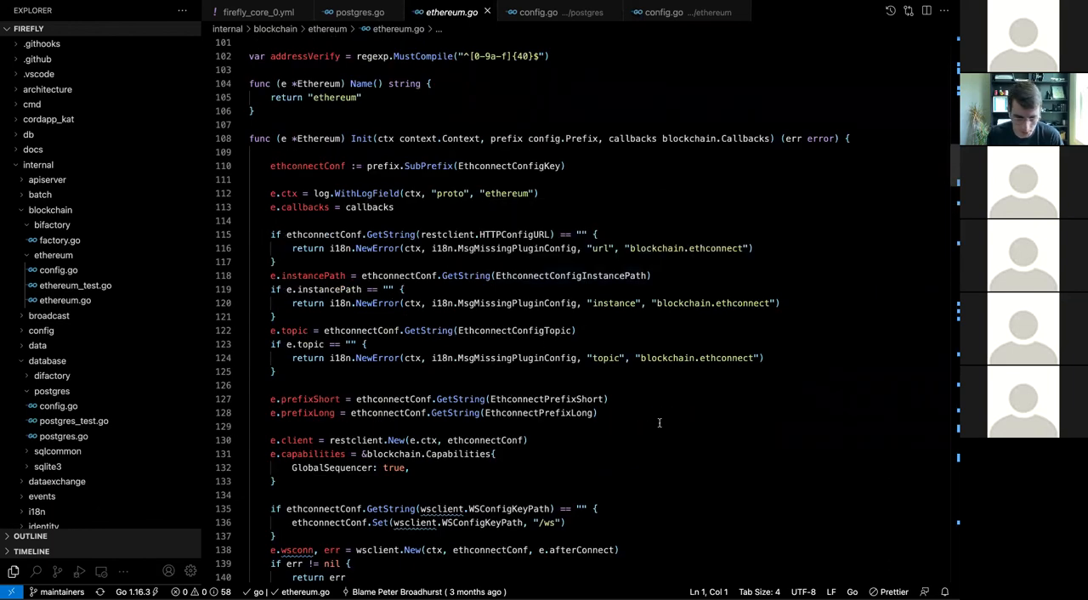
scroll(down, 3)
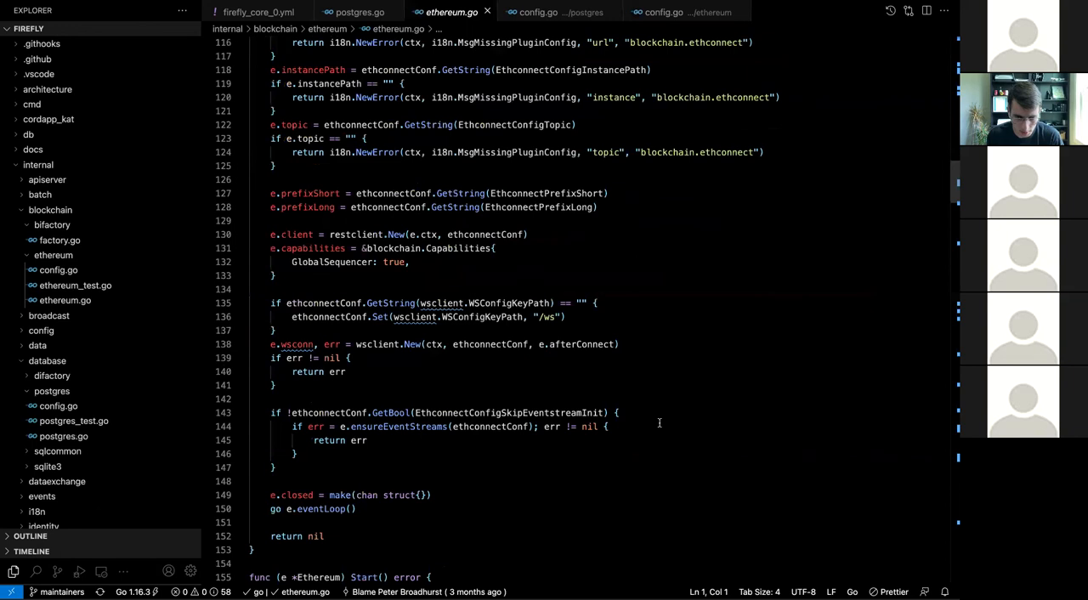
scroll(down, 3)
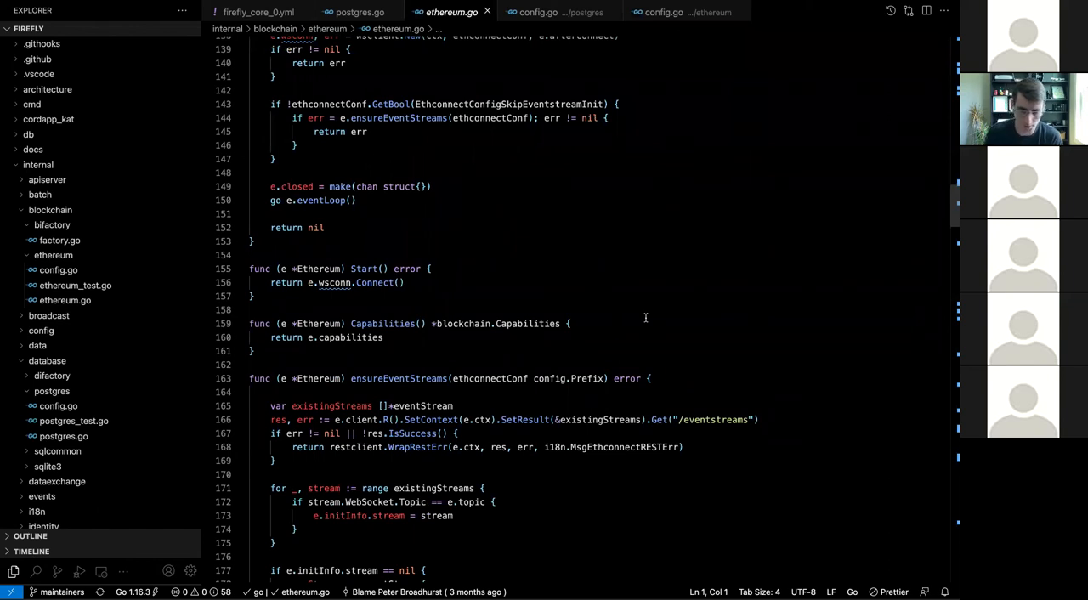
scroll(down, 3)
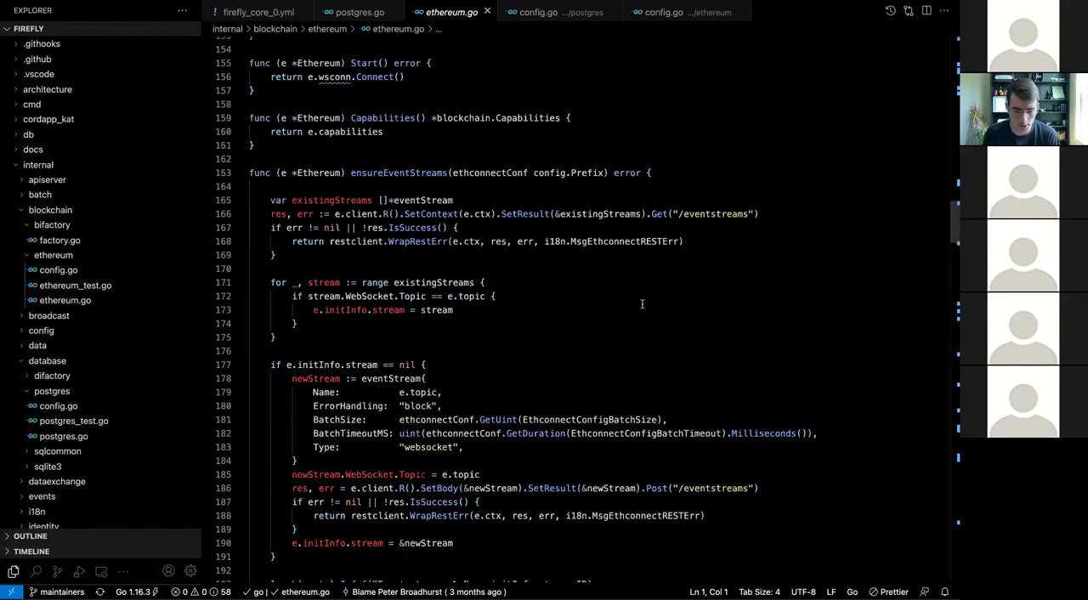
scroll(down, 3)
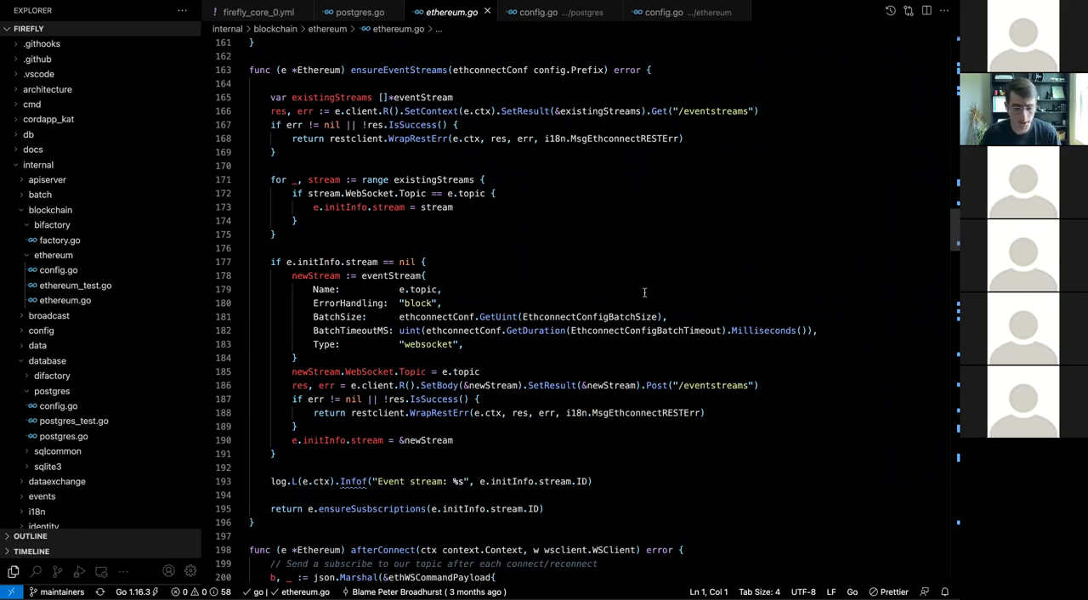
scroll(up, 3)
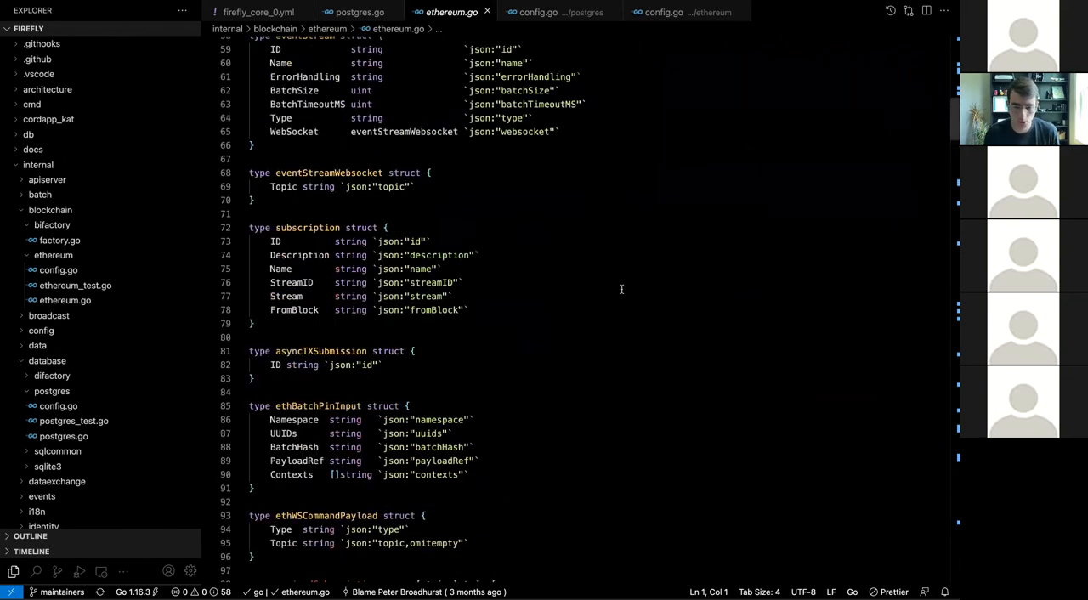